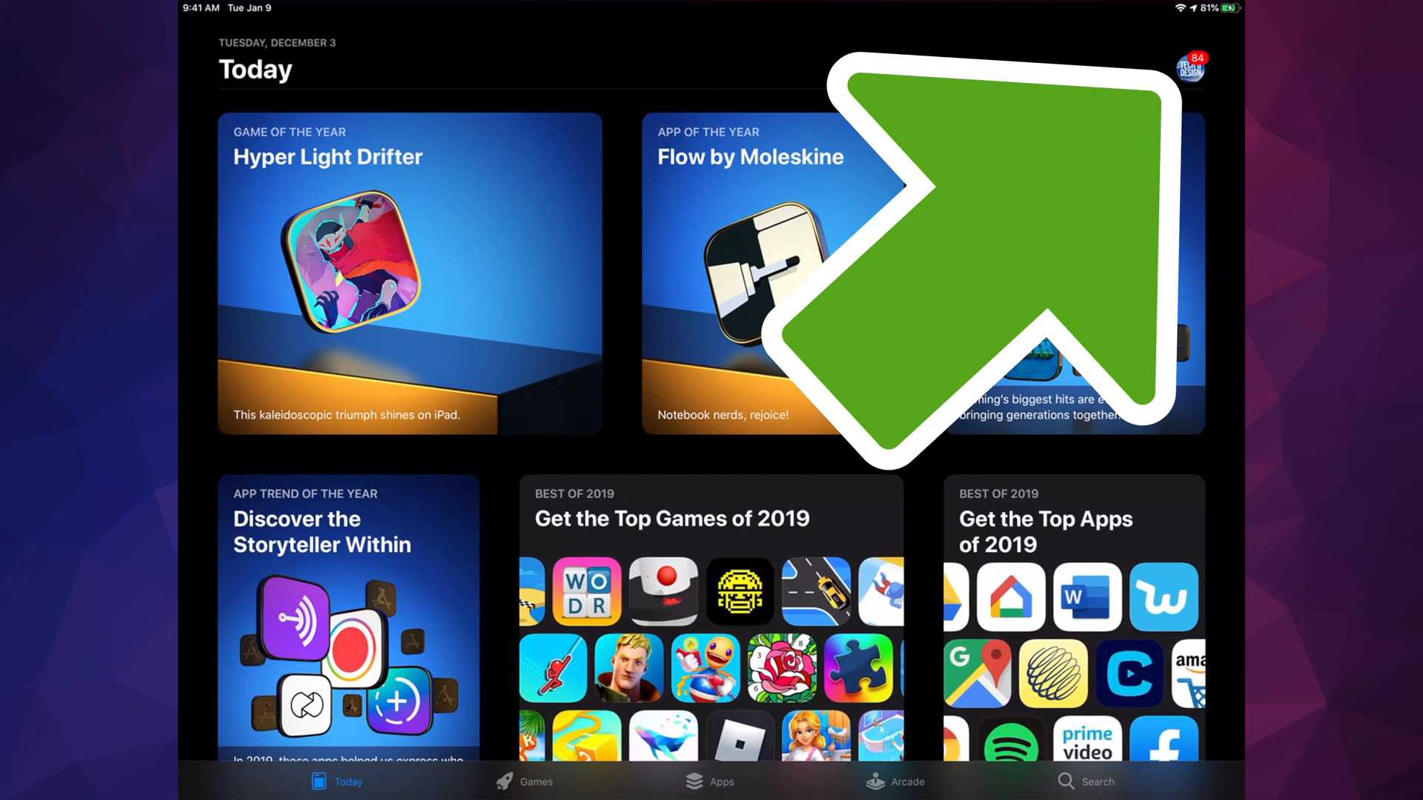
Open the Account sheet from the profile picture and scroll to Available Updates.
left_click(1190, 68)
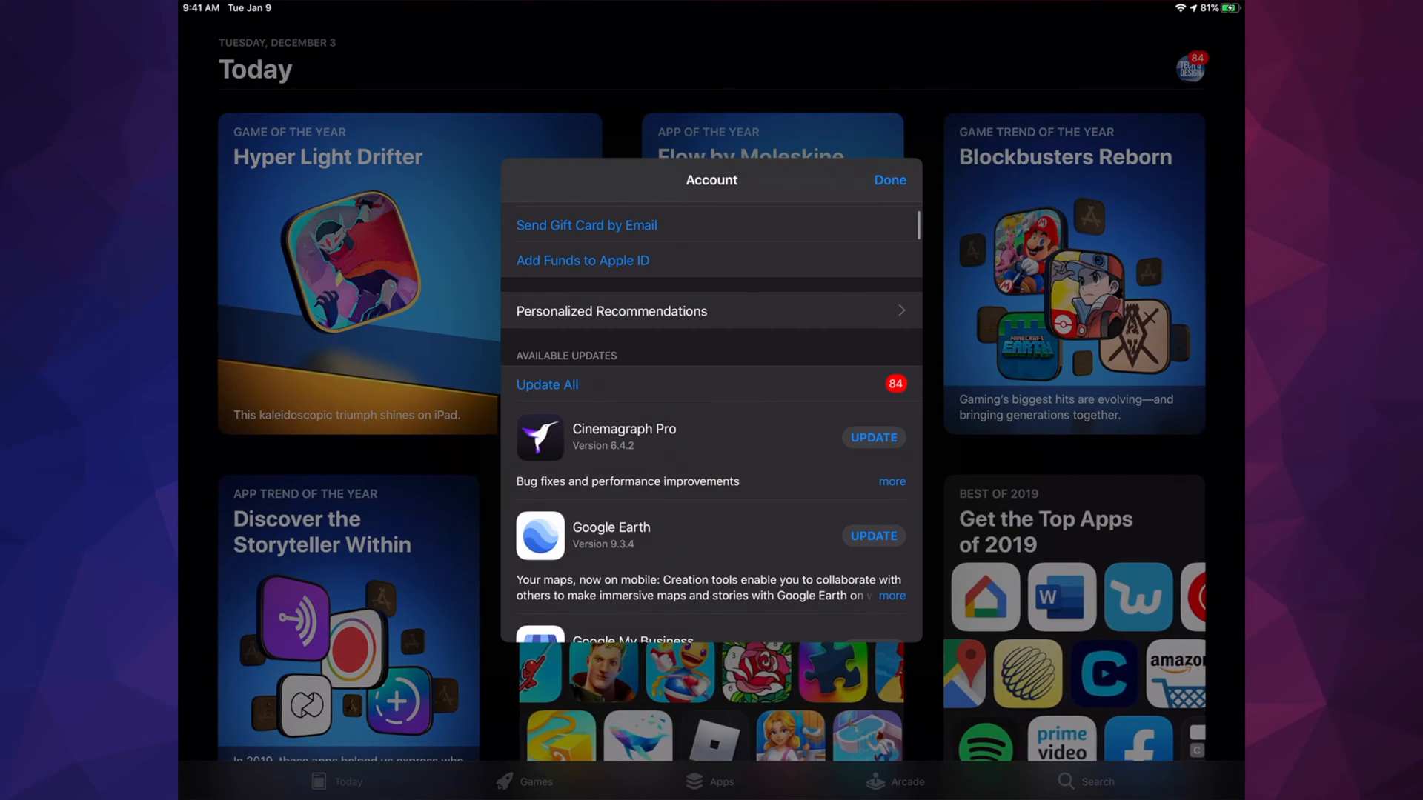
scroll("down", 3)
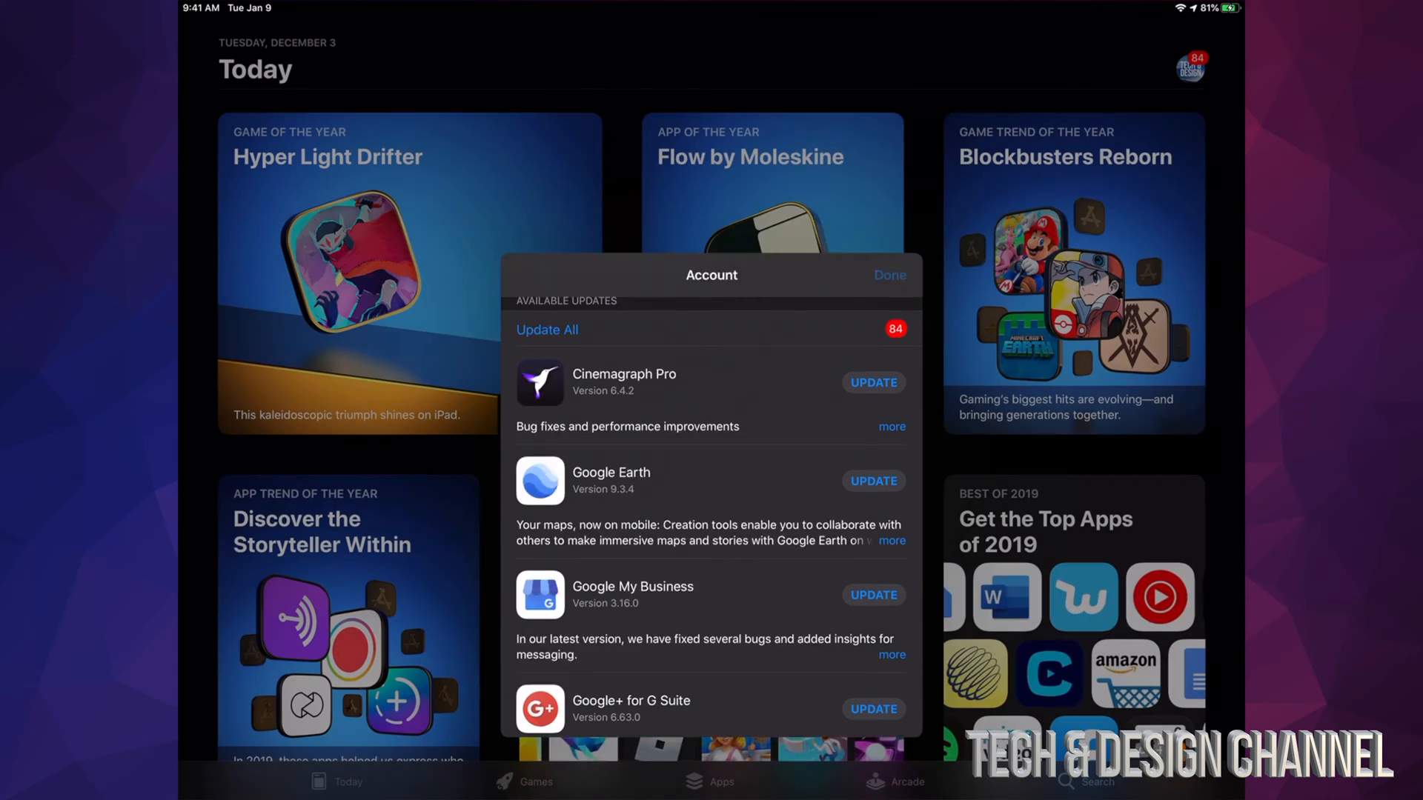
View the Google Earth update page, then go back to the Today page.
left_click(1096, 781)
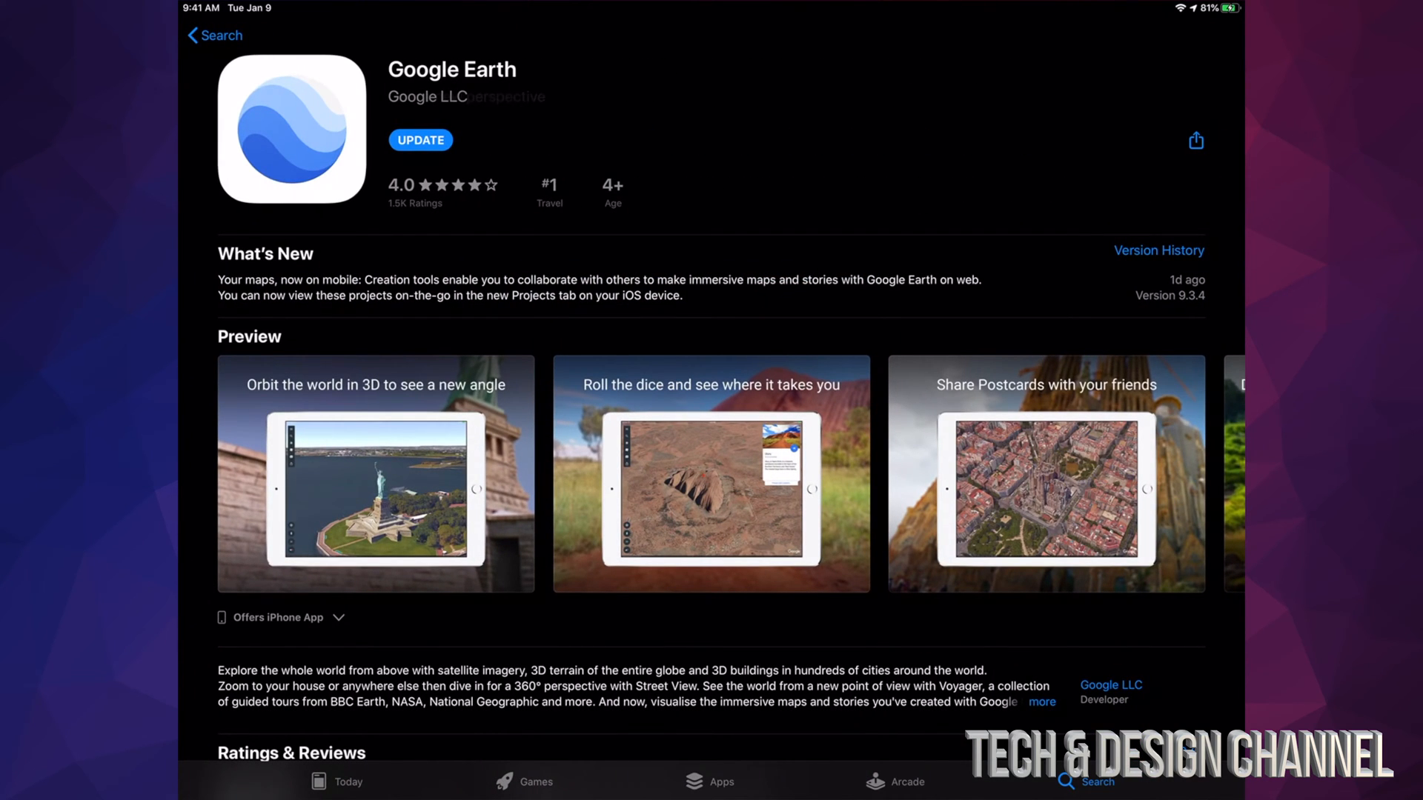
left_click(420, 140)
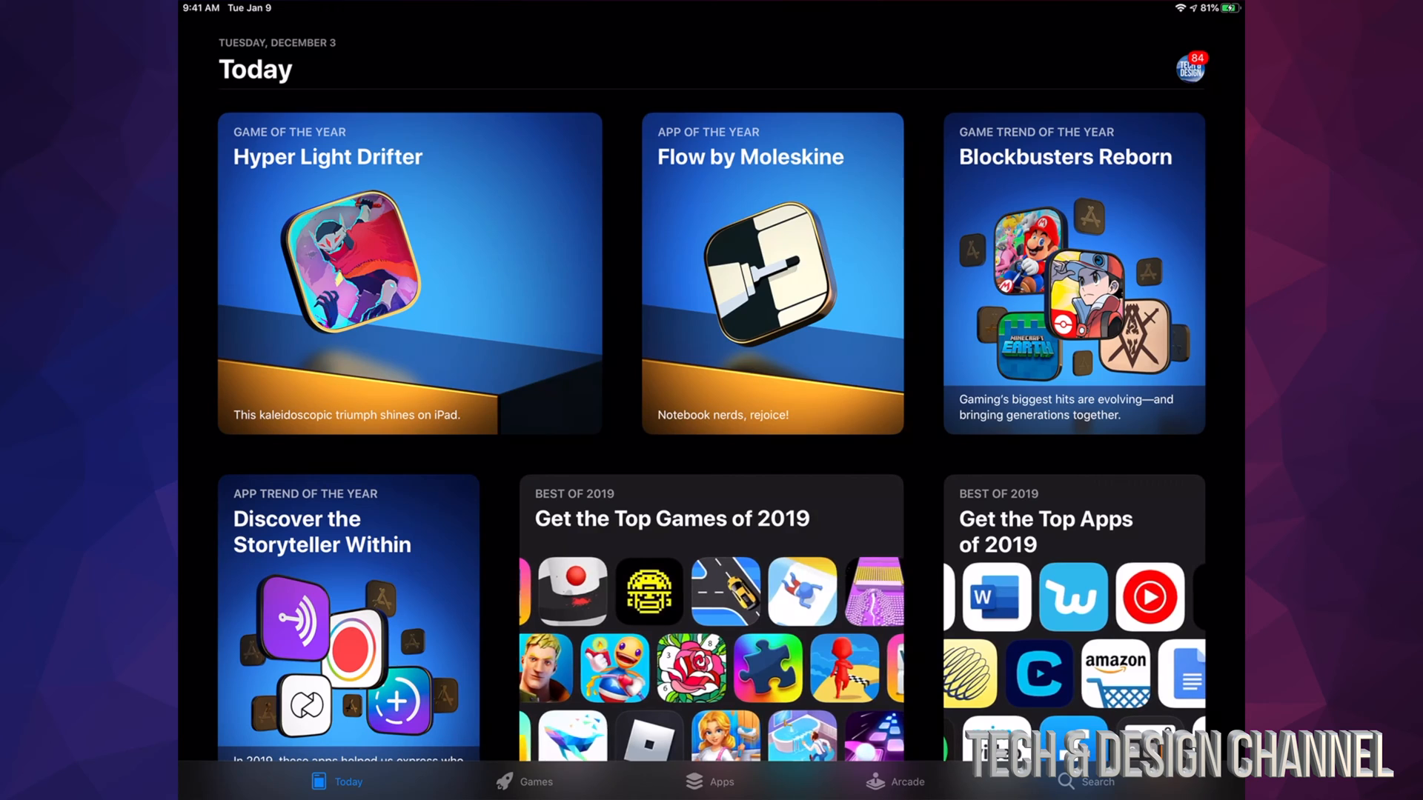
Reopen Account, start the Cinemagraph Pro update, and scroll through the queued apps.
left_click(1188, 65)
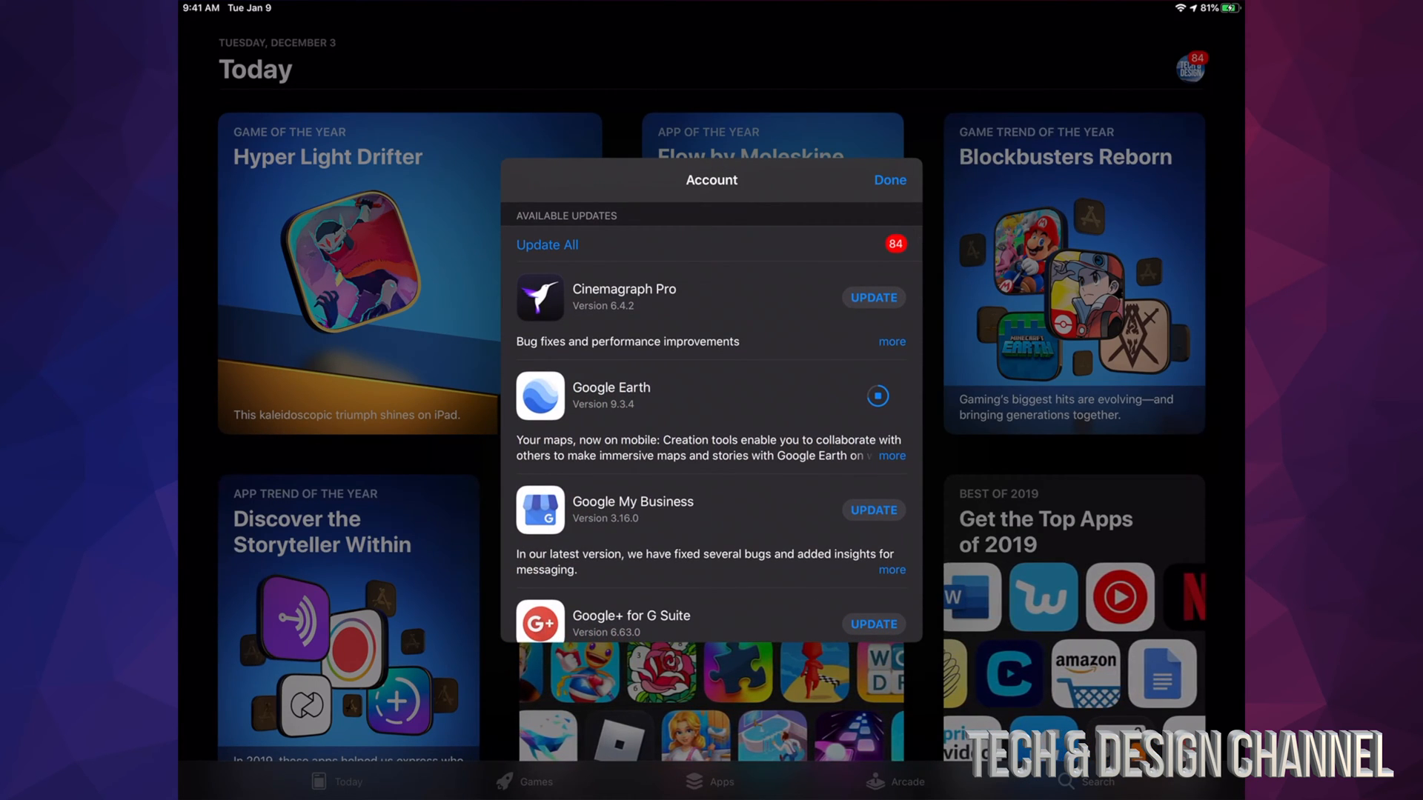
left_click(872, 298)
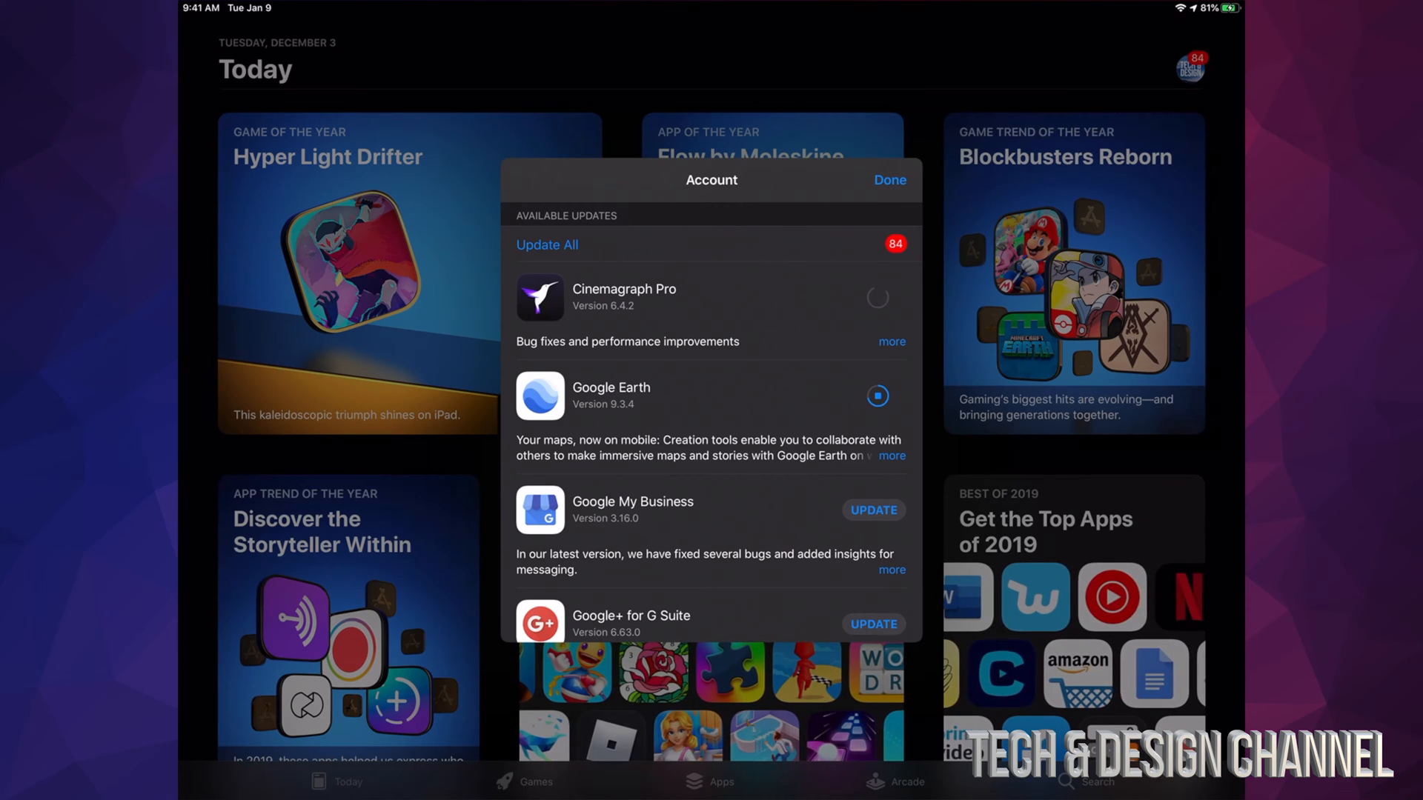
scroll("down", 3)
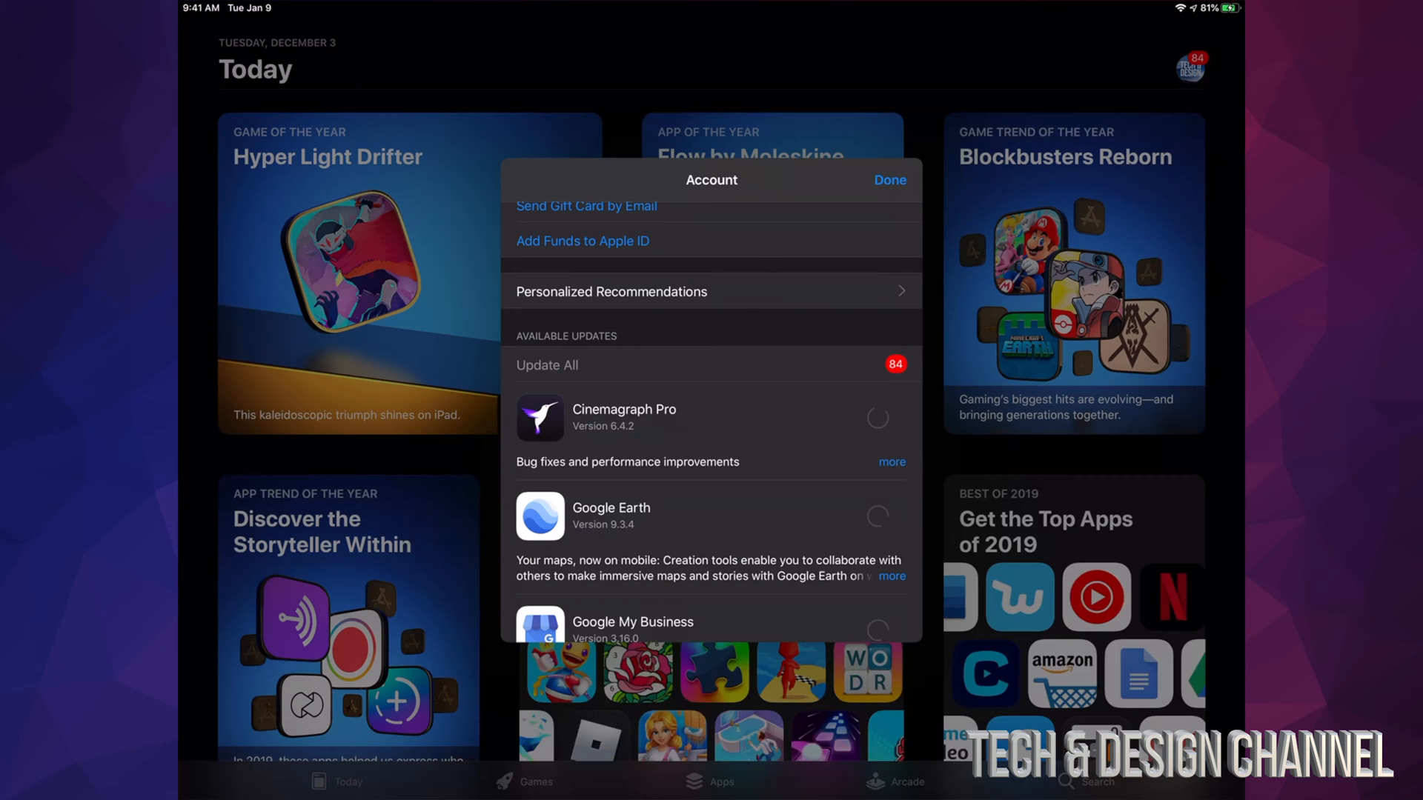
scroll("down", 3)
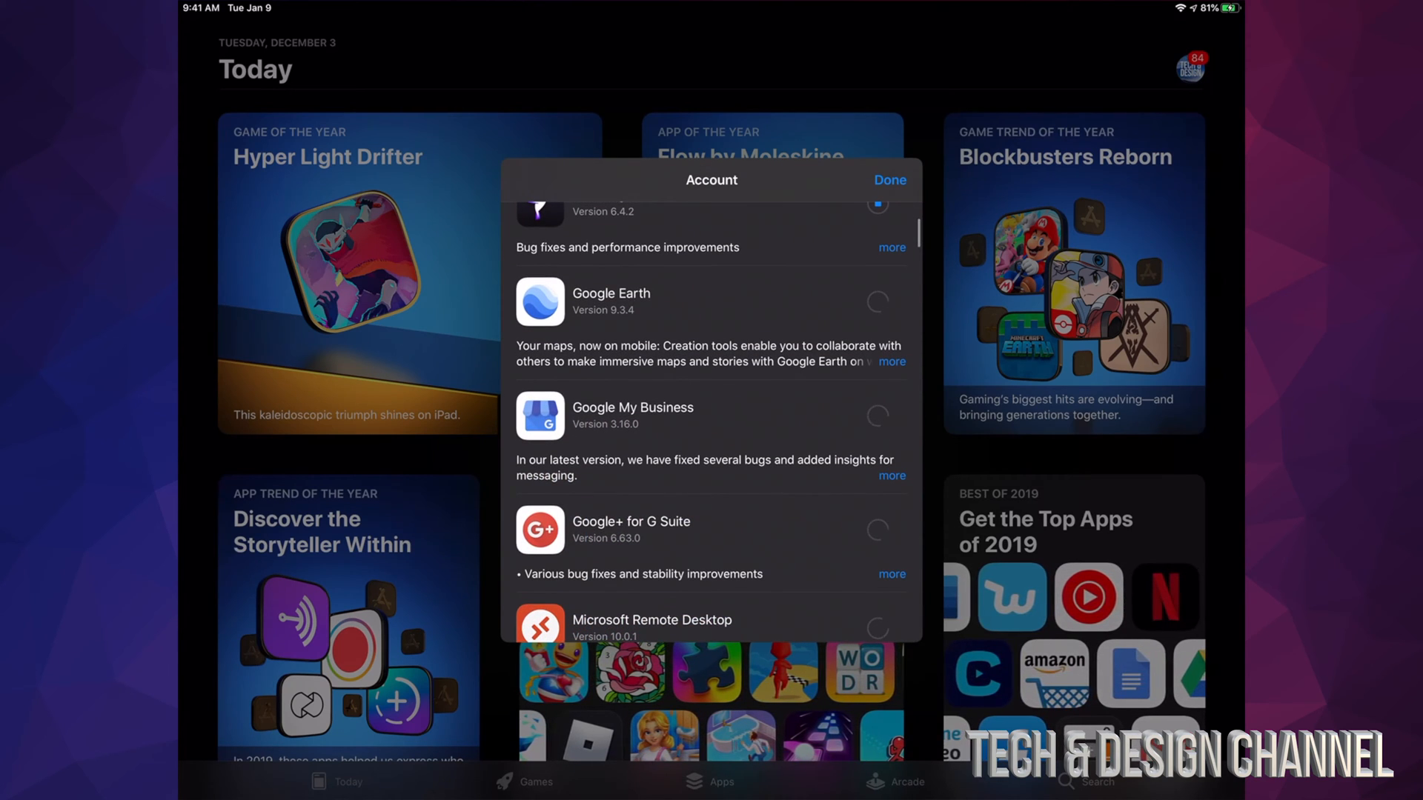
scroll("down", 3)
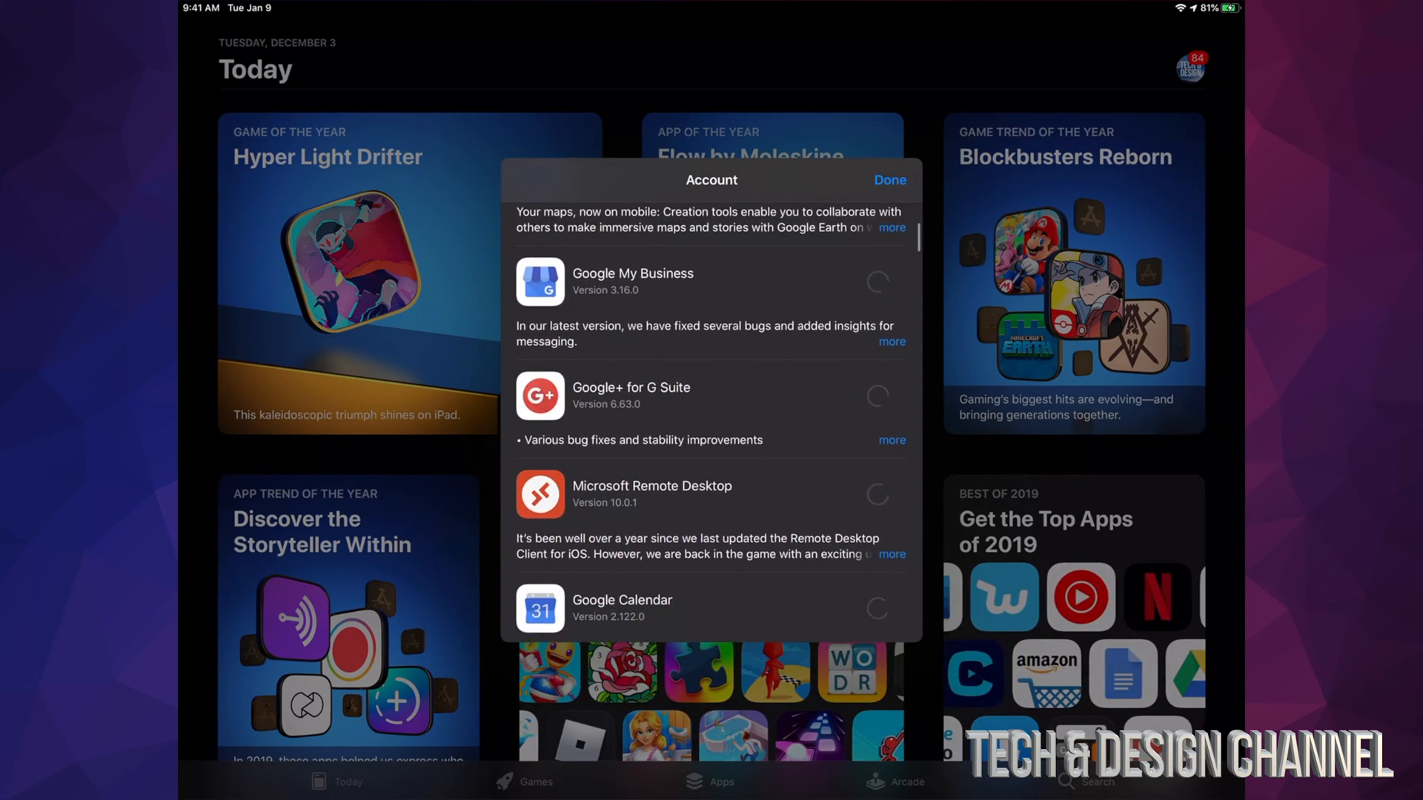
scroll("down", 3)
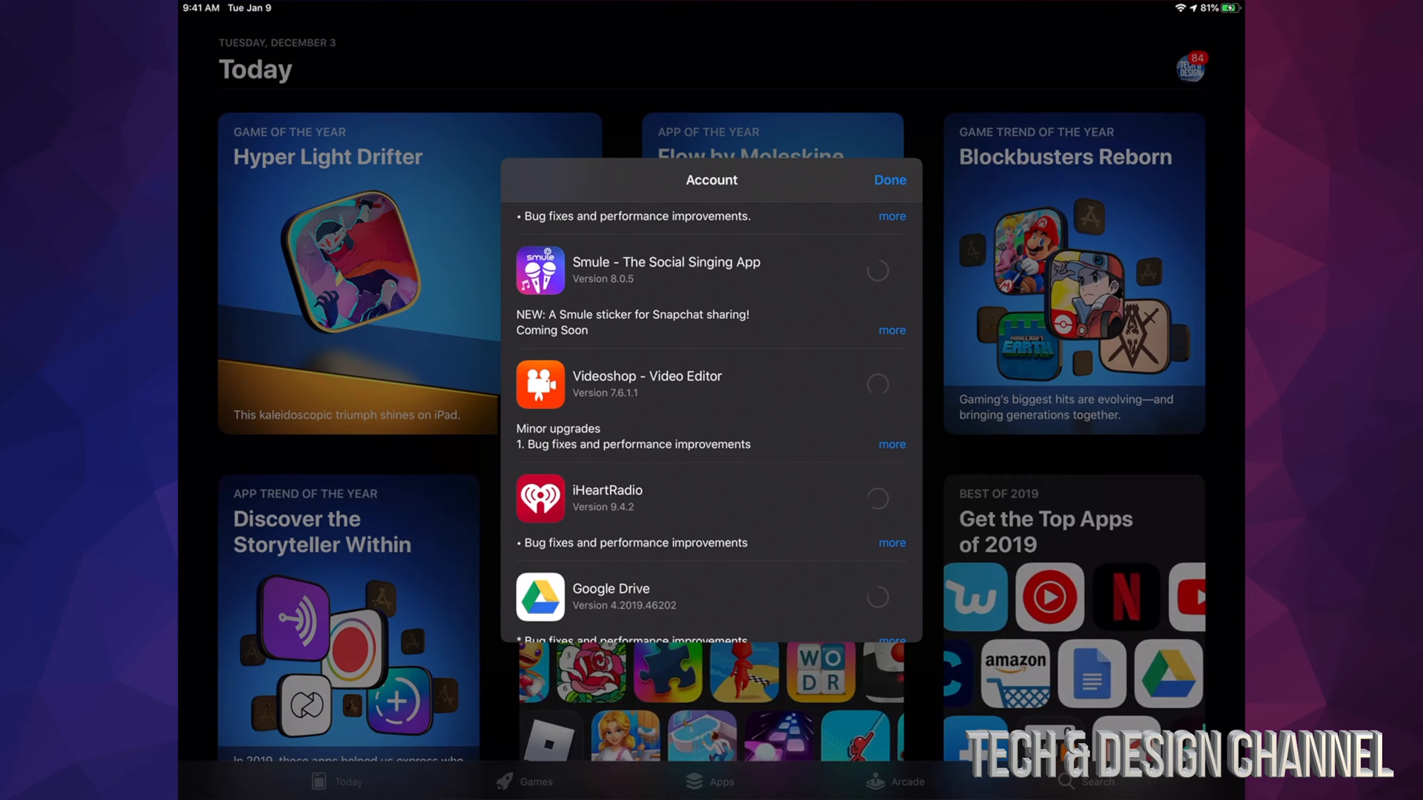
Scroll the updates list down to Updated Recently, where Netflix shows as updated today.
scroll("down", 3)
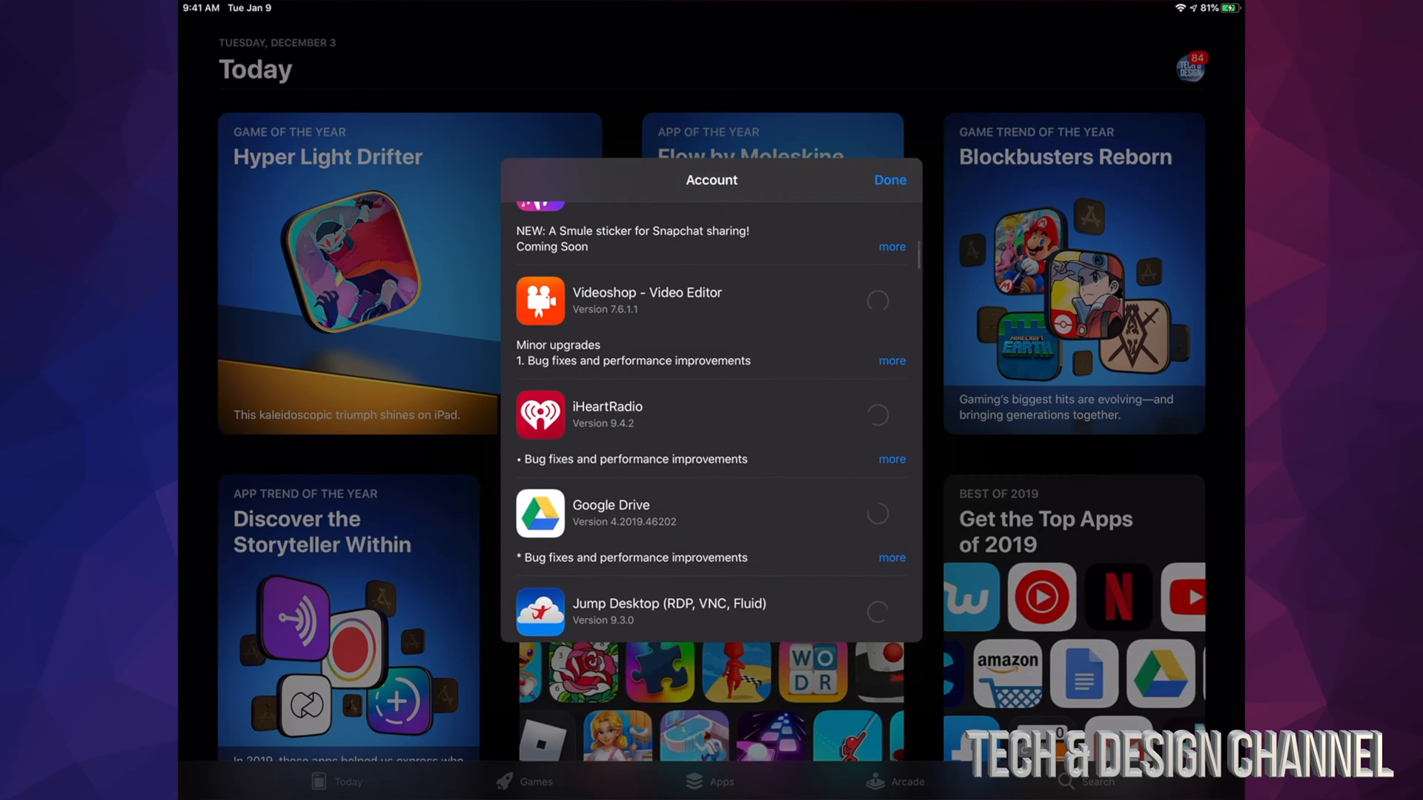
scroll("down", 3)
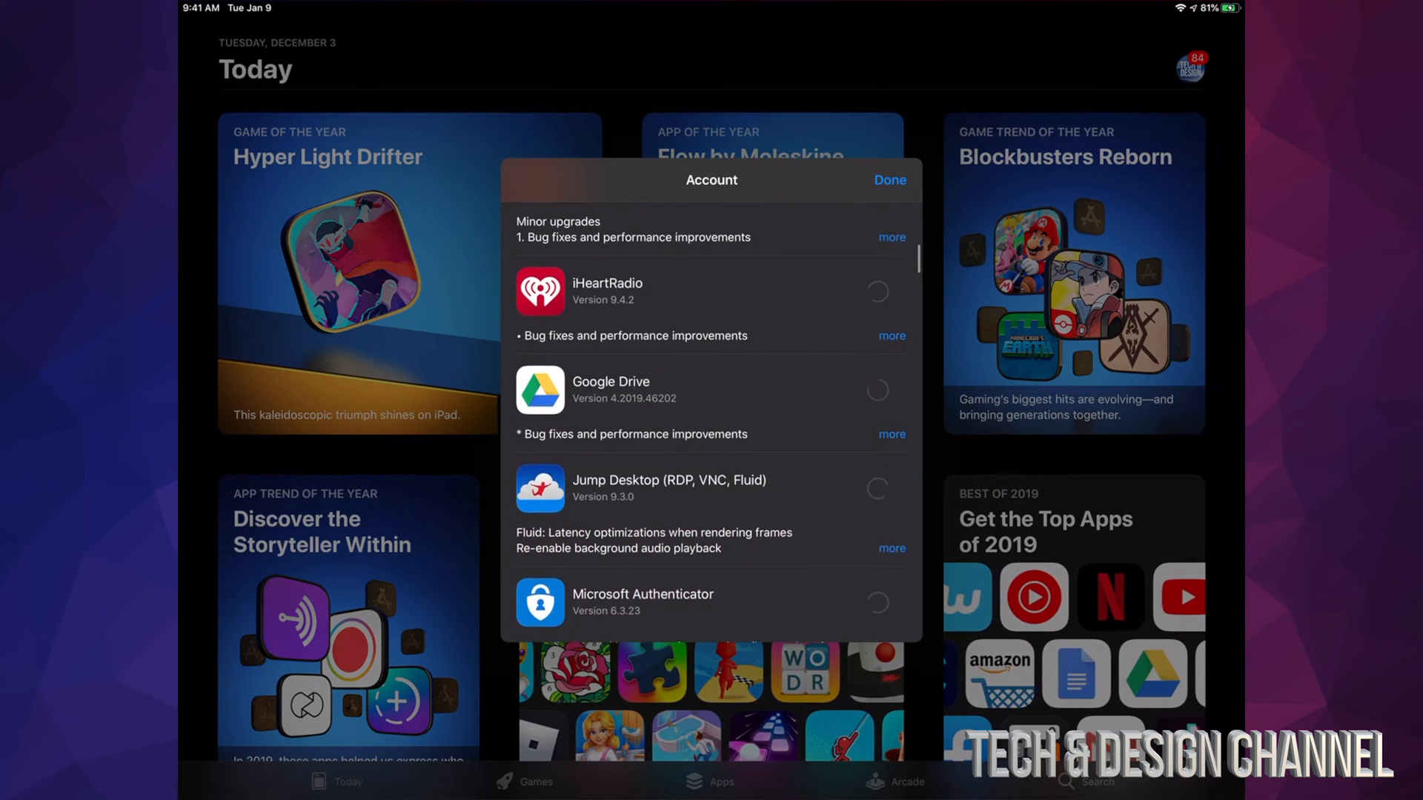
scroll("down", 3)
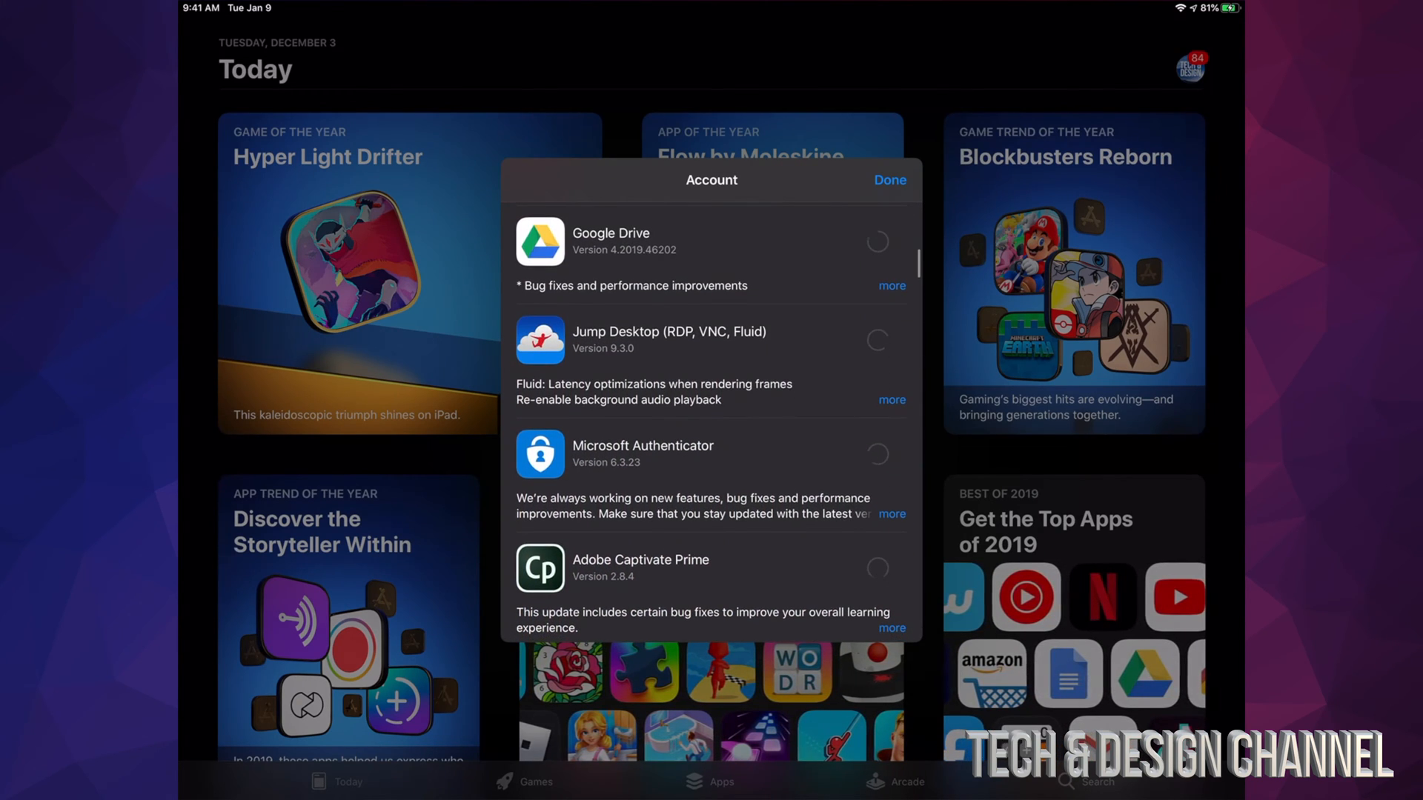
scroll("down", 3)
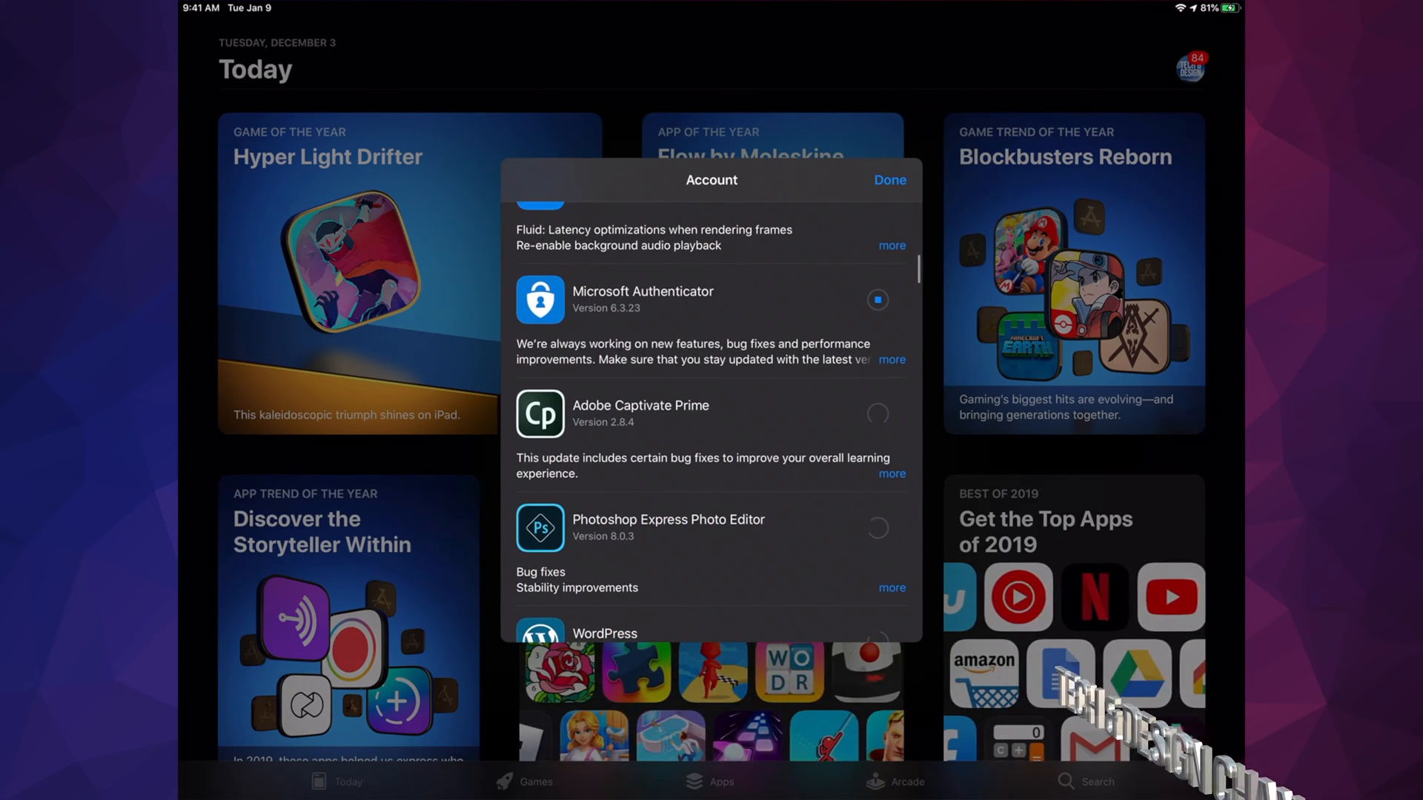
scroll("down", 3)
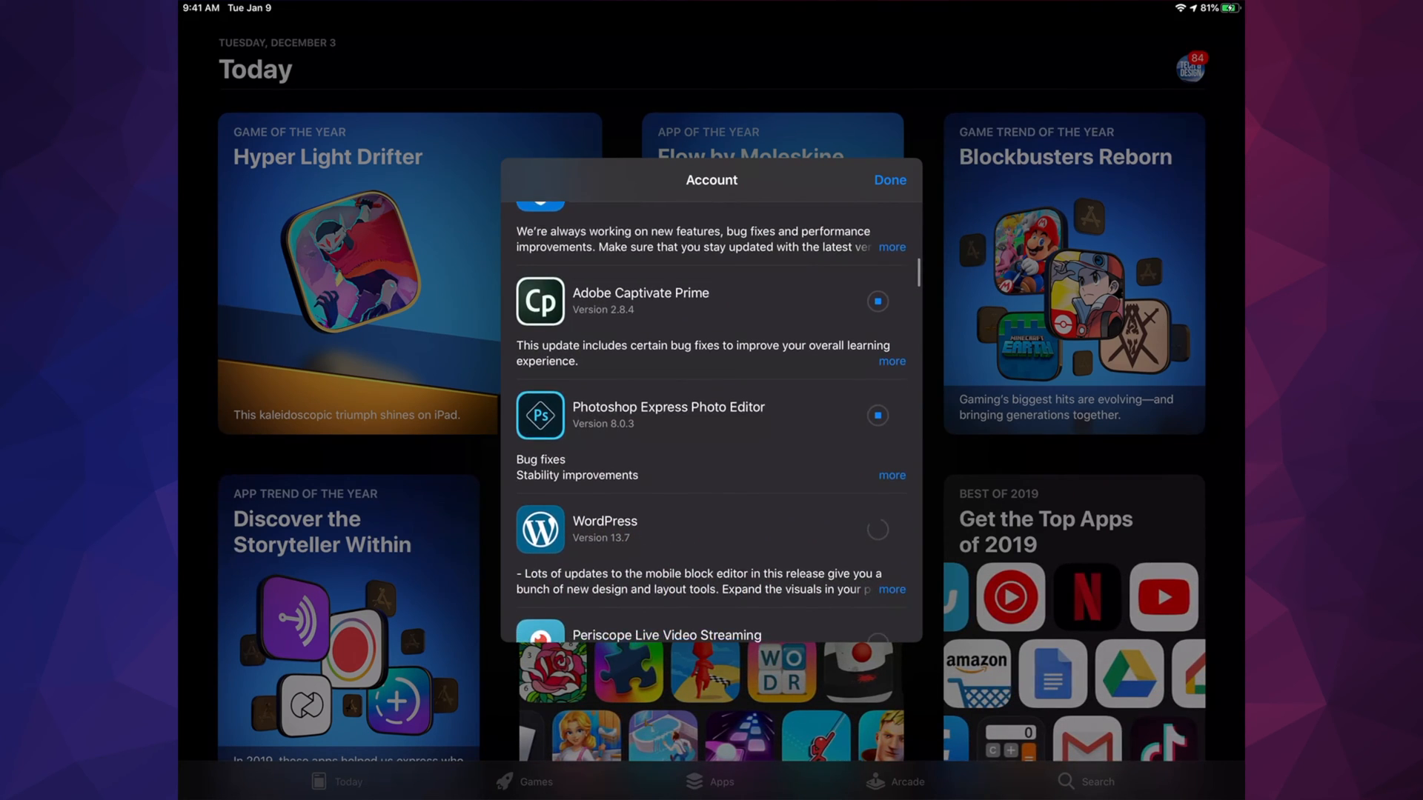
scroll("down", 3)
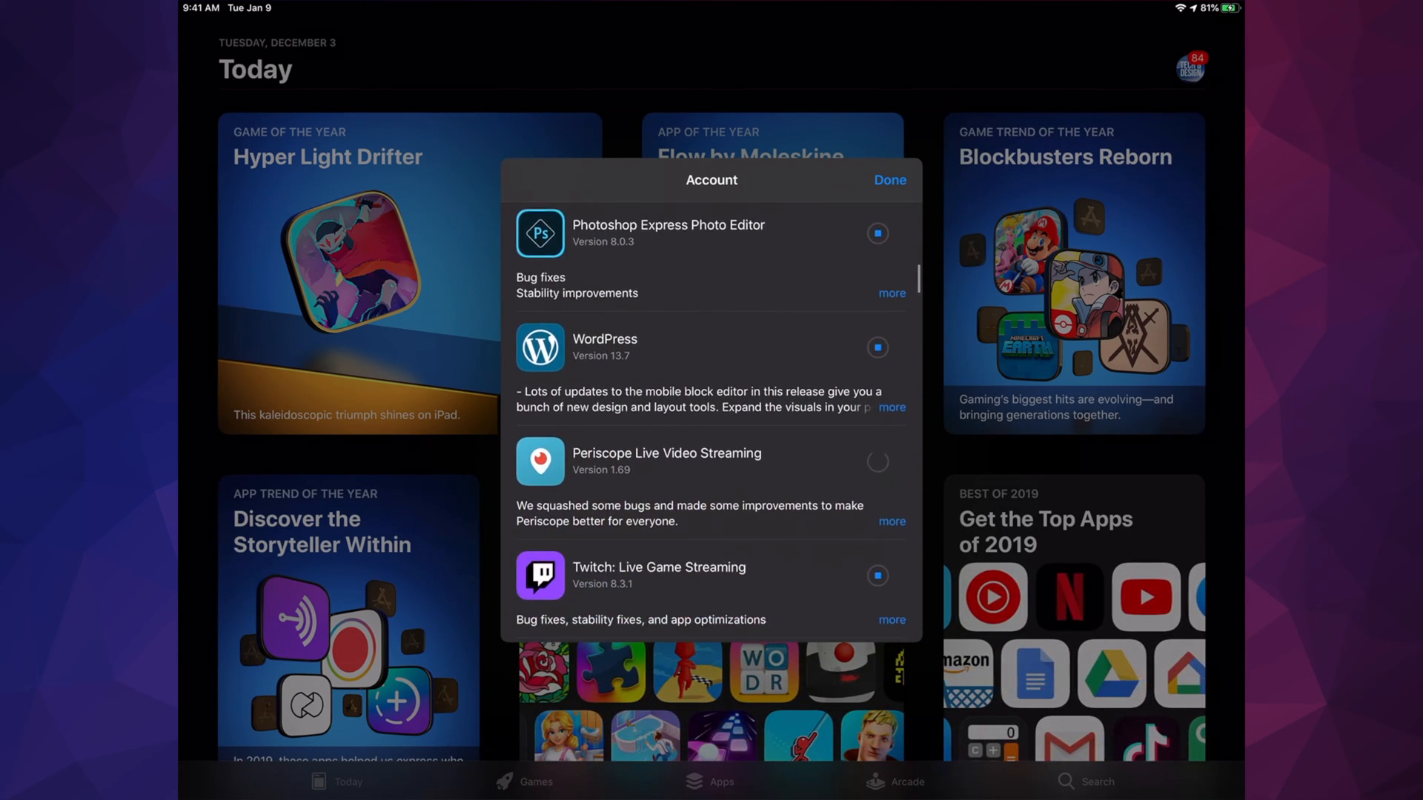
scroll("down", 3)
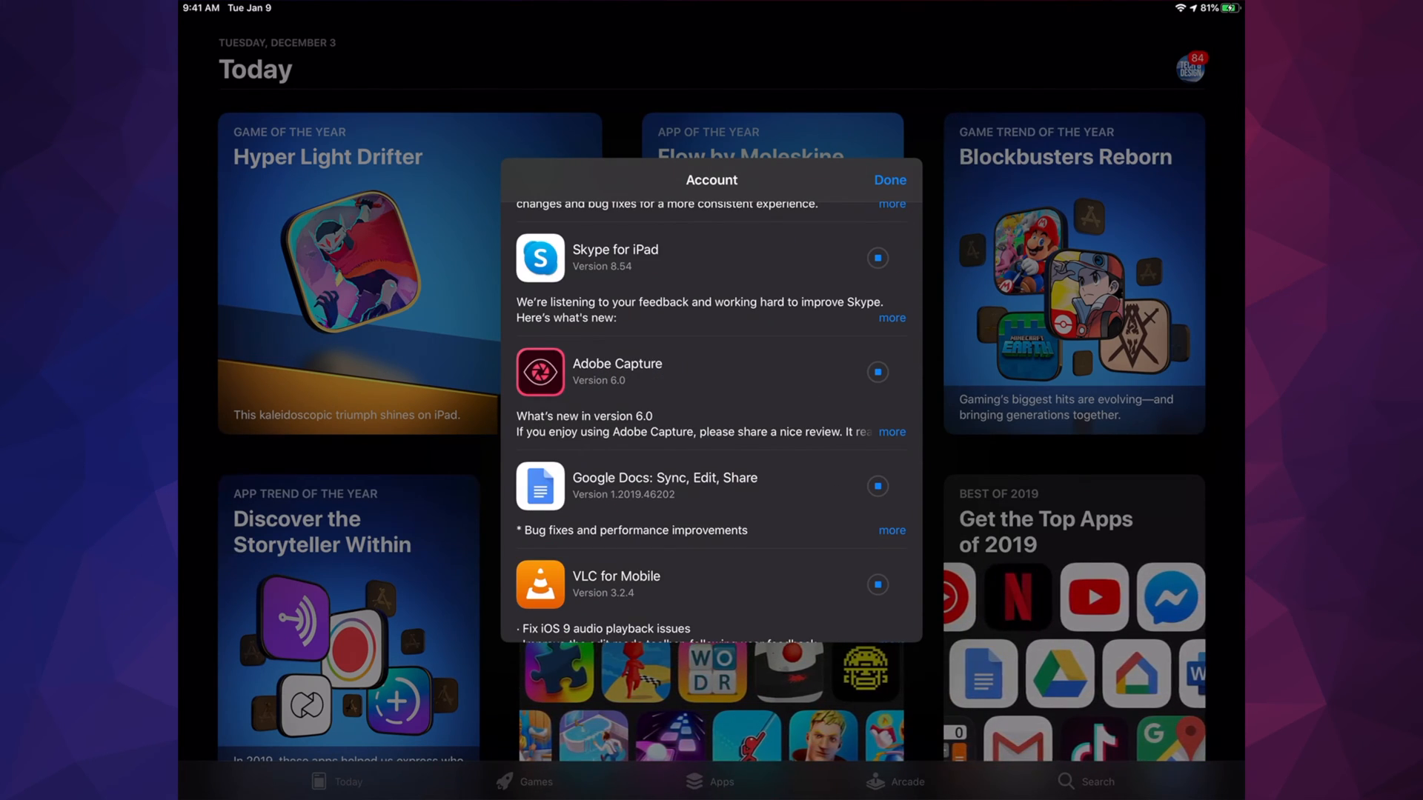
scroll("down", 3)
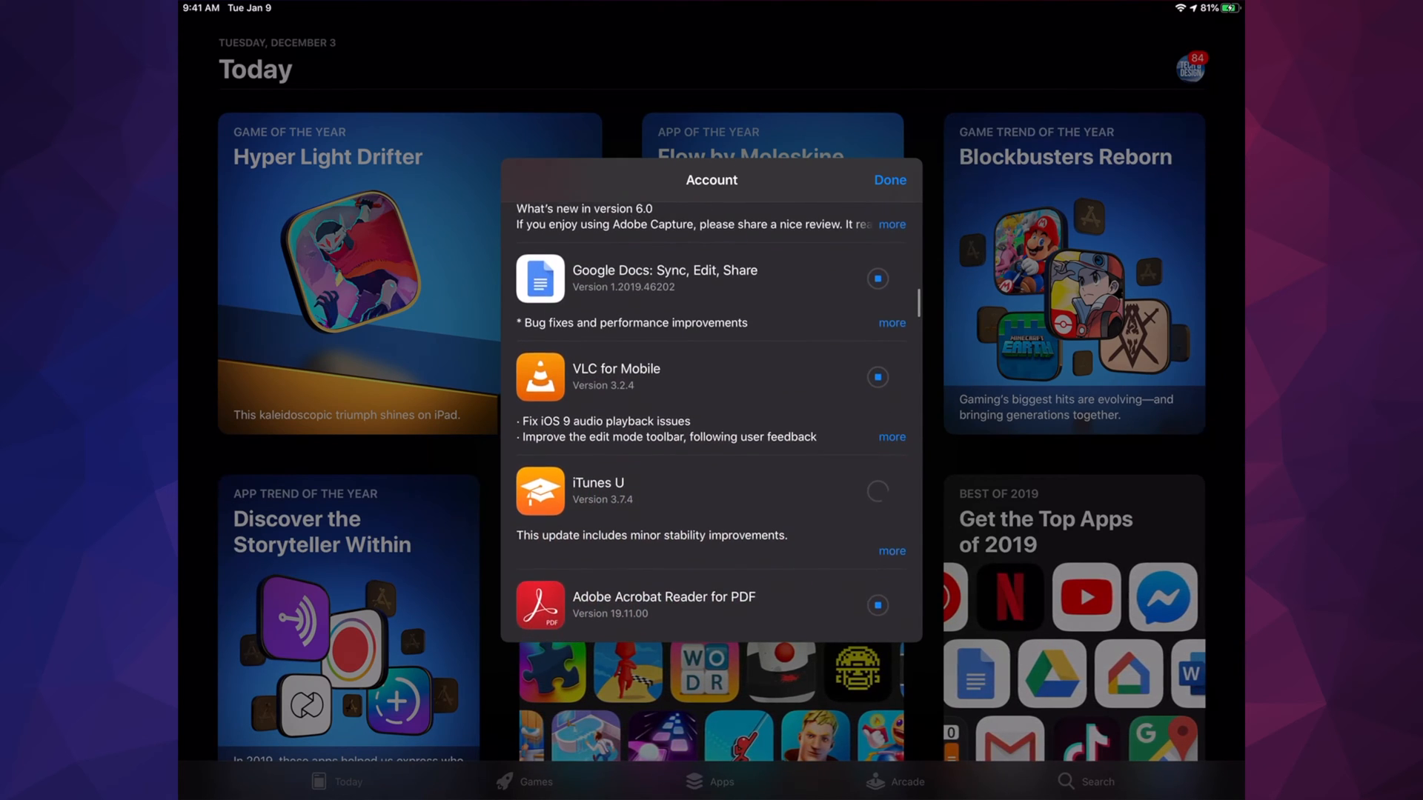
scroll("down", 3)
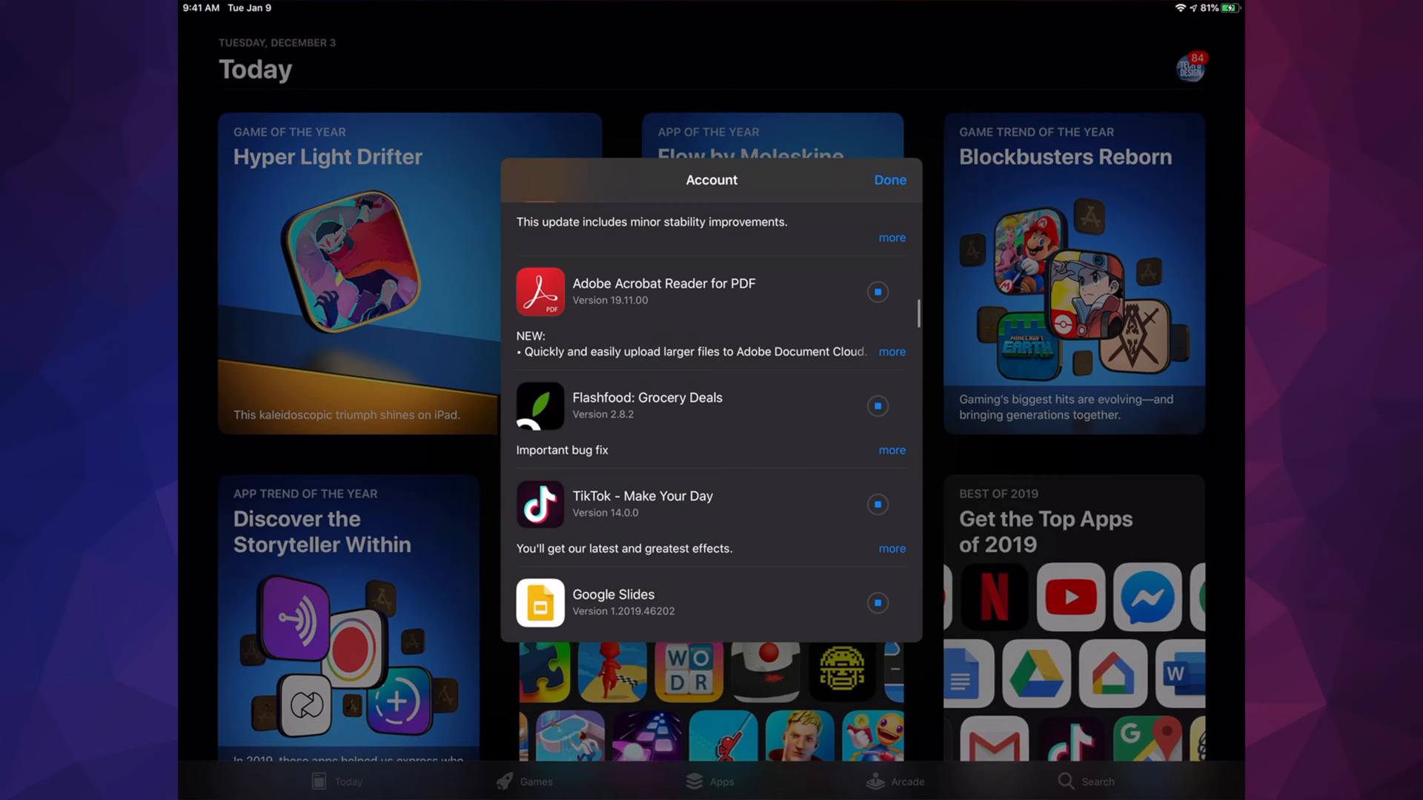
scroll("down", 3)
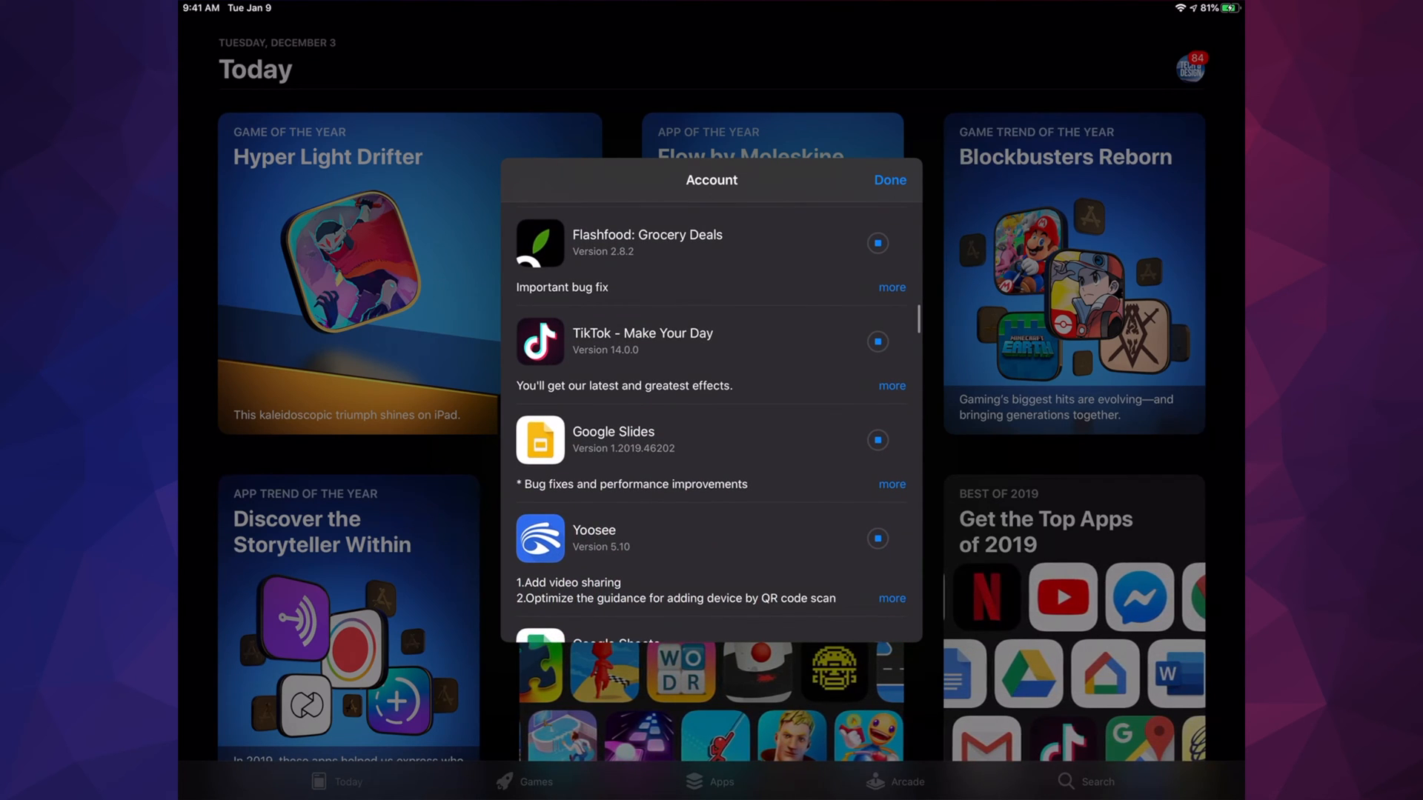
scroll("down", 3)
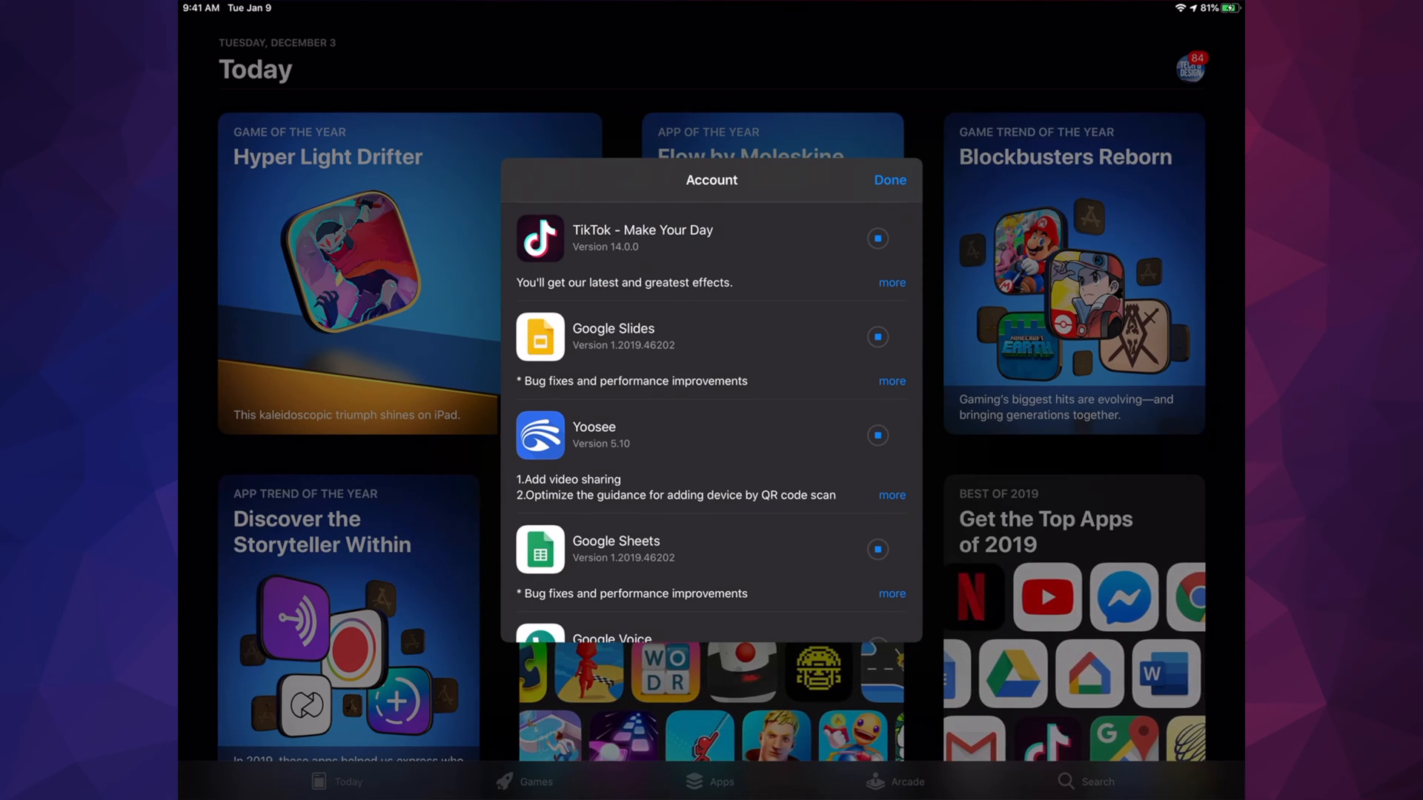
scroll("down", 3)
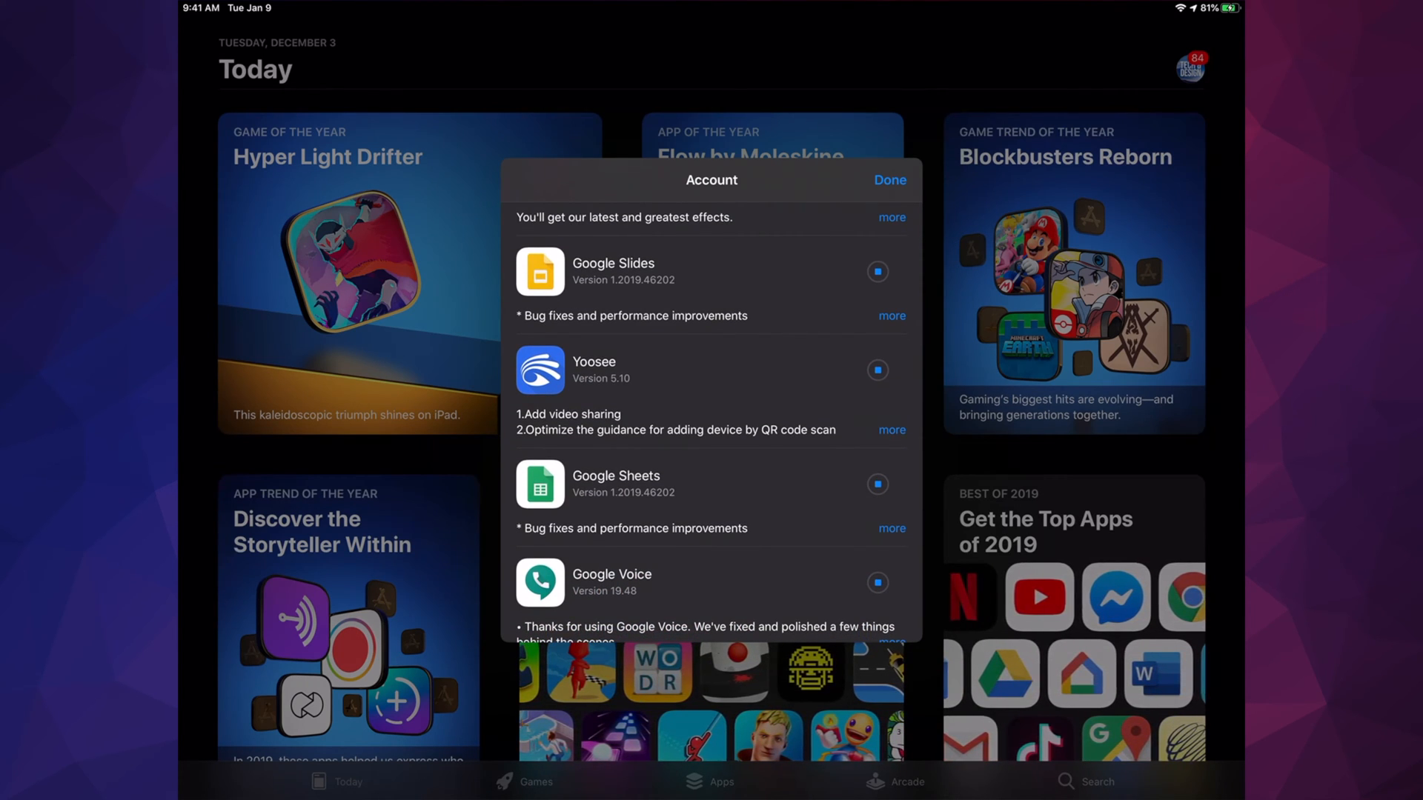
scroll("down", 3)
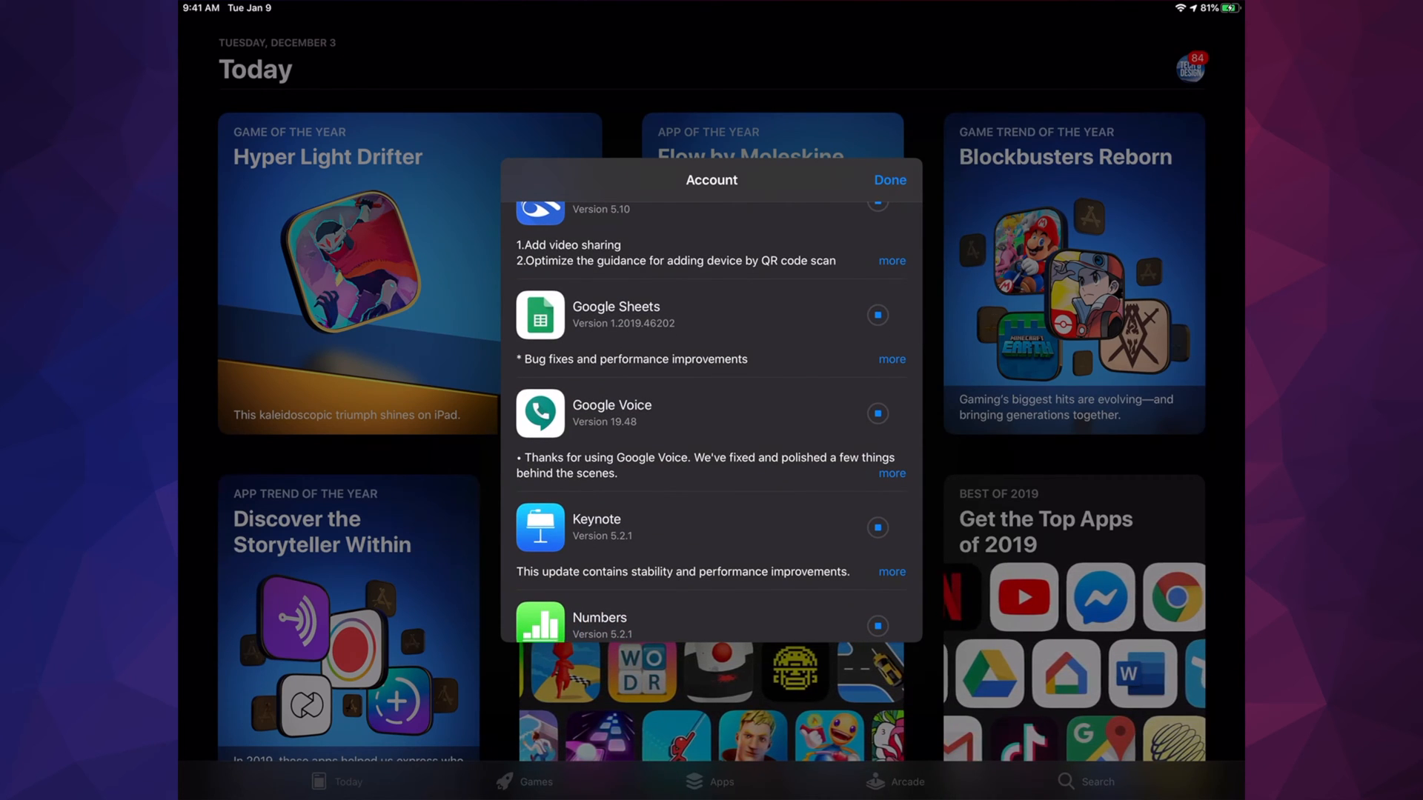
scroll("down", 3)
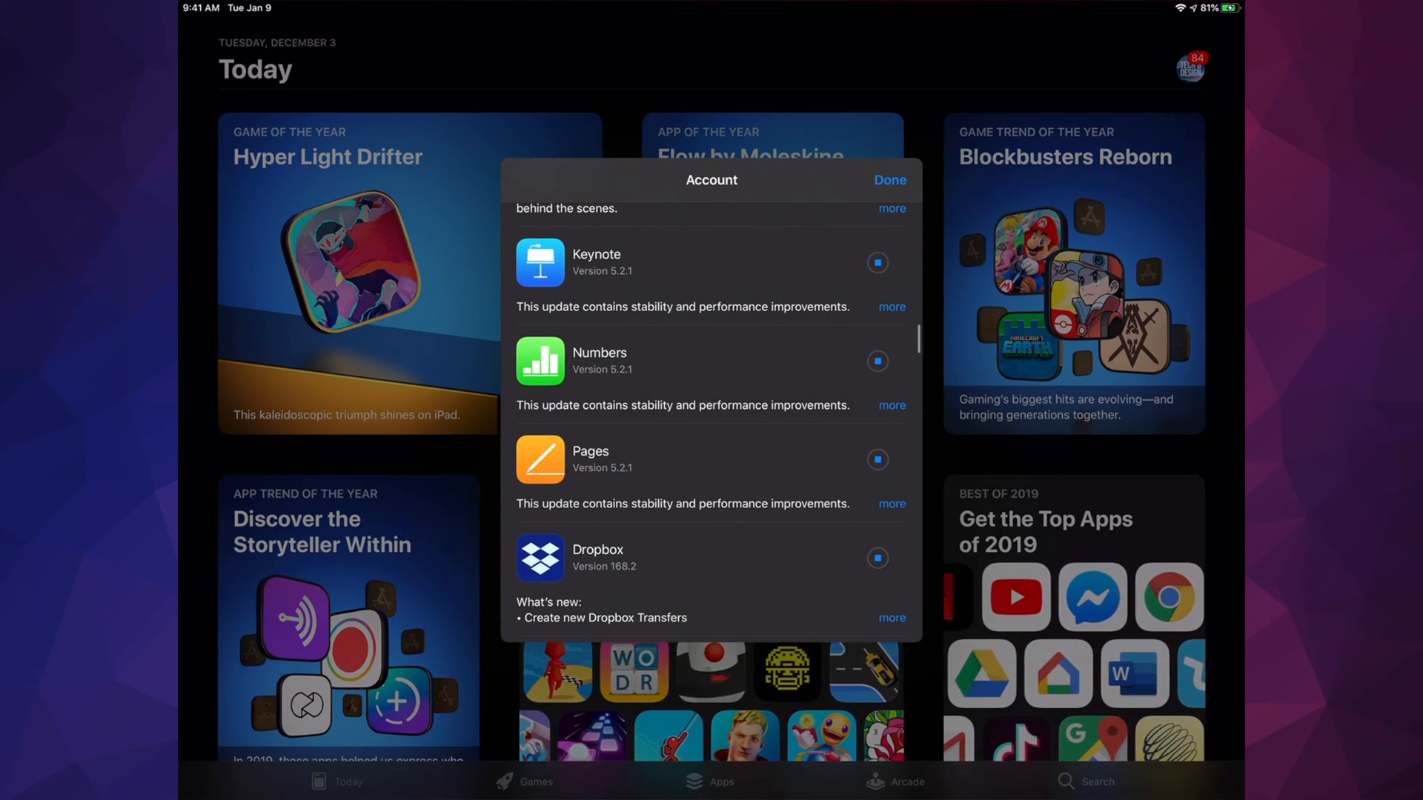
scroll("down", 3)
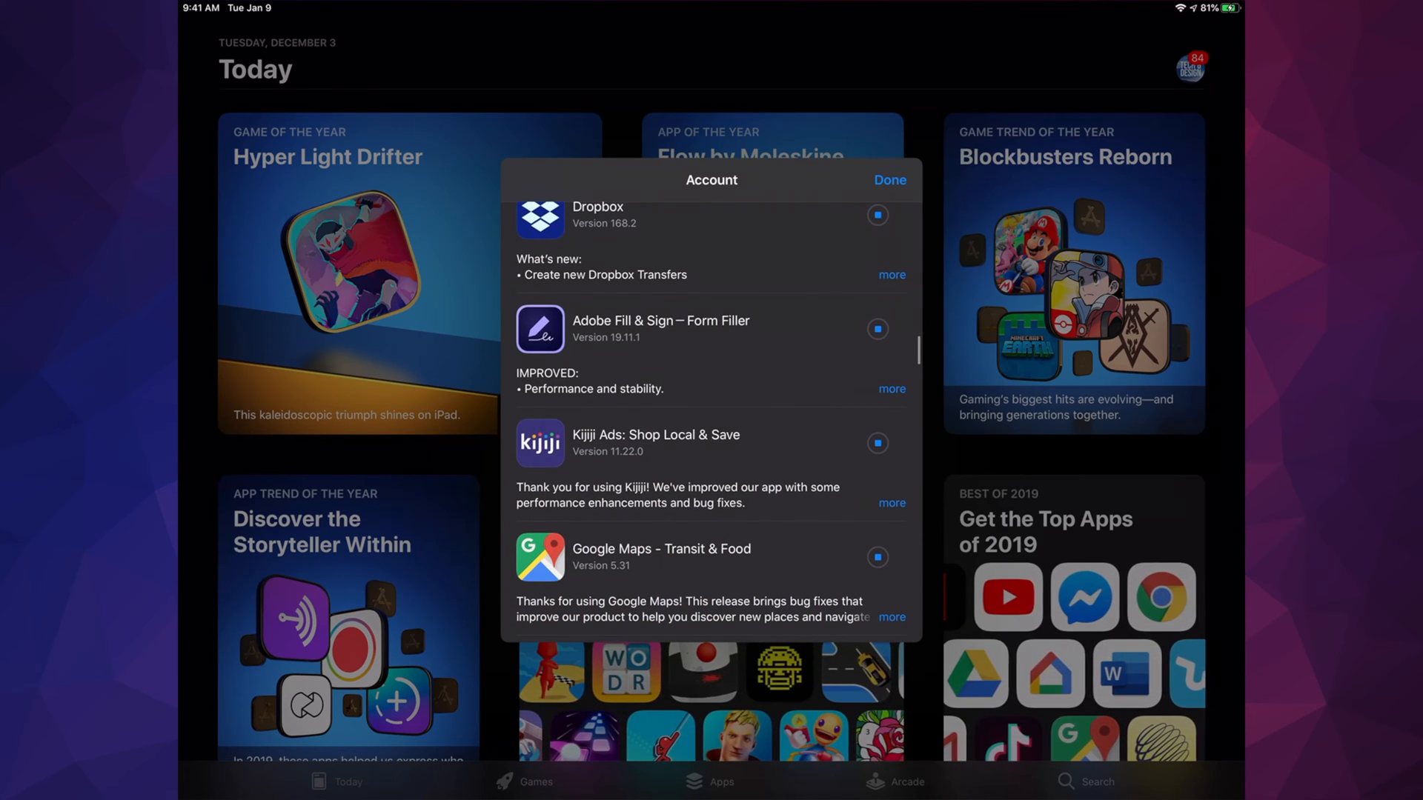
scroll("down", 3)
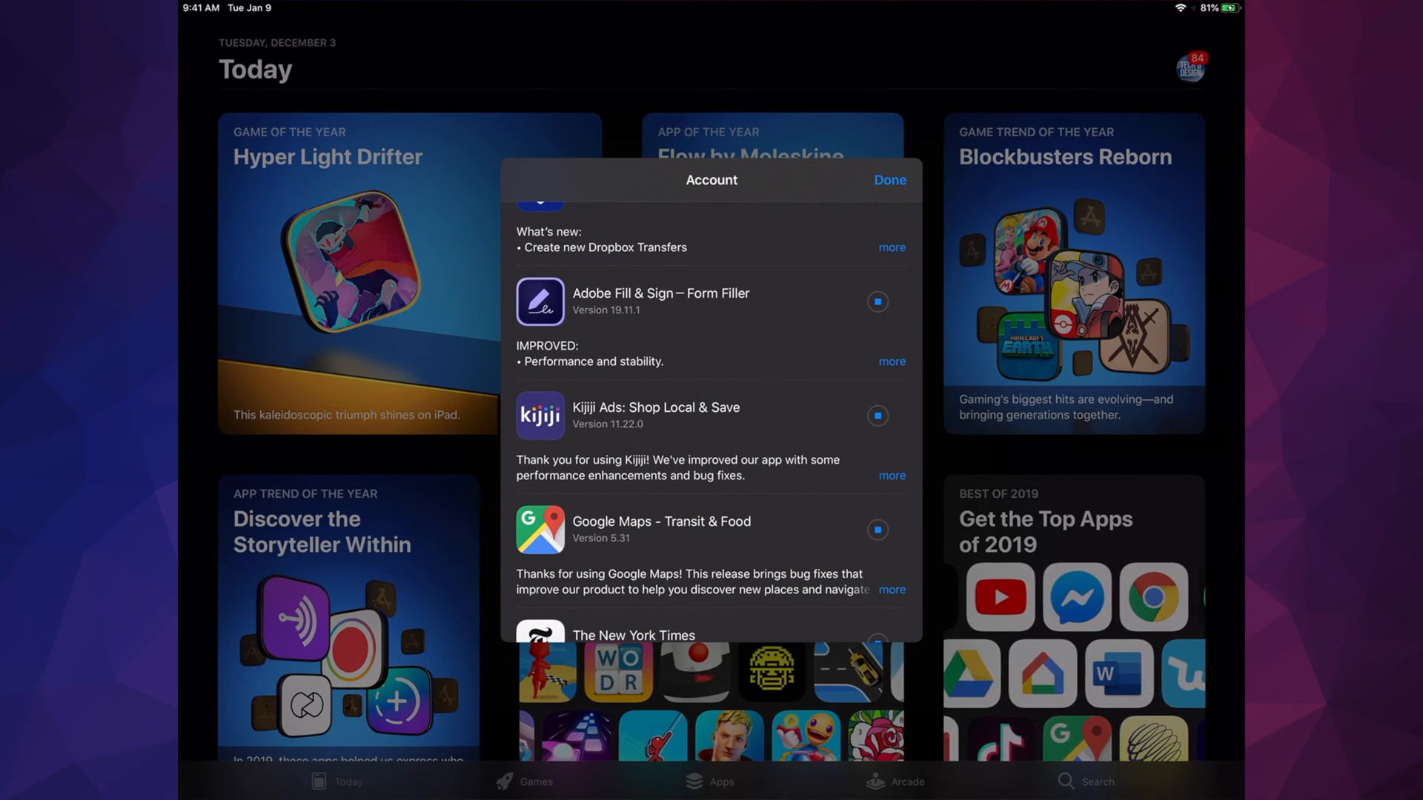
scroll("down", 3)
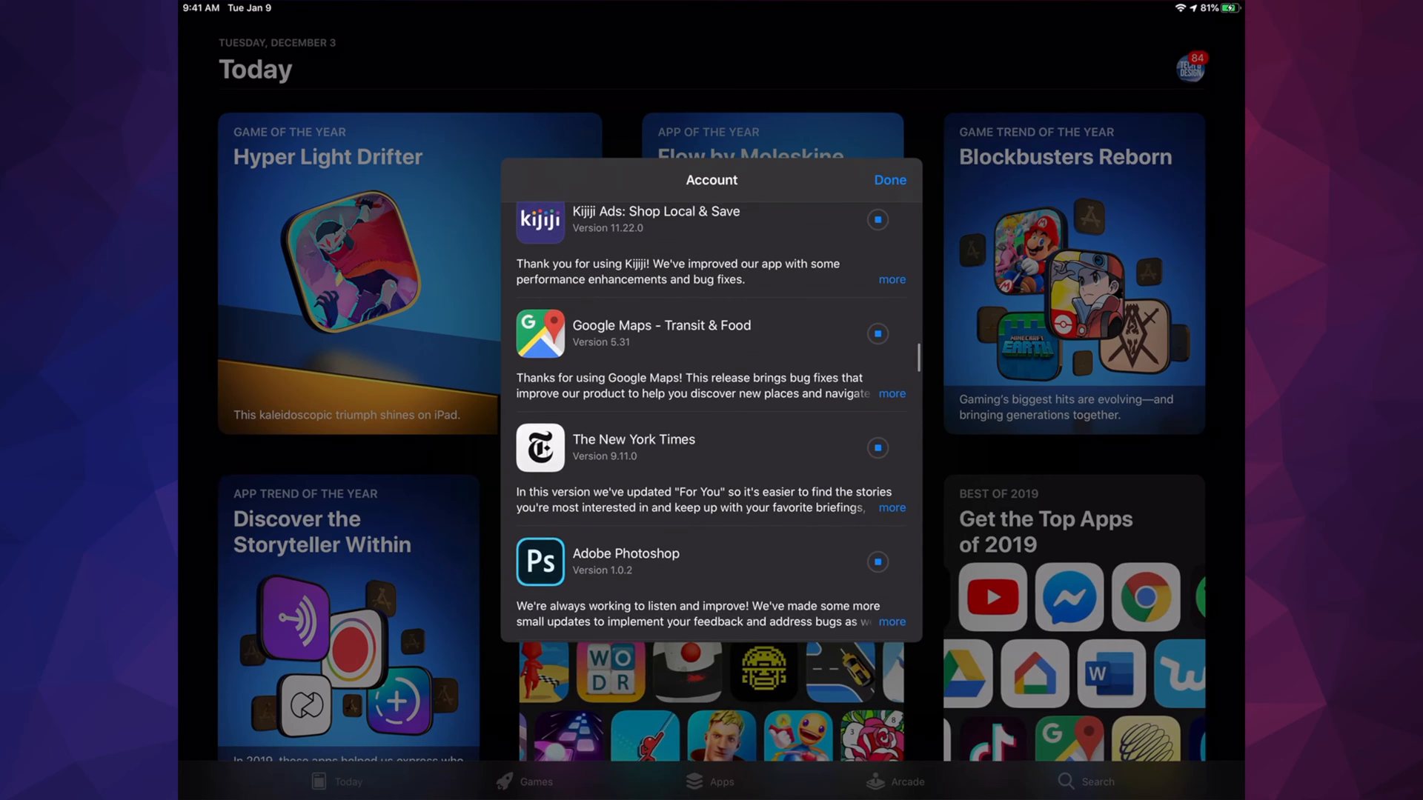
scroll("down", 3)
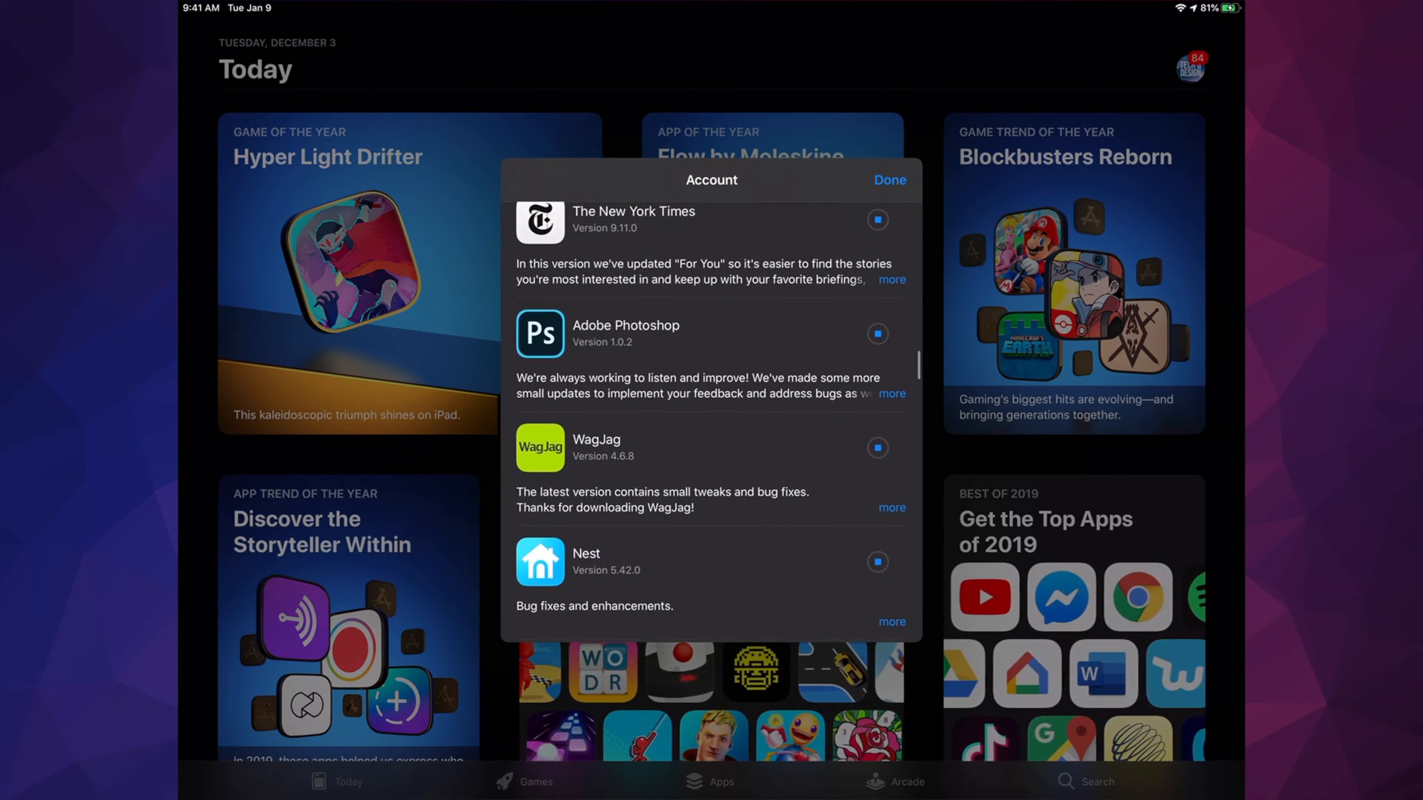
scroll("down", 3)
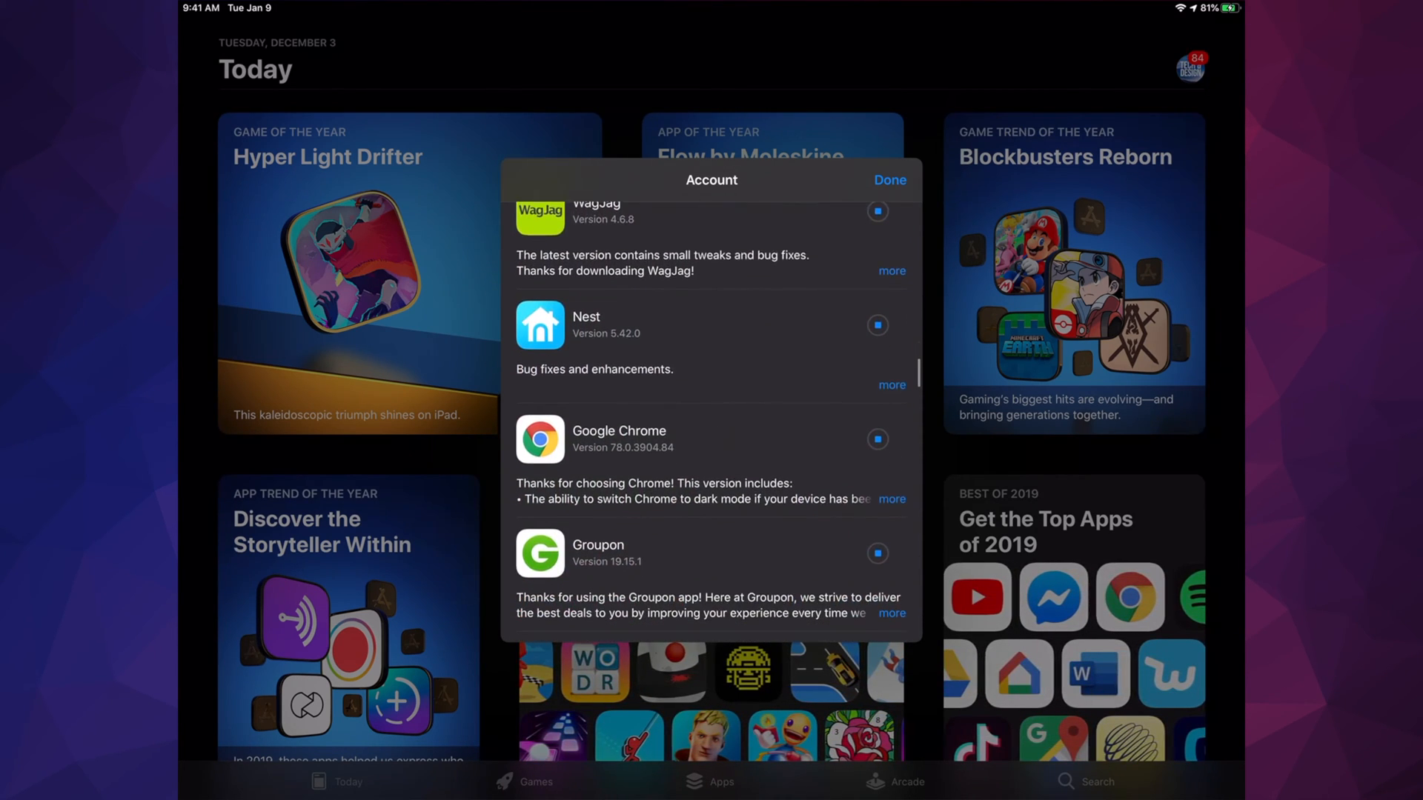
scroll("down", 3)
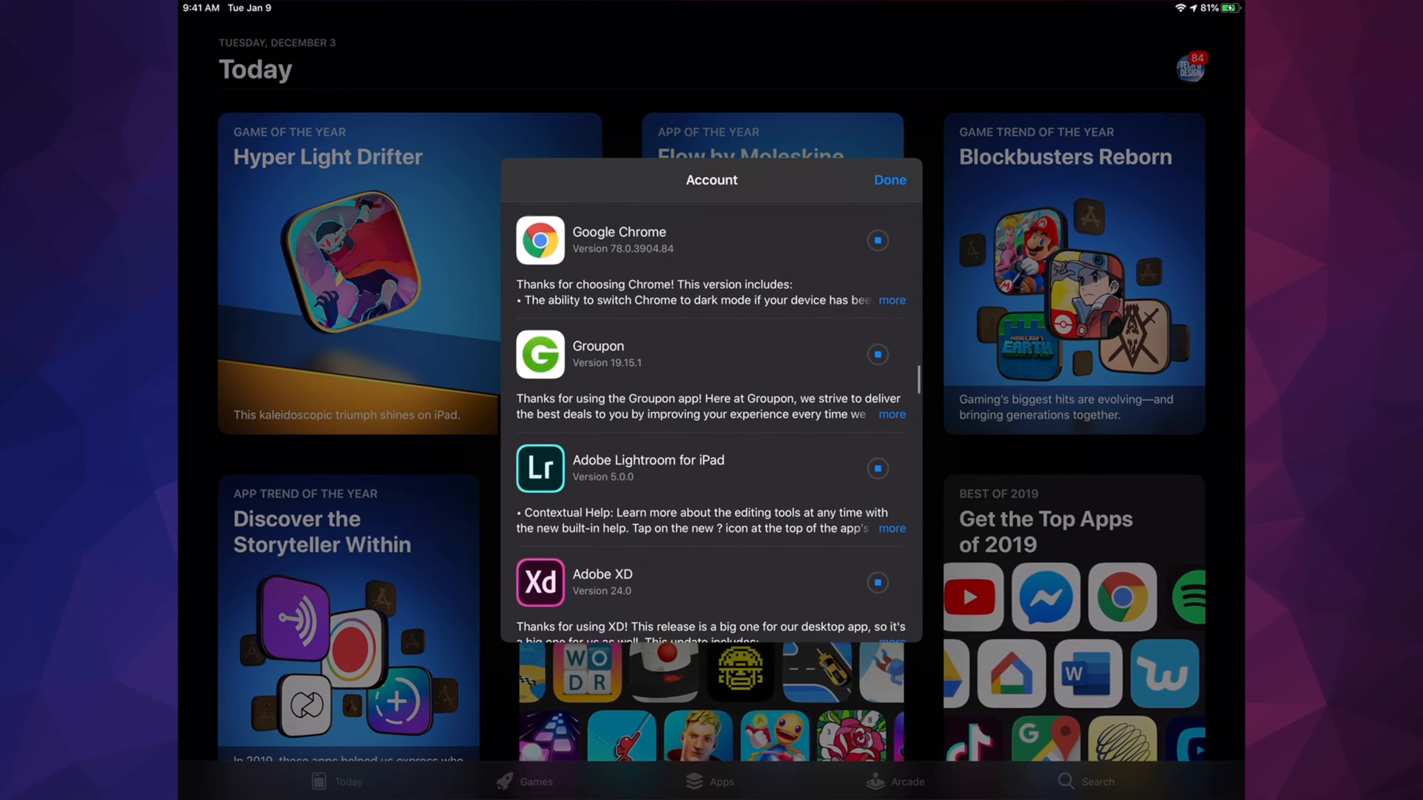
scroll("down", 3)
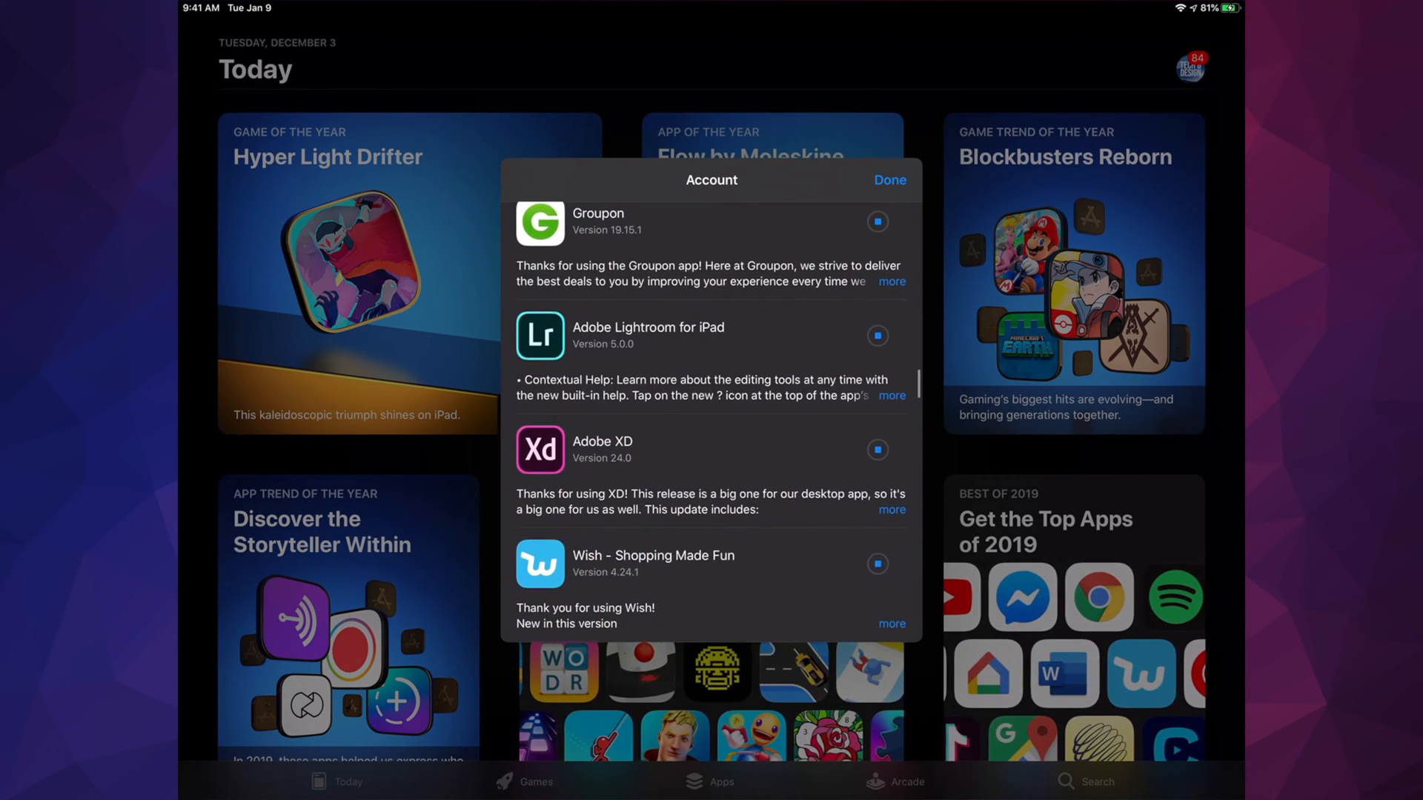
scroll("down", 3)
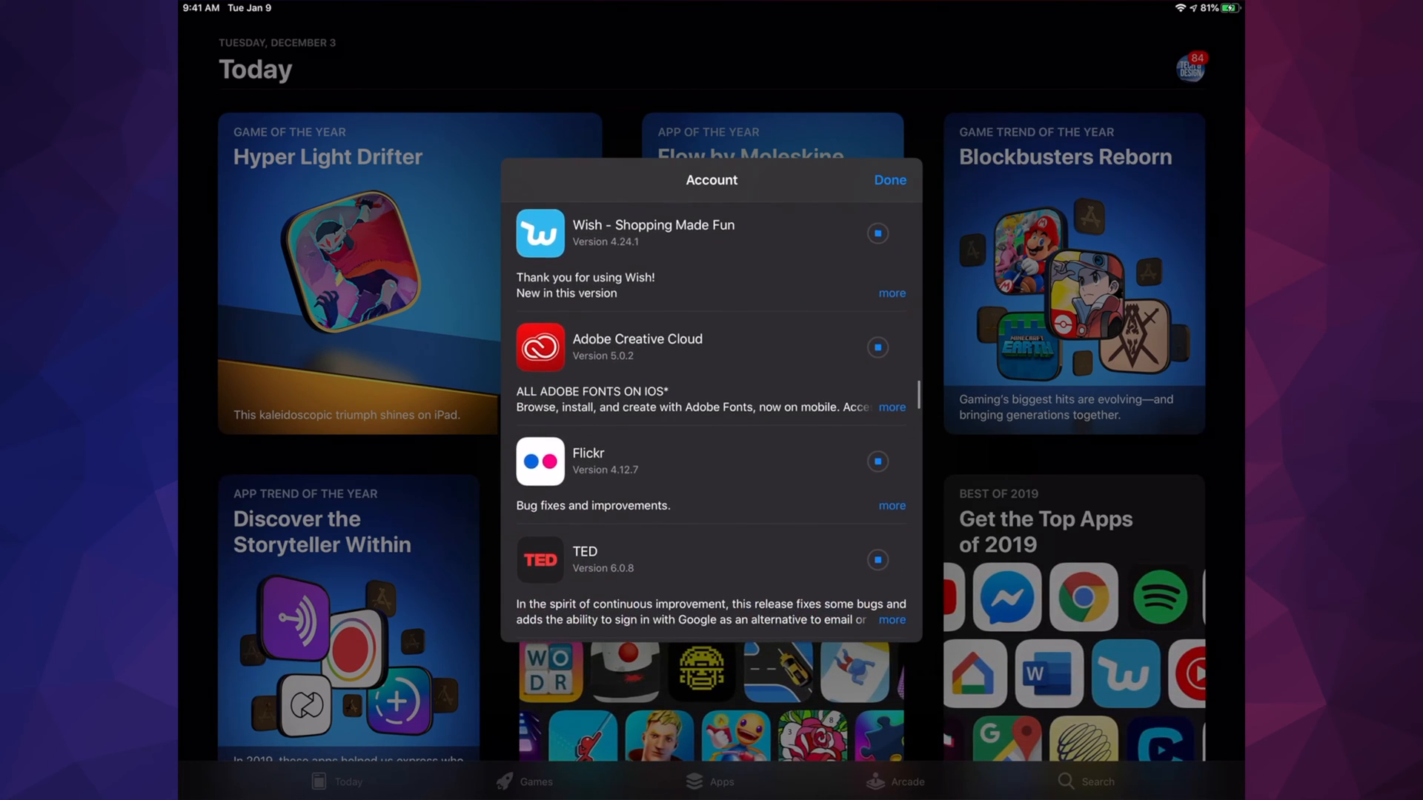
scroll("down", 3)
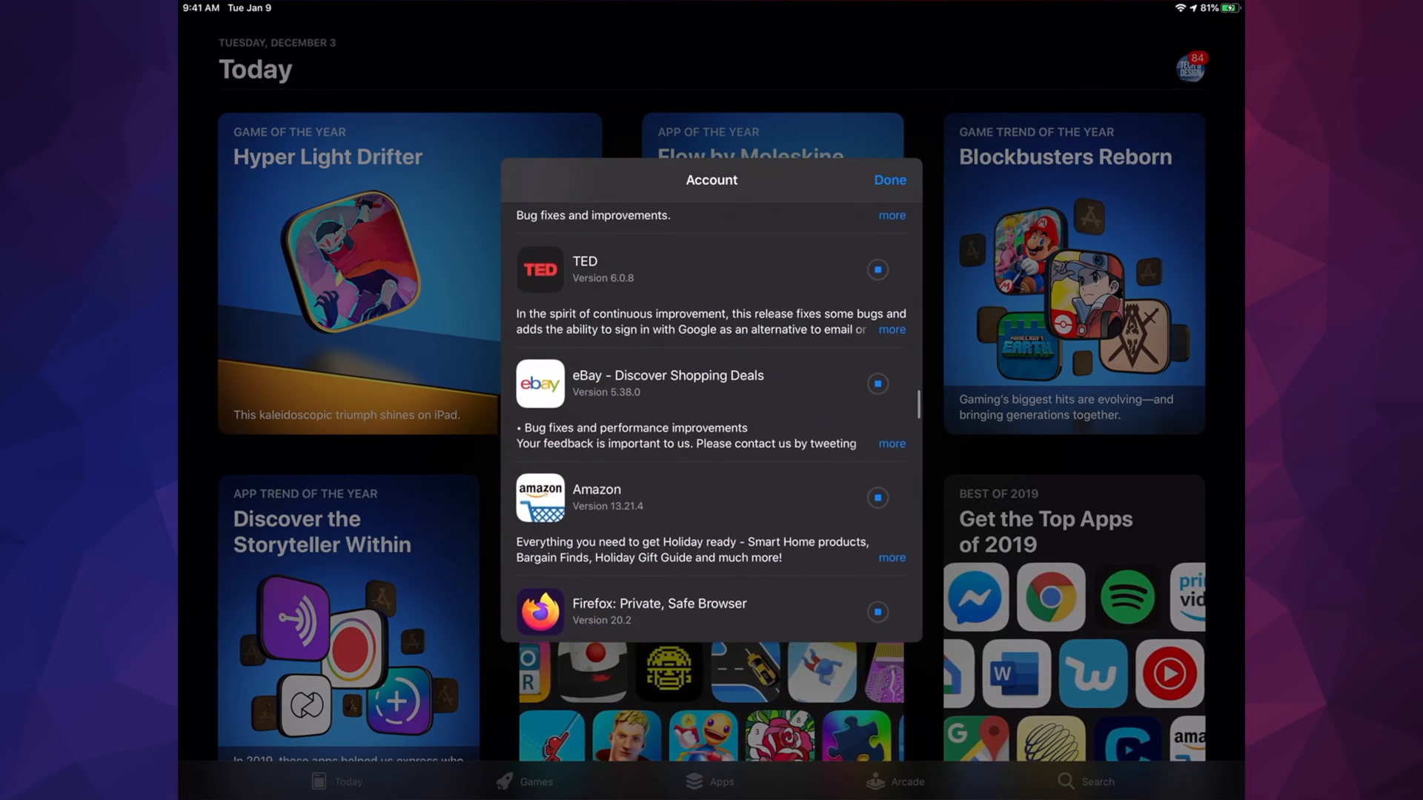
scroll("down", 3)
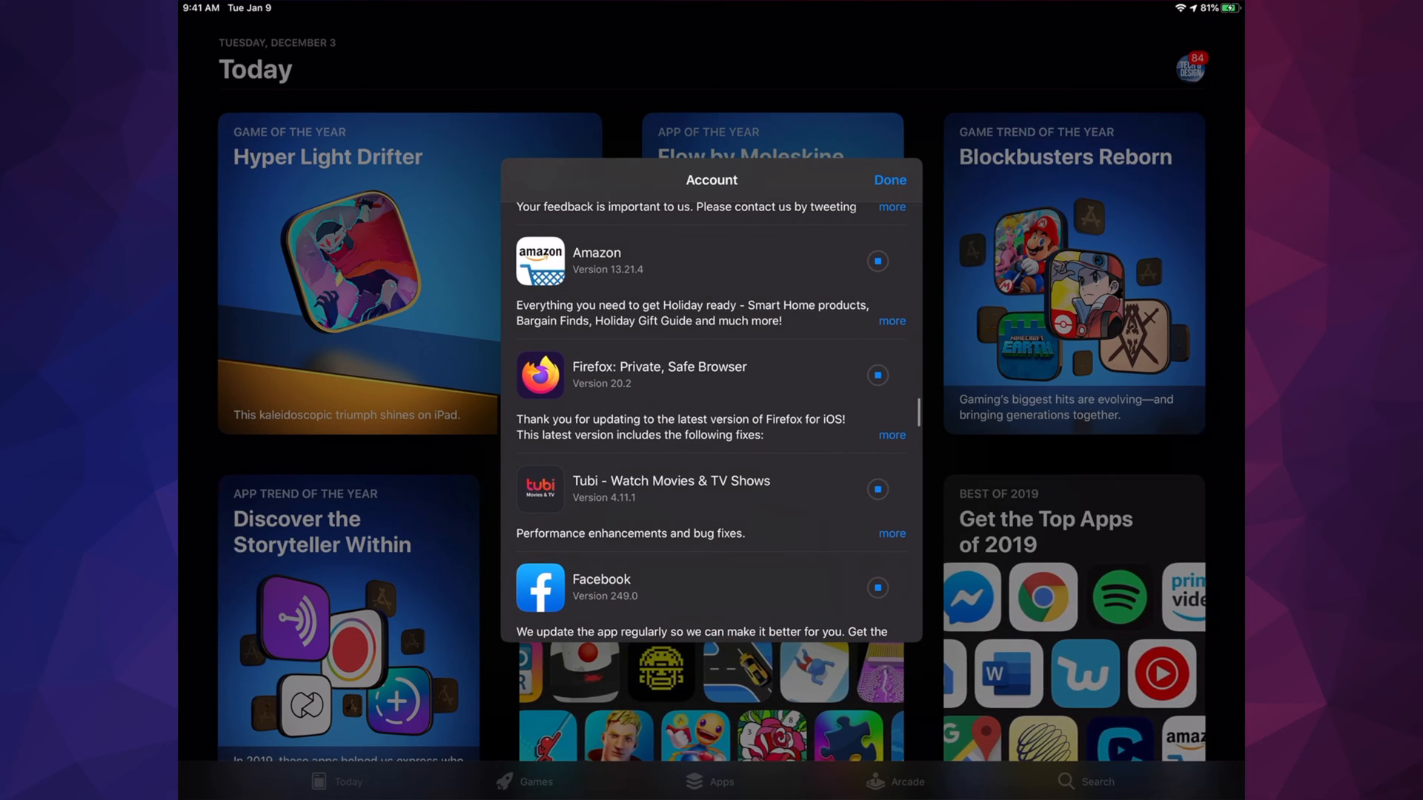
scroll("down", 3)
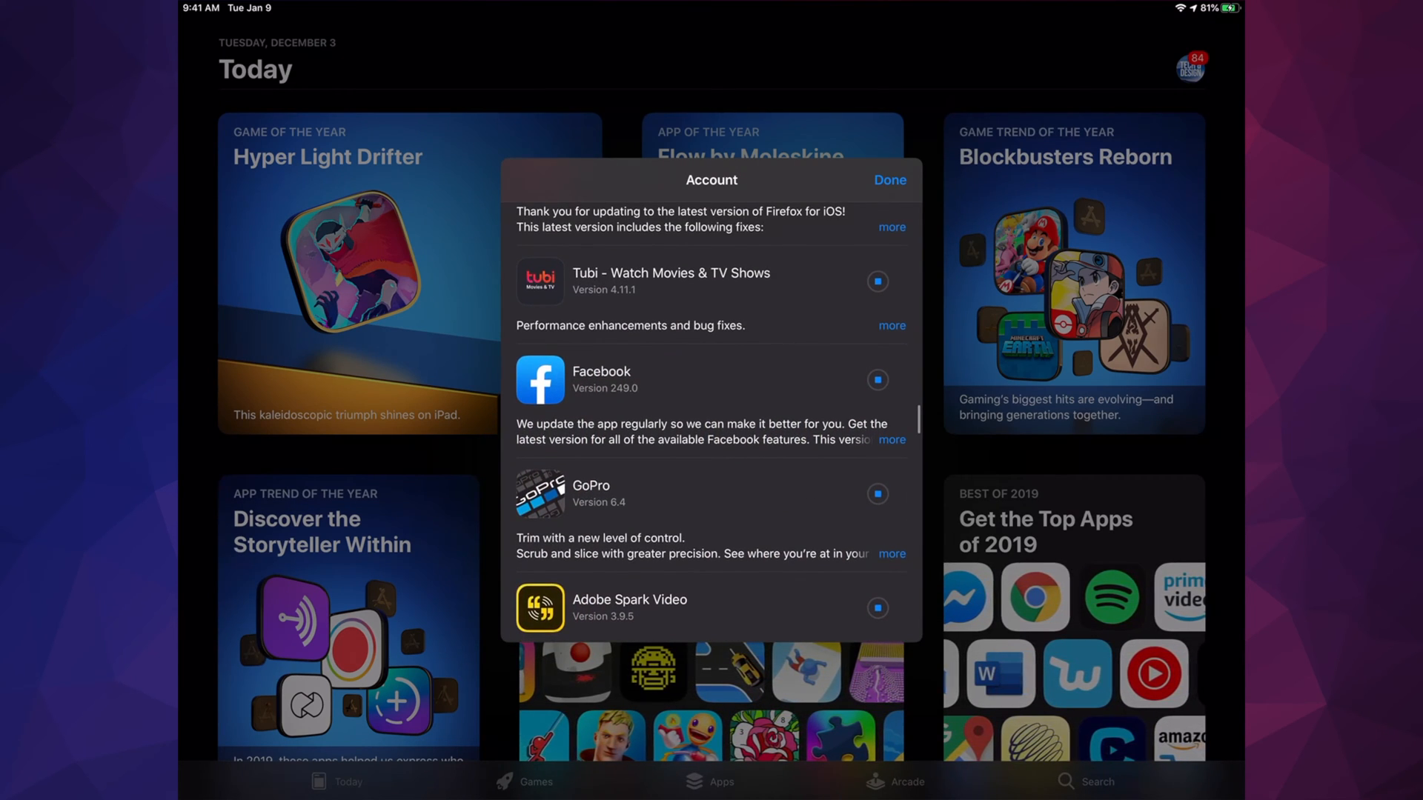
scroll("down", 3)
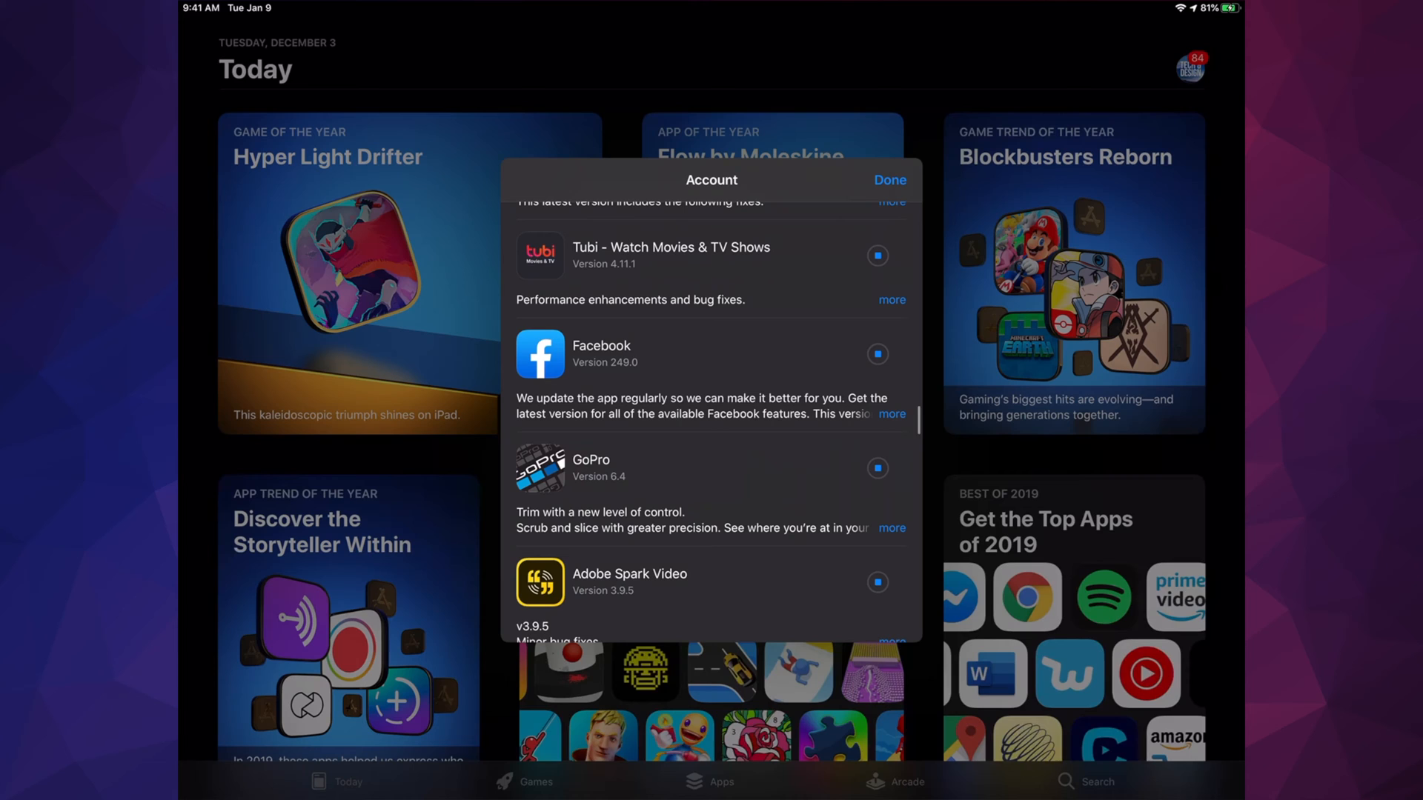
scroll("down", 3)
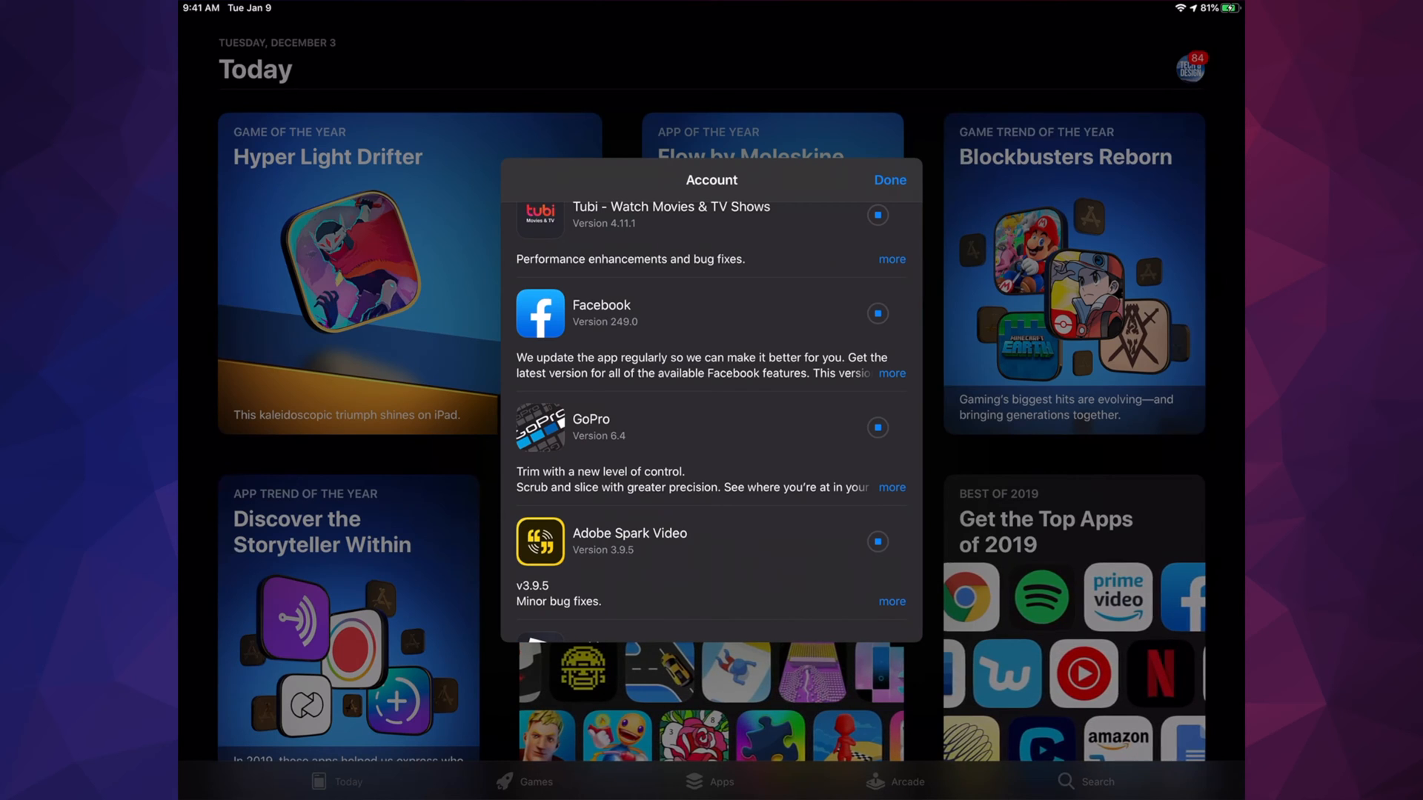
scroll("down", 3)
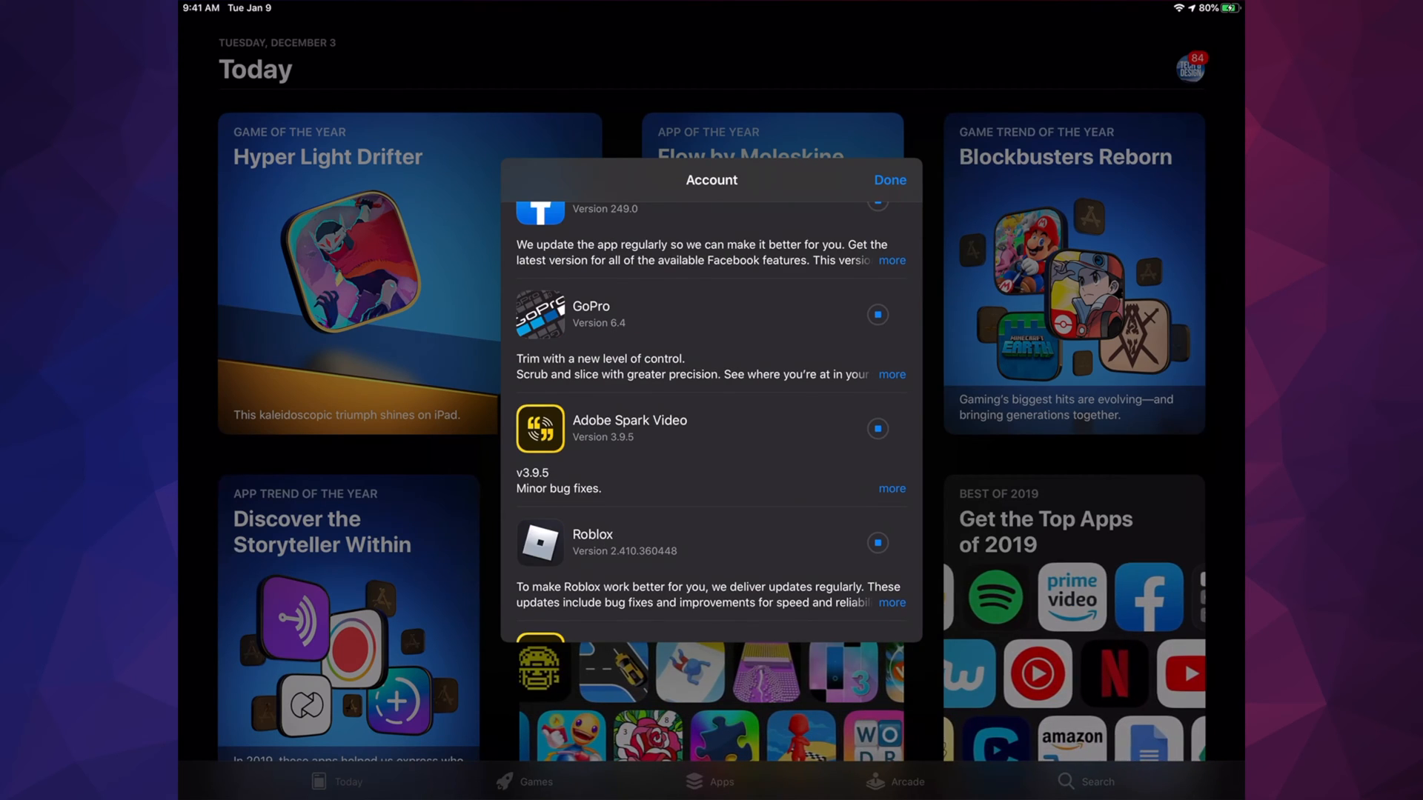
scroll("down", 3)
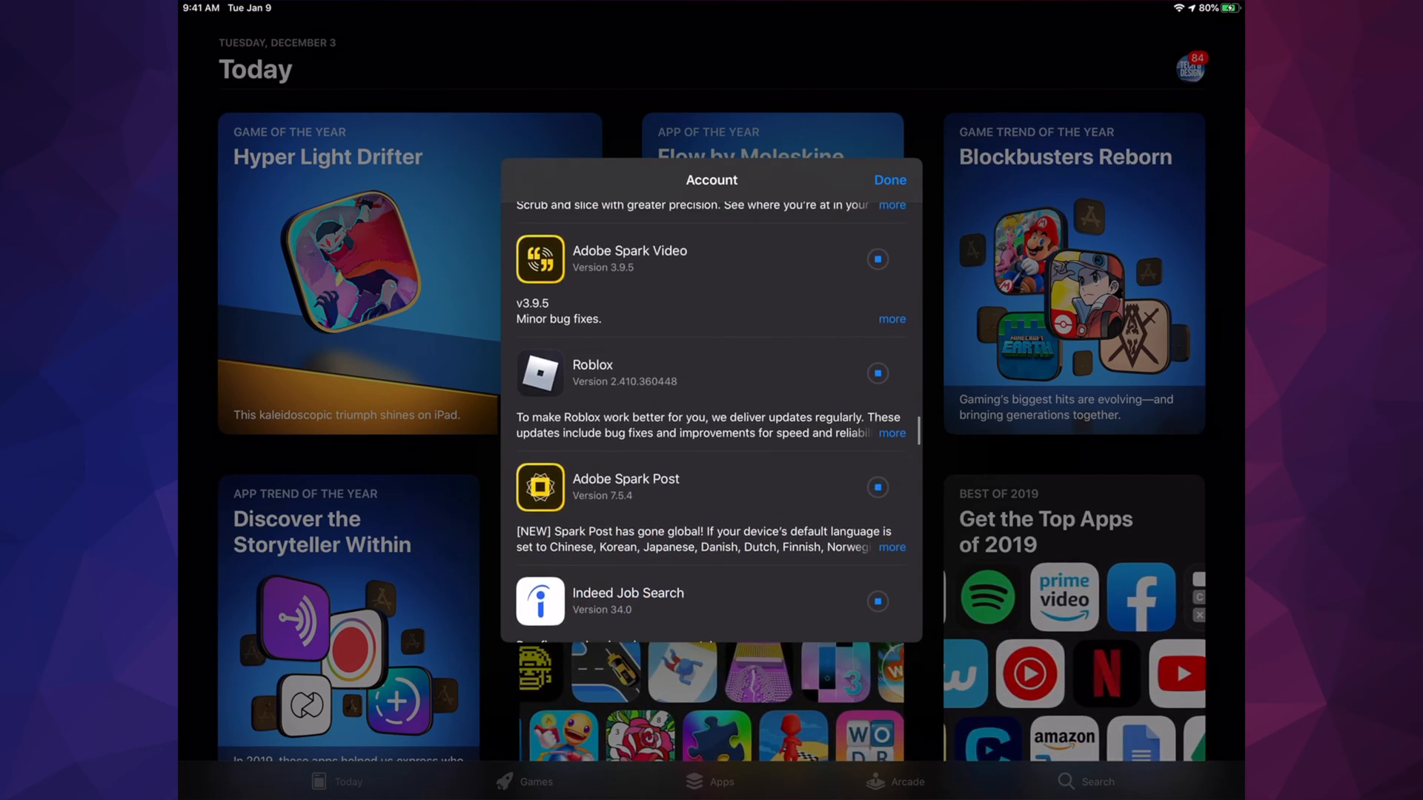
scroll("down", 3)
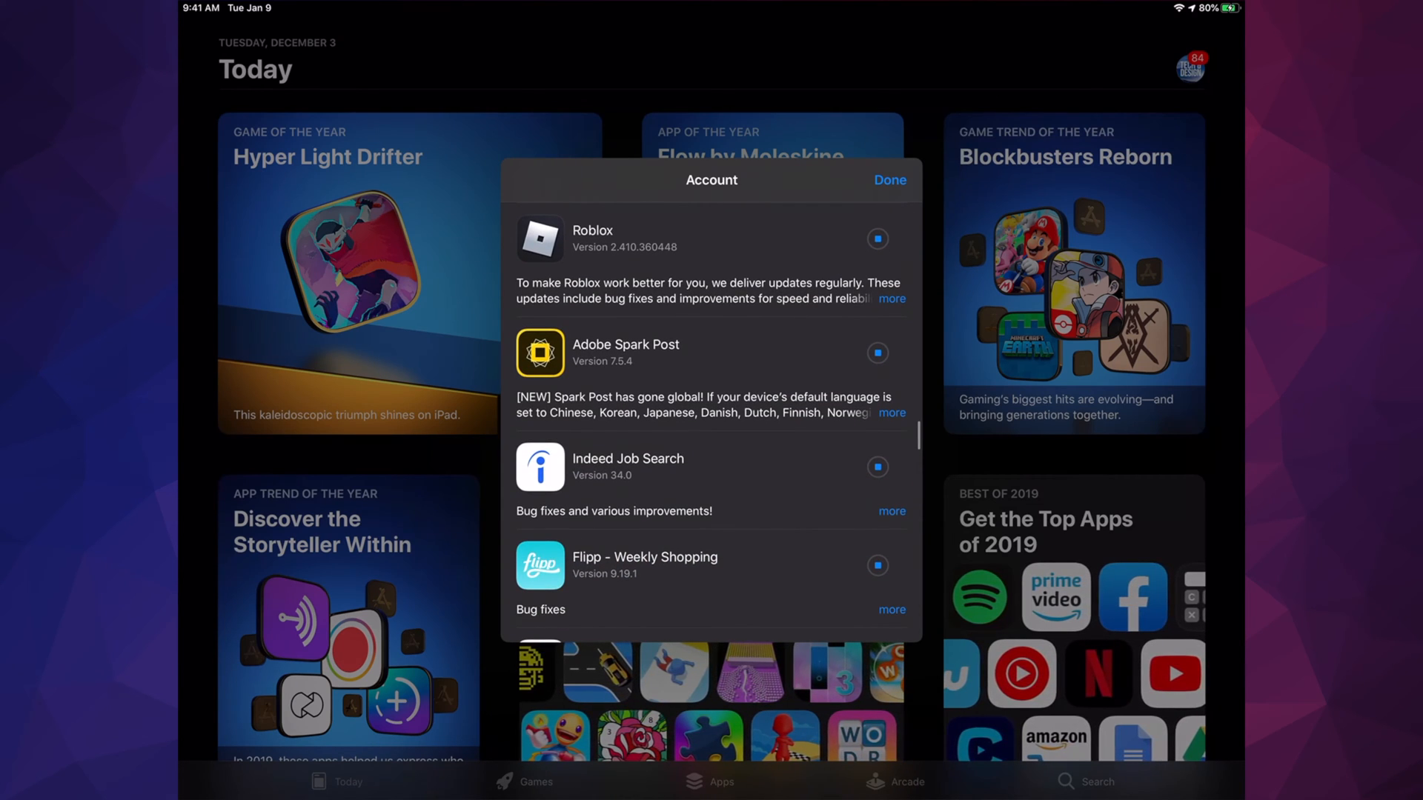
scroll("down", 3)
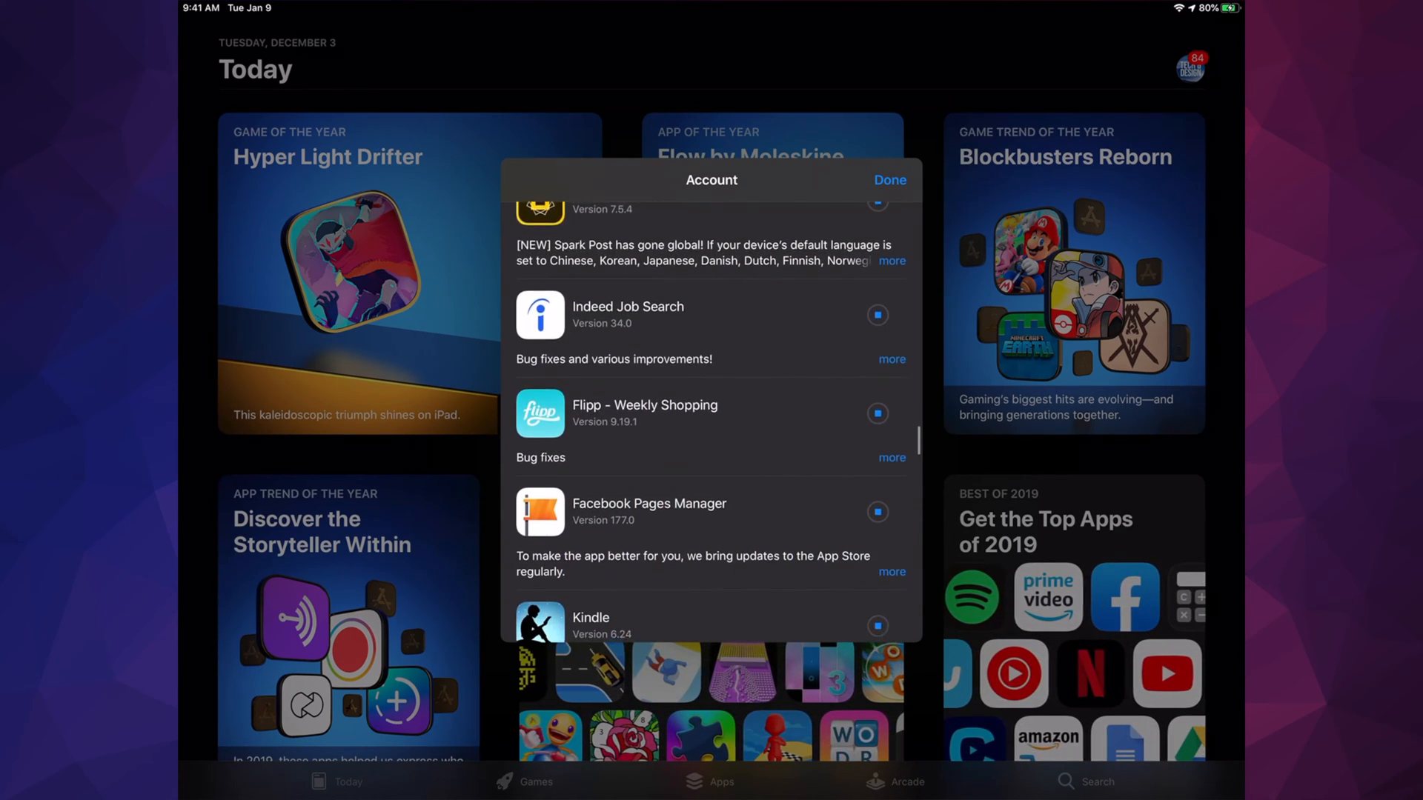
scroll("down", 3)
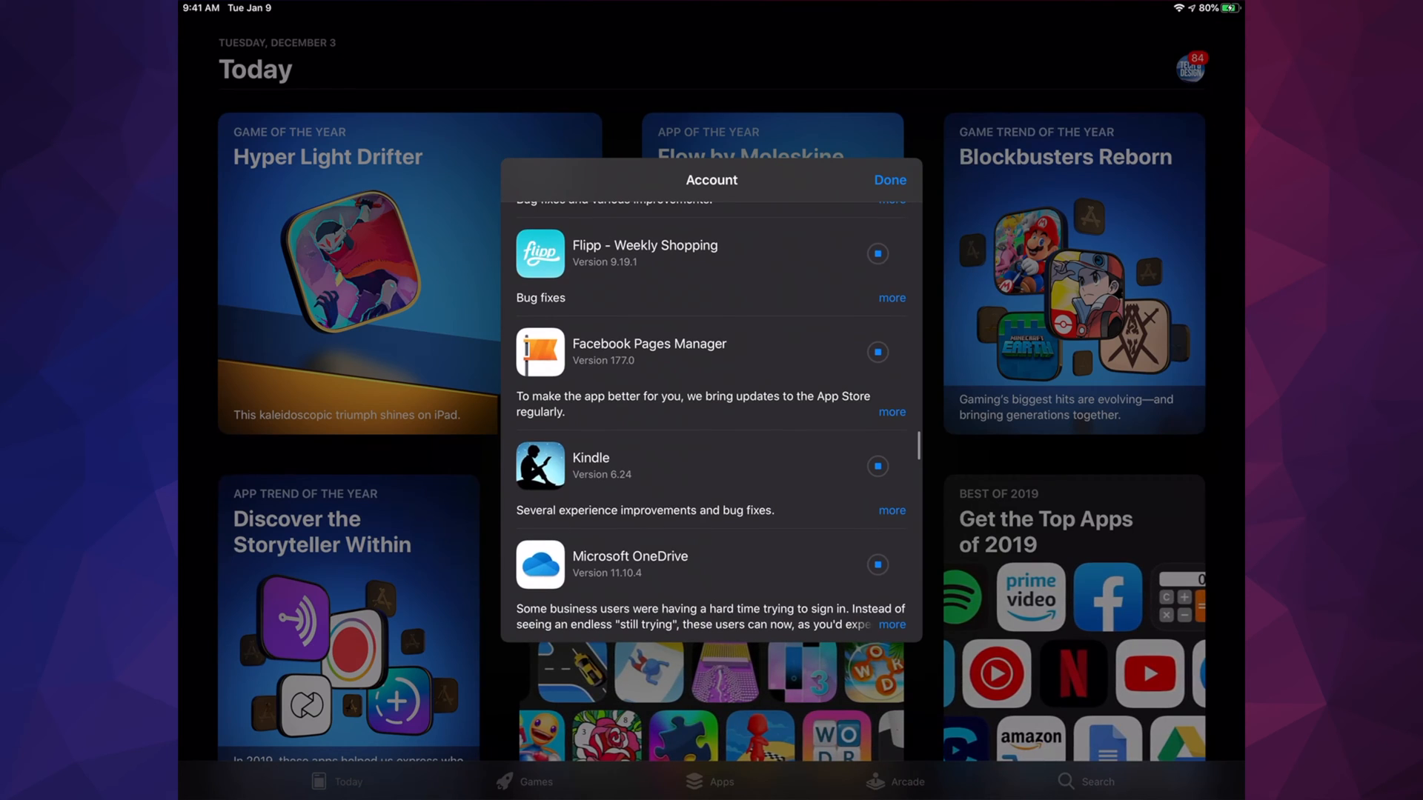
scroll("down", 3)
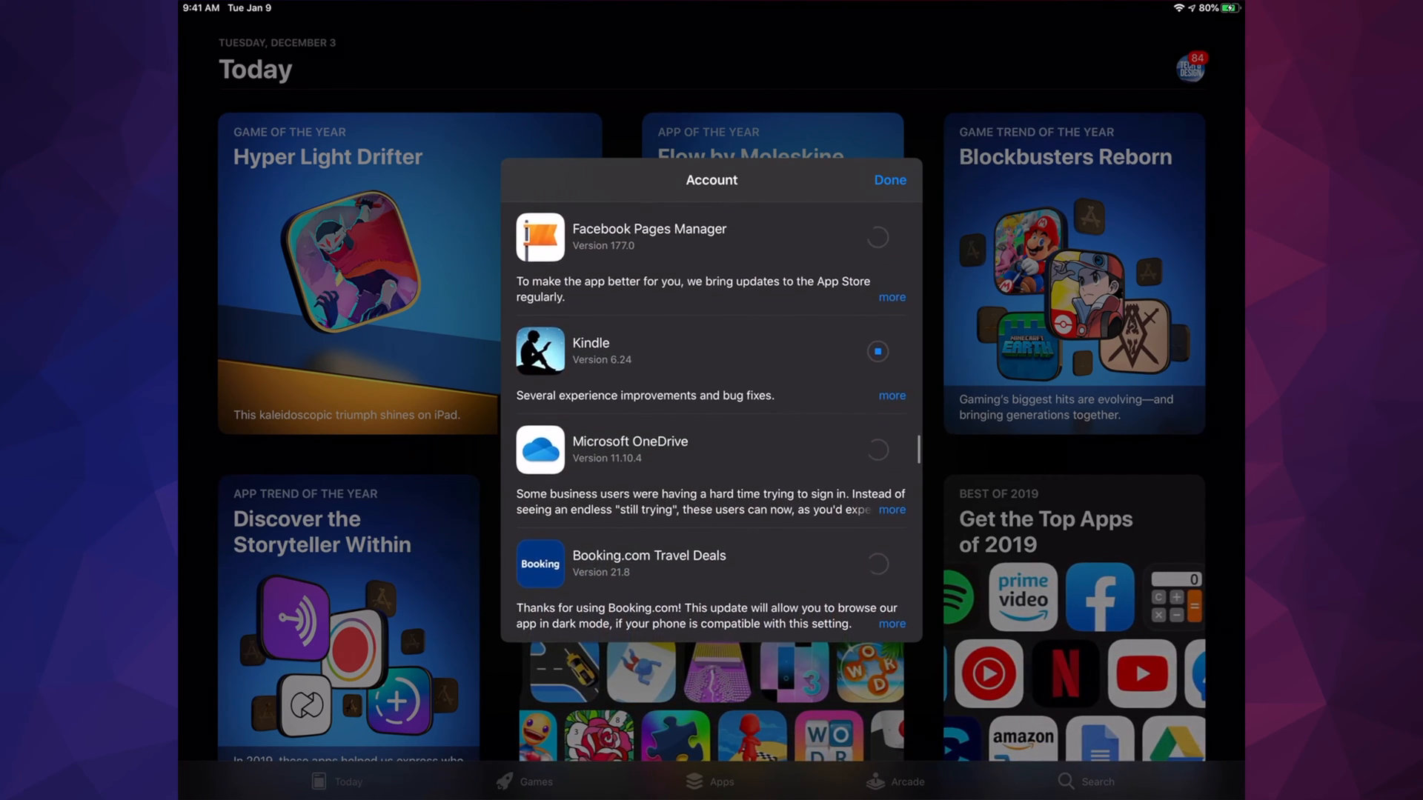
scroll("down", 3)
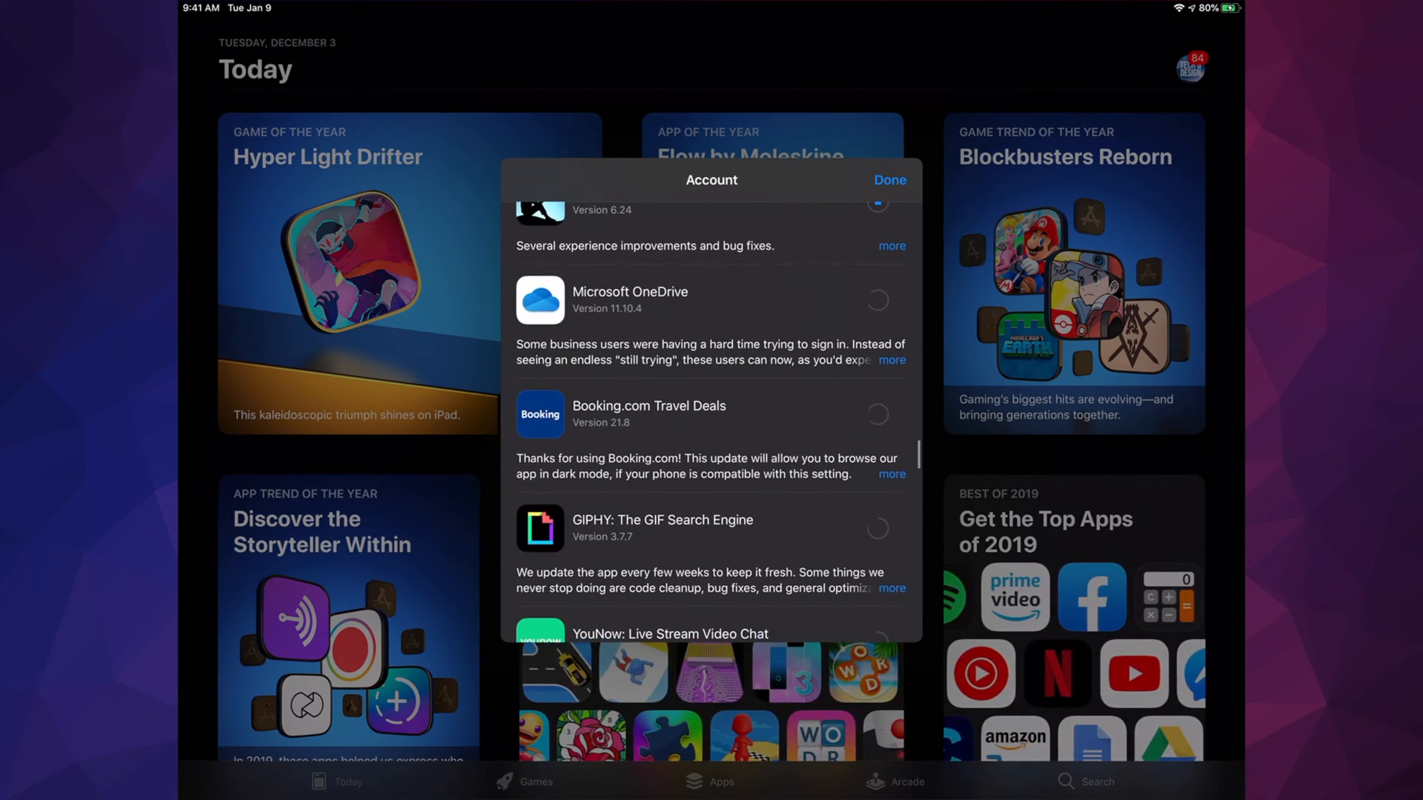
scroll("down", 3)
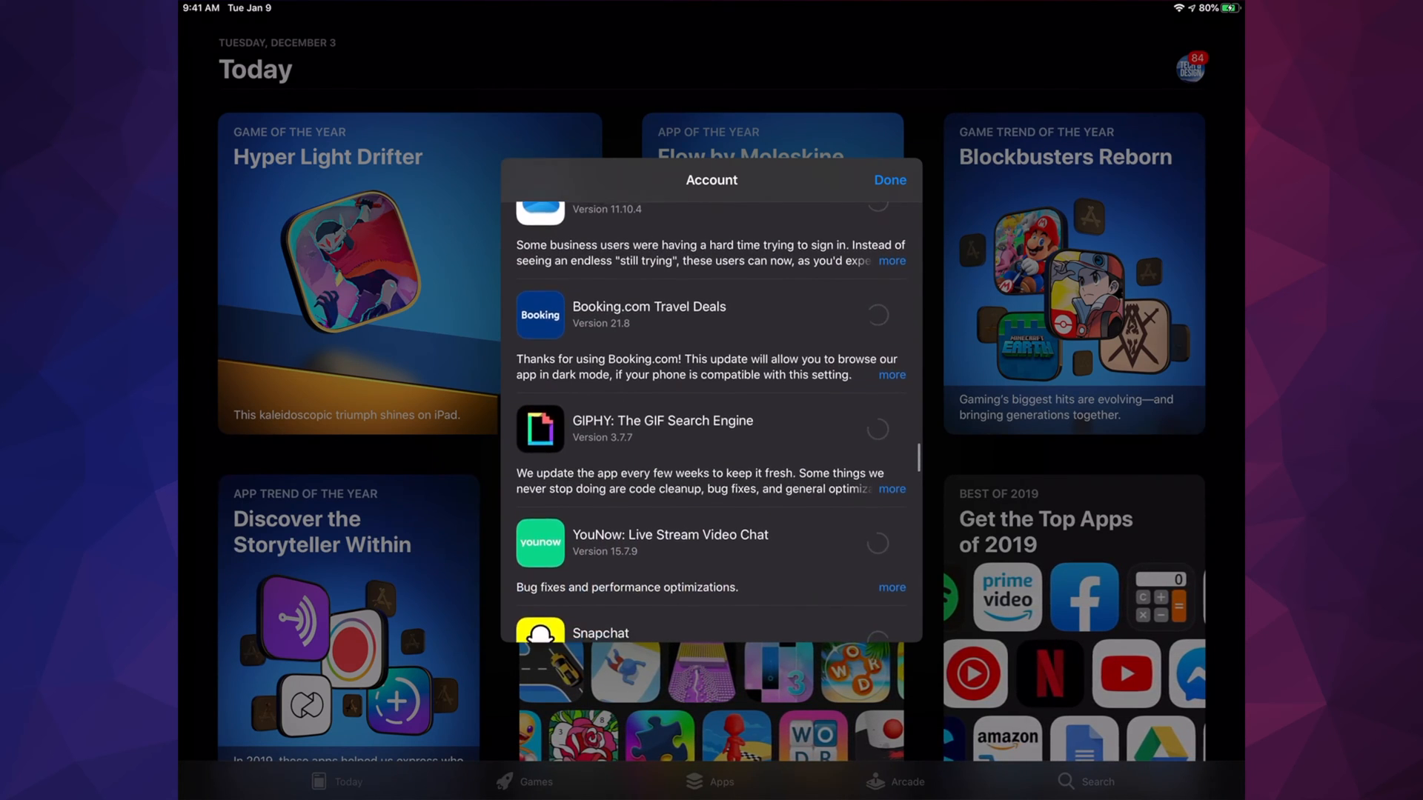
scroll("down", 3)
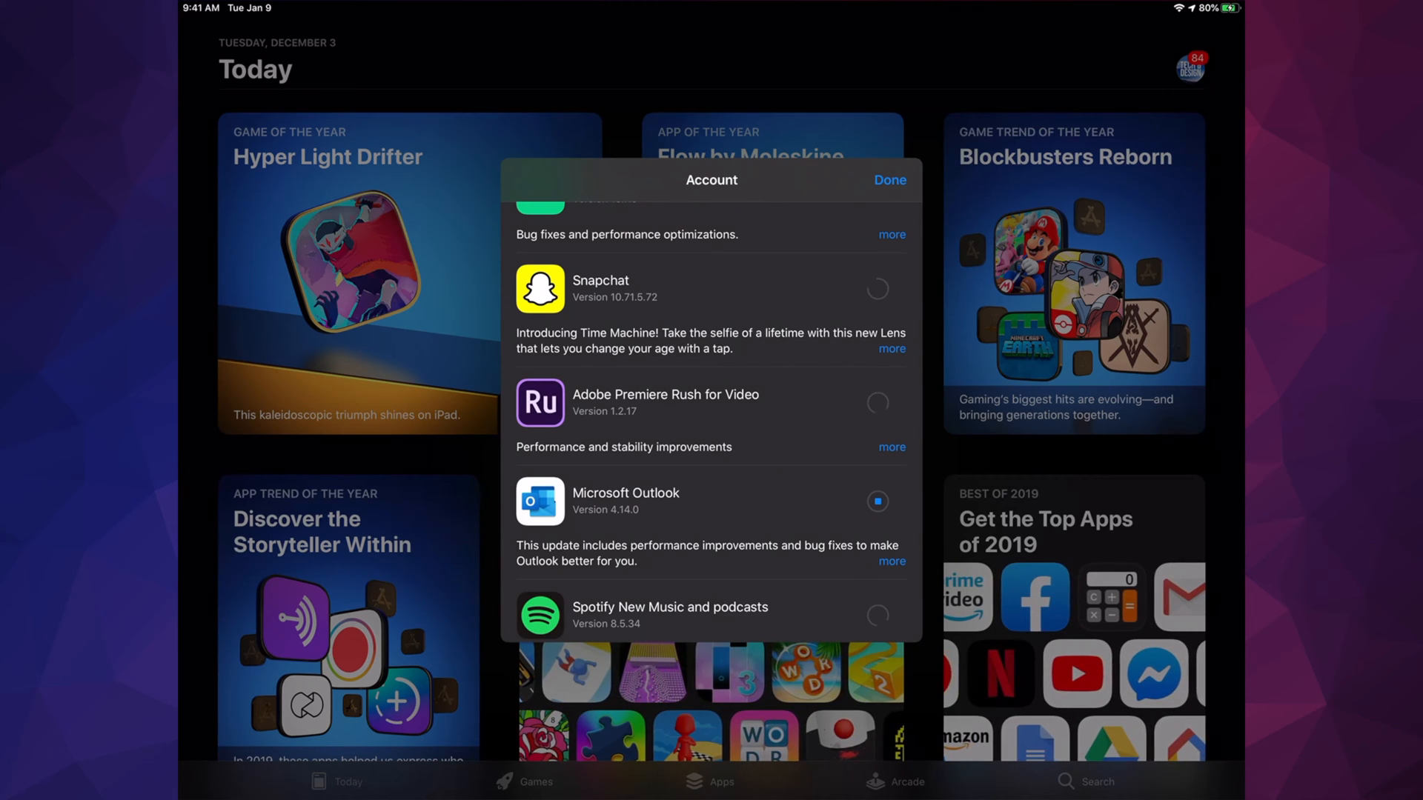
scroll("down", 3)
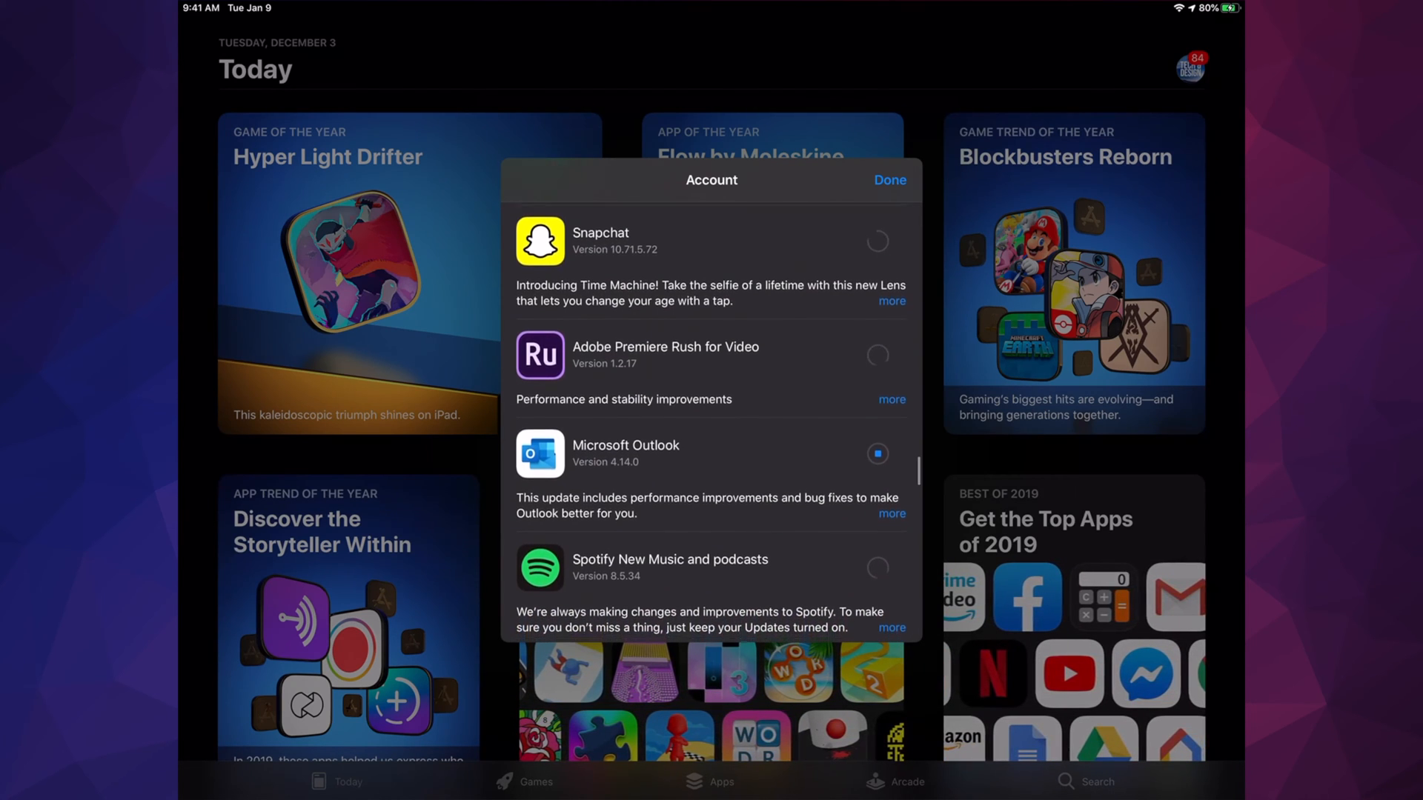
scroll("down", 3)
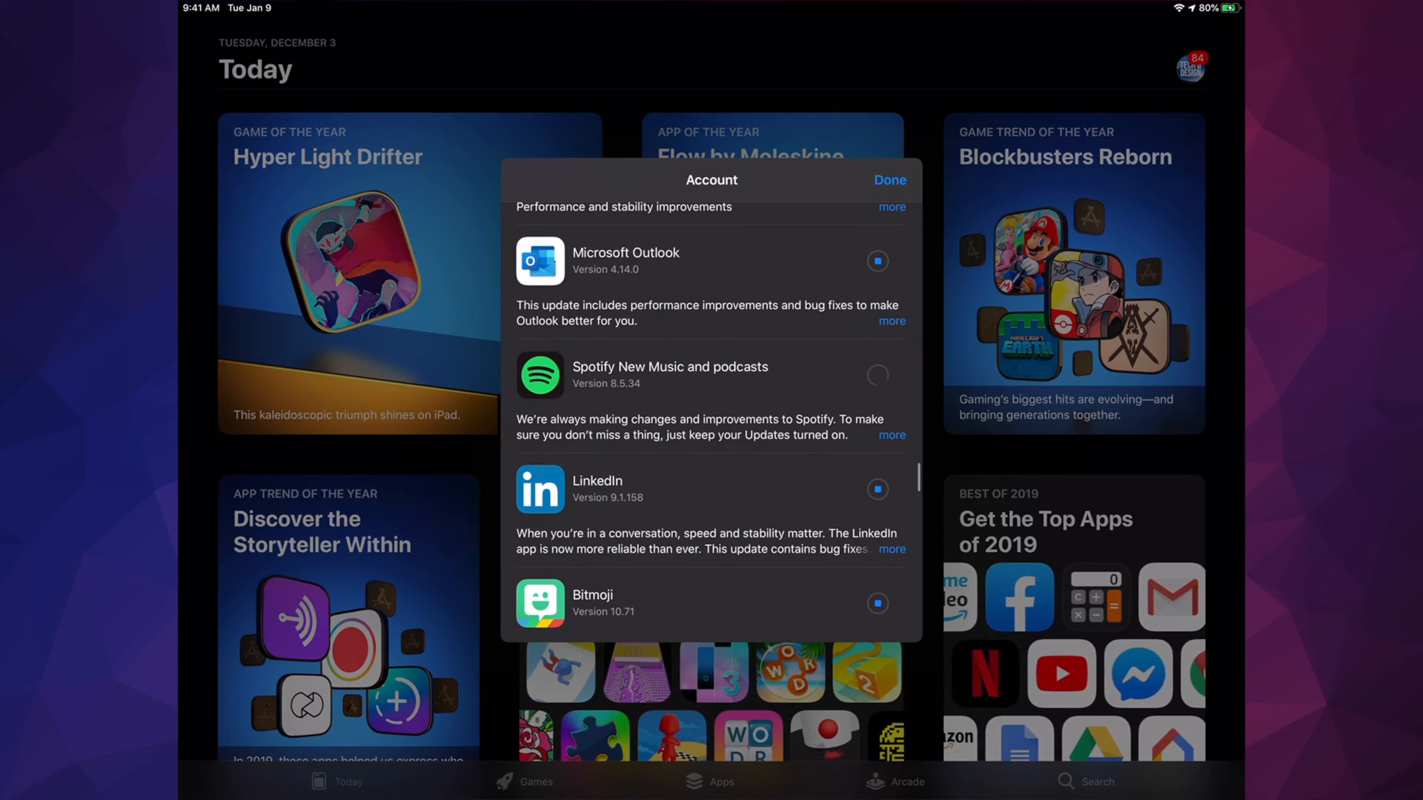
scroll("down", 3)
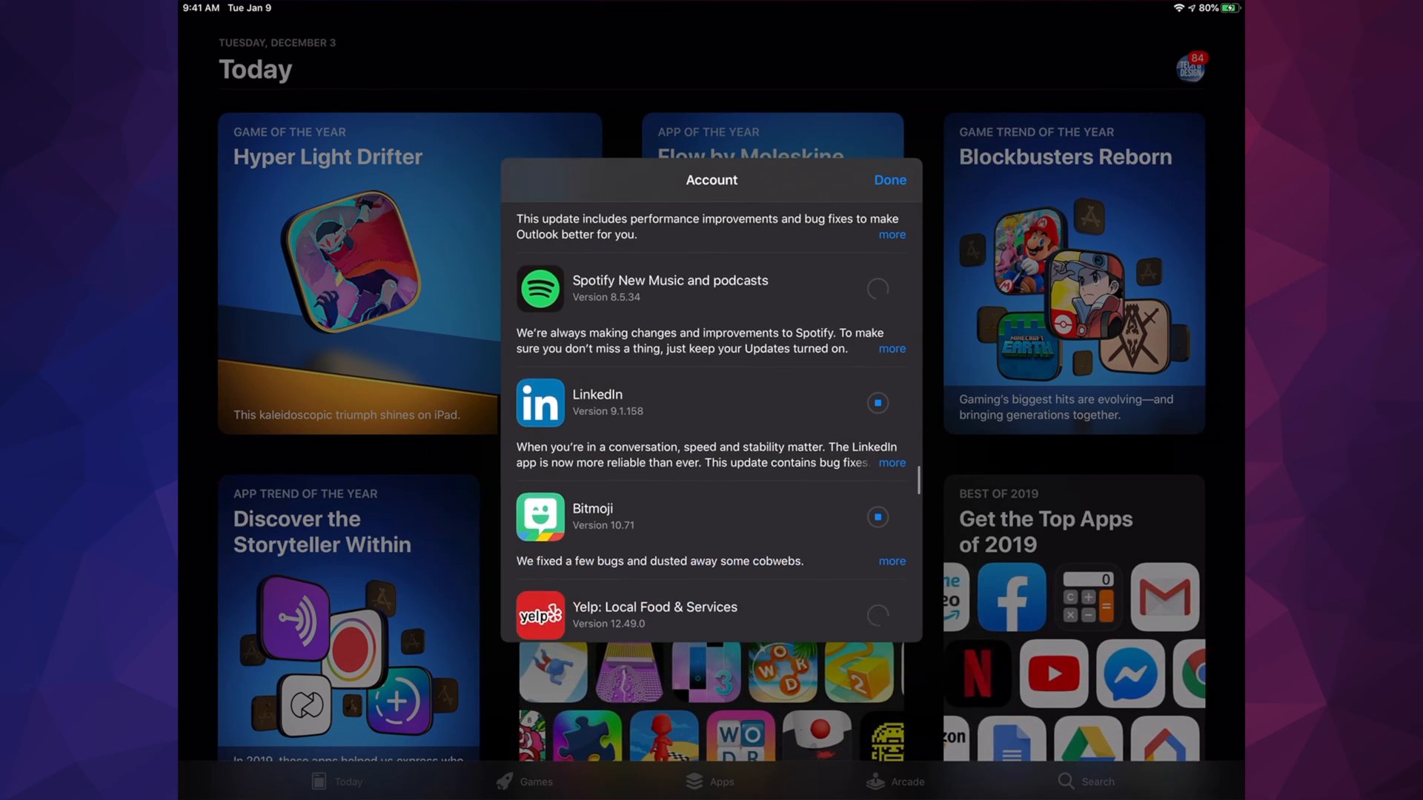
scroll("down", 3)
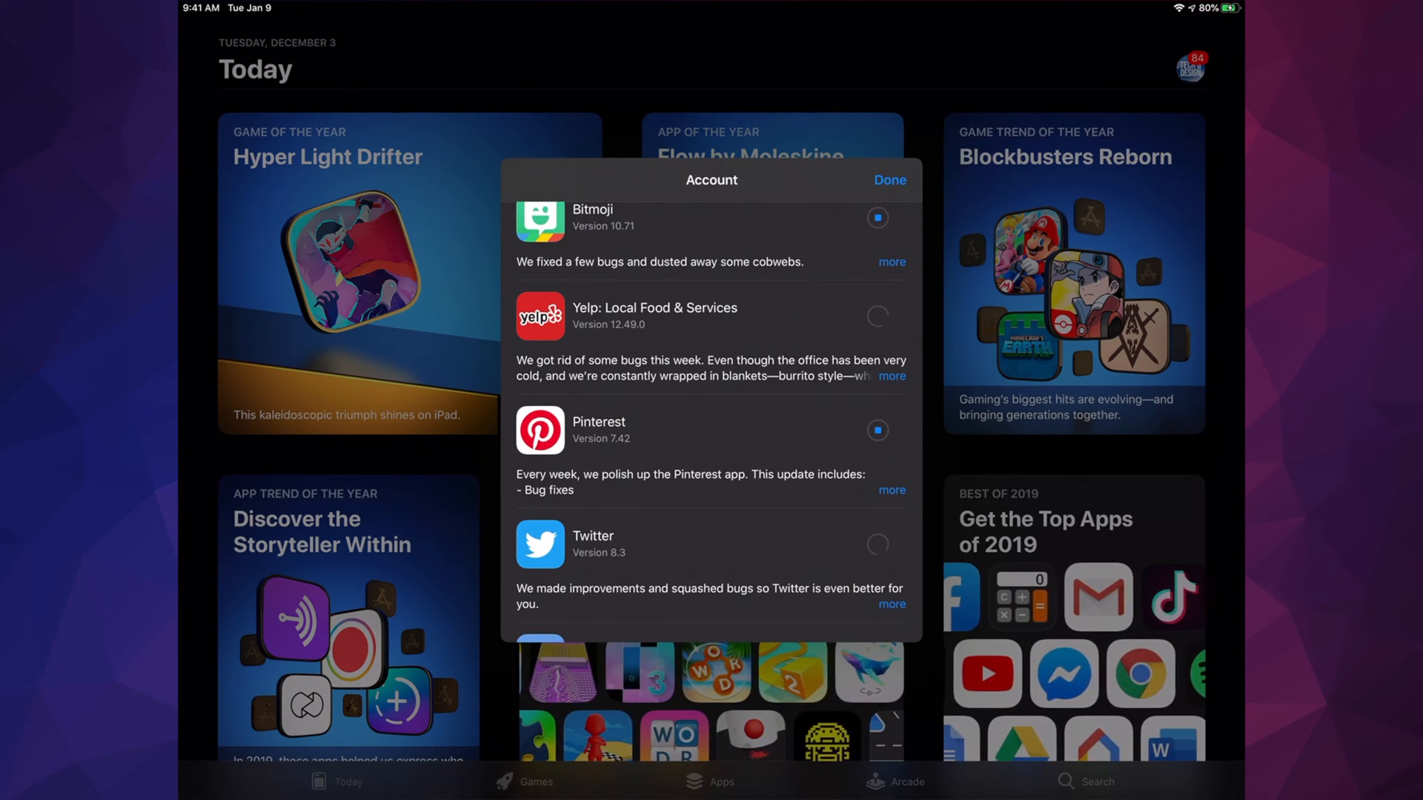
scroll("down", 3)
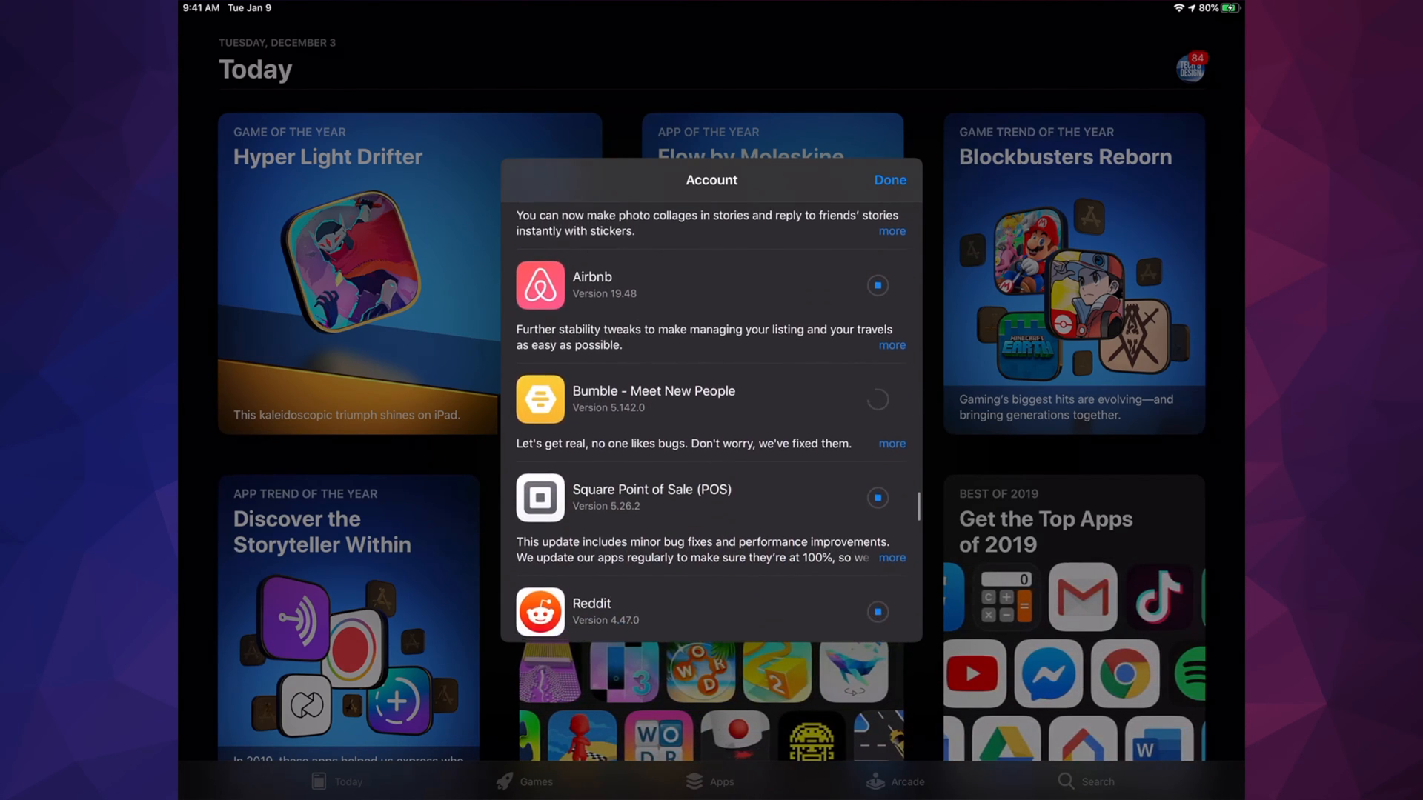
scroll("down", 3)
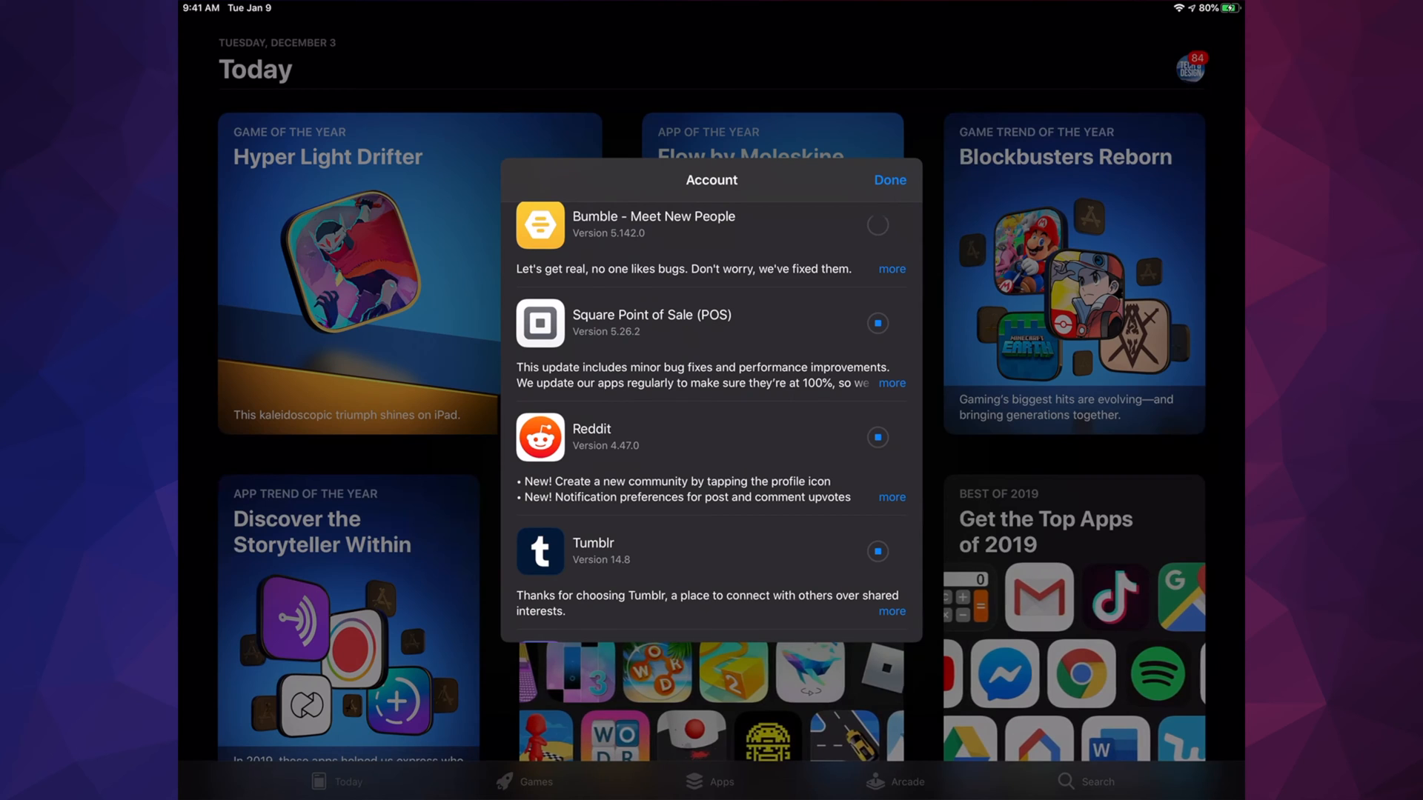
scroll("down", 3)
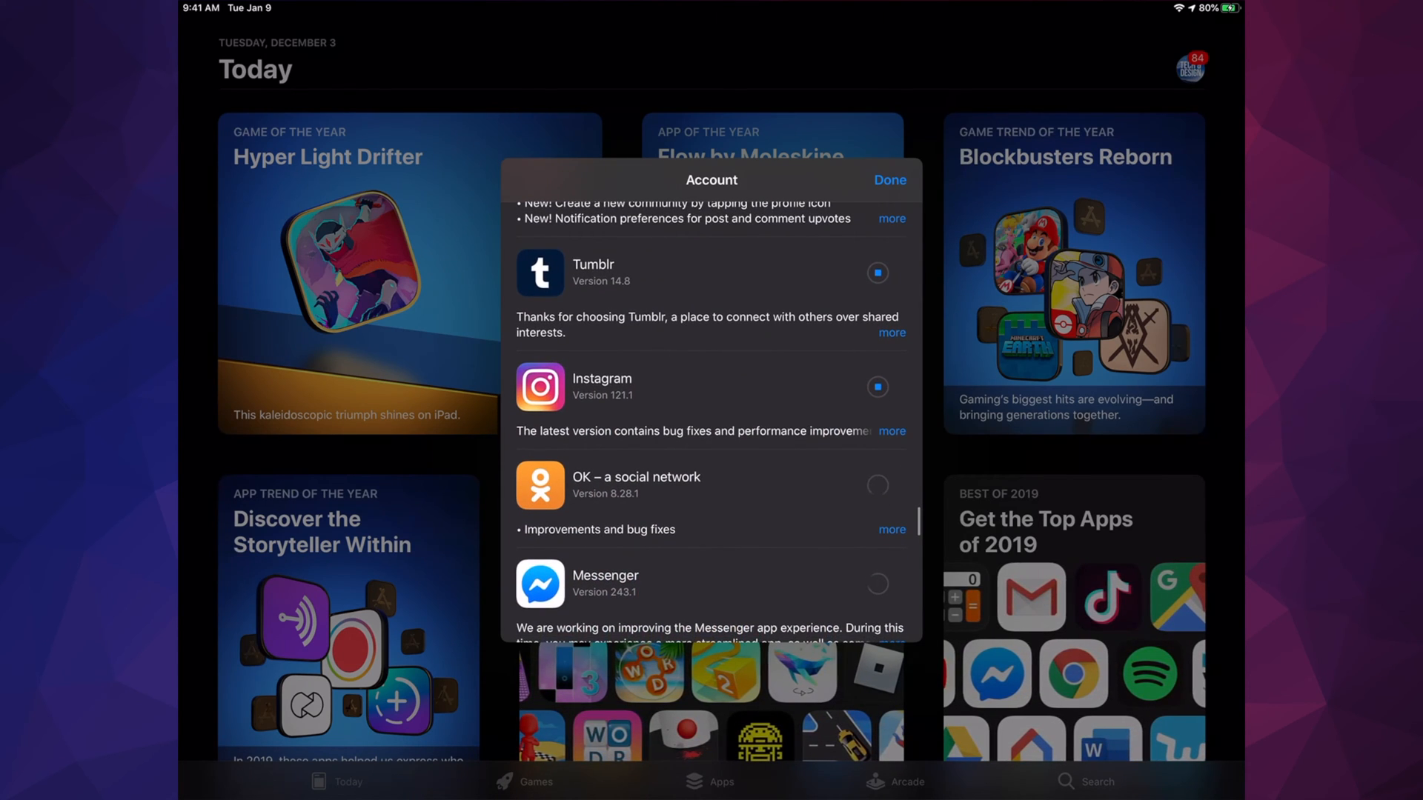
scroll("down", 3)
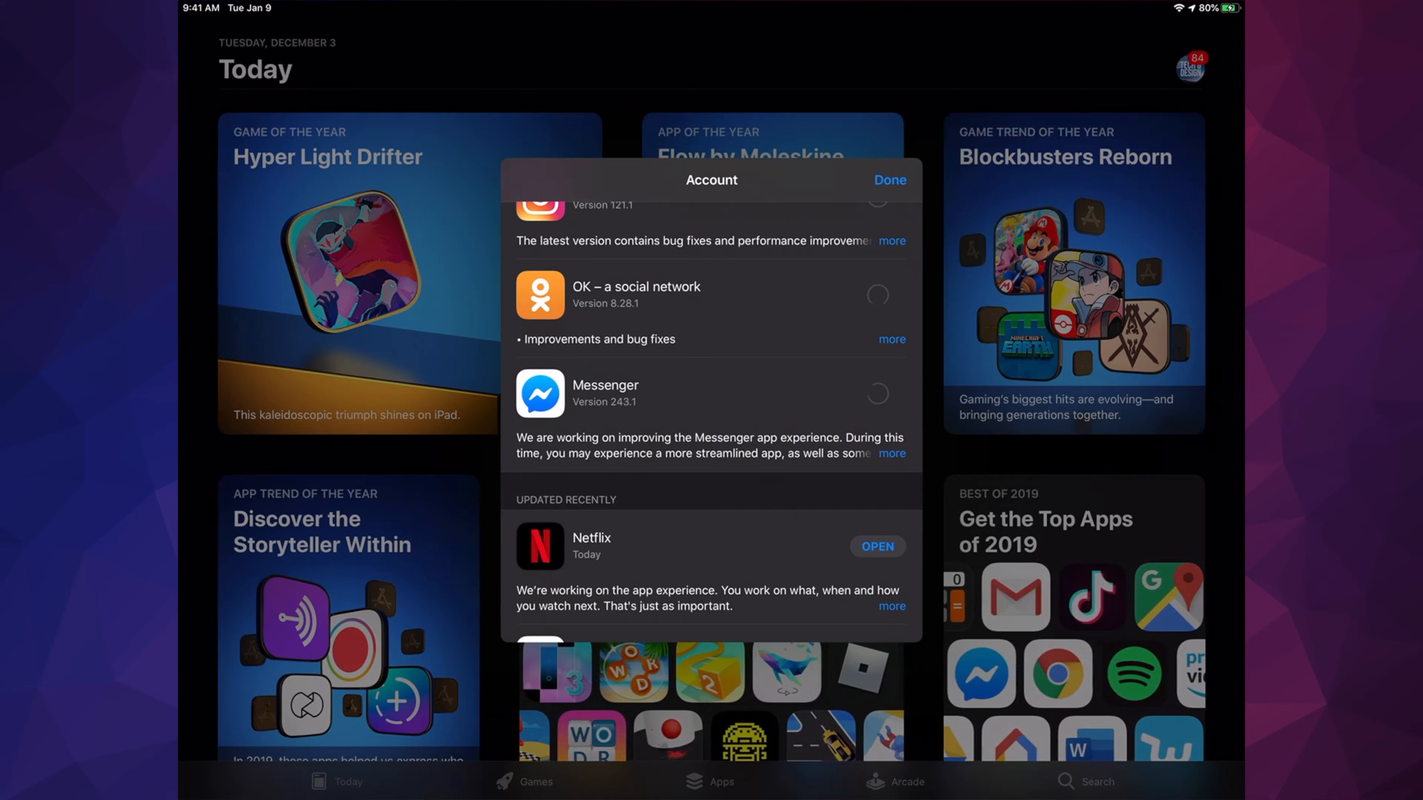
Return to the top of Available Updates, showing Update All and 84 pending apps.
scroll("down", 3)
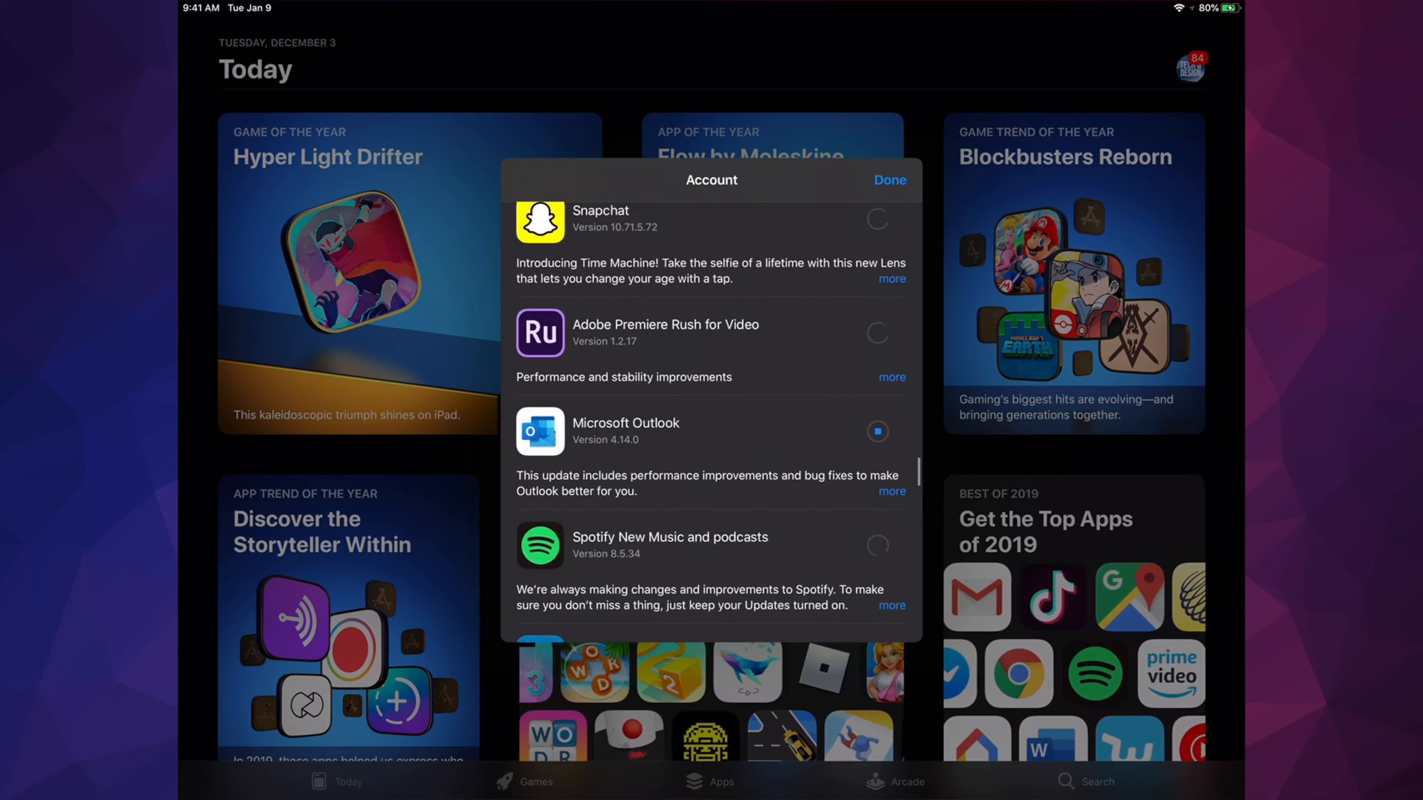
scroll("down", 3)
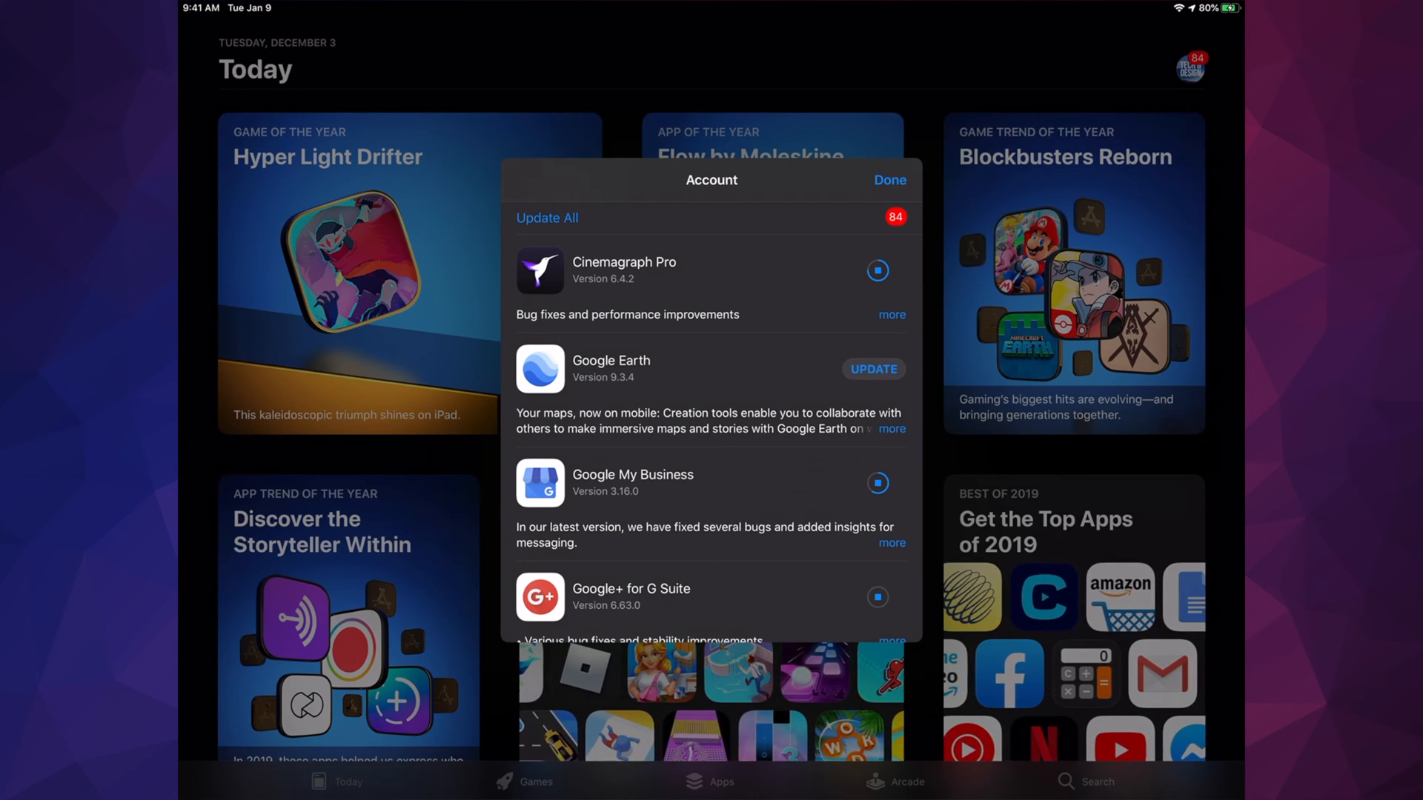
Trigger Update All and restart the Cinemagraph Pro download until pending updates fall to 78.
left_click(871, 368)
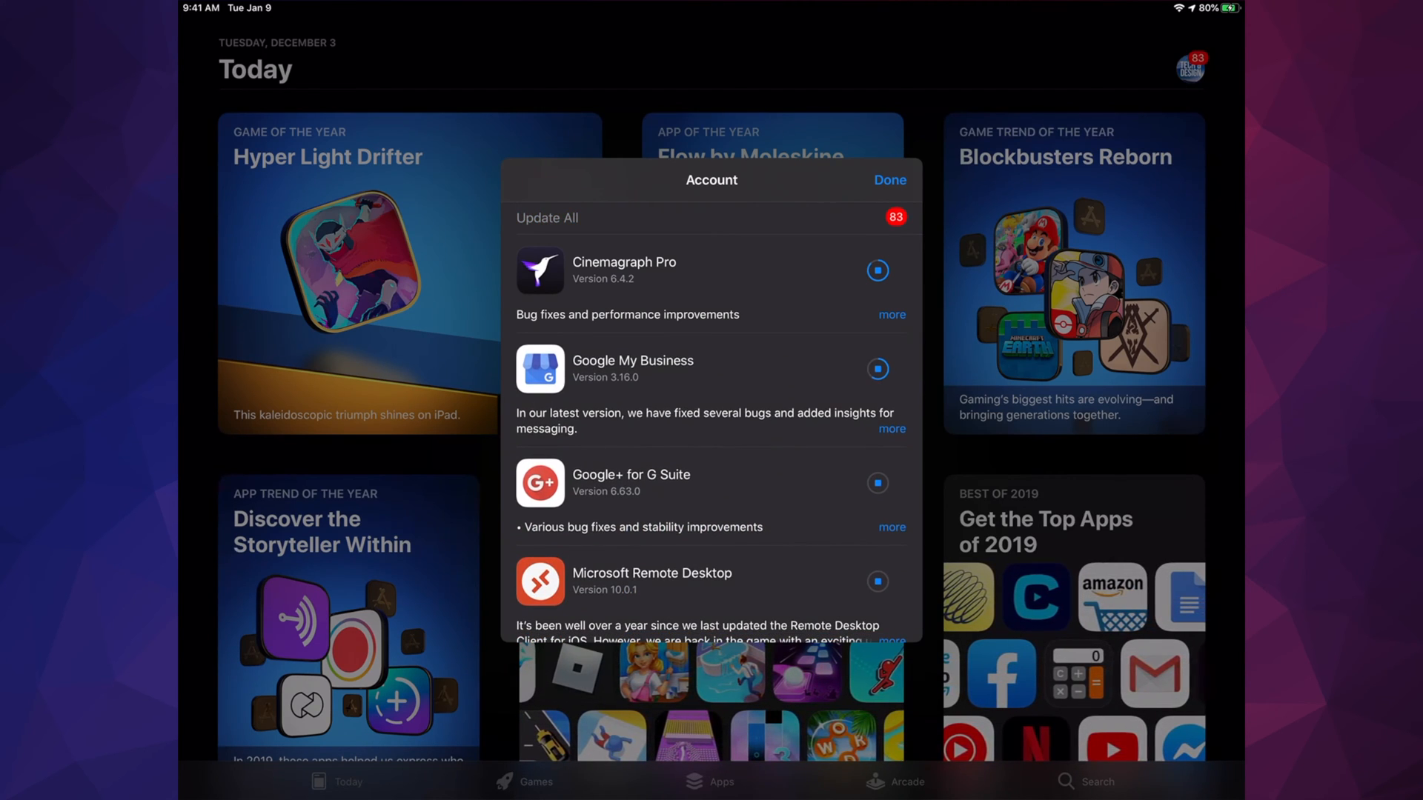
left_click(876, 270)
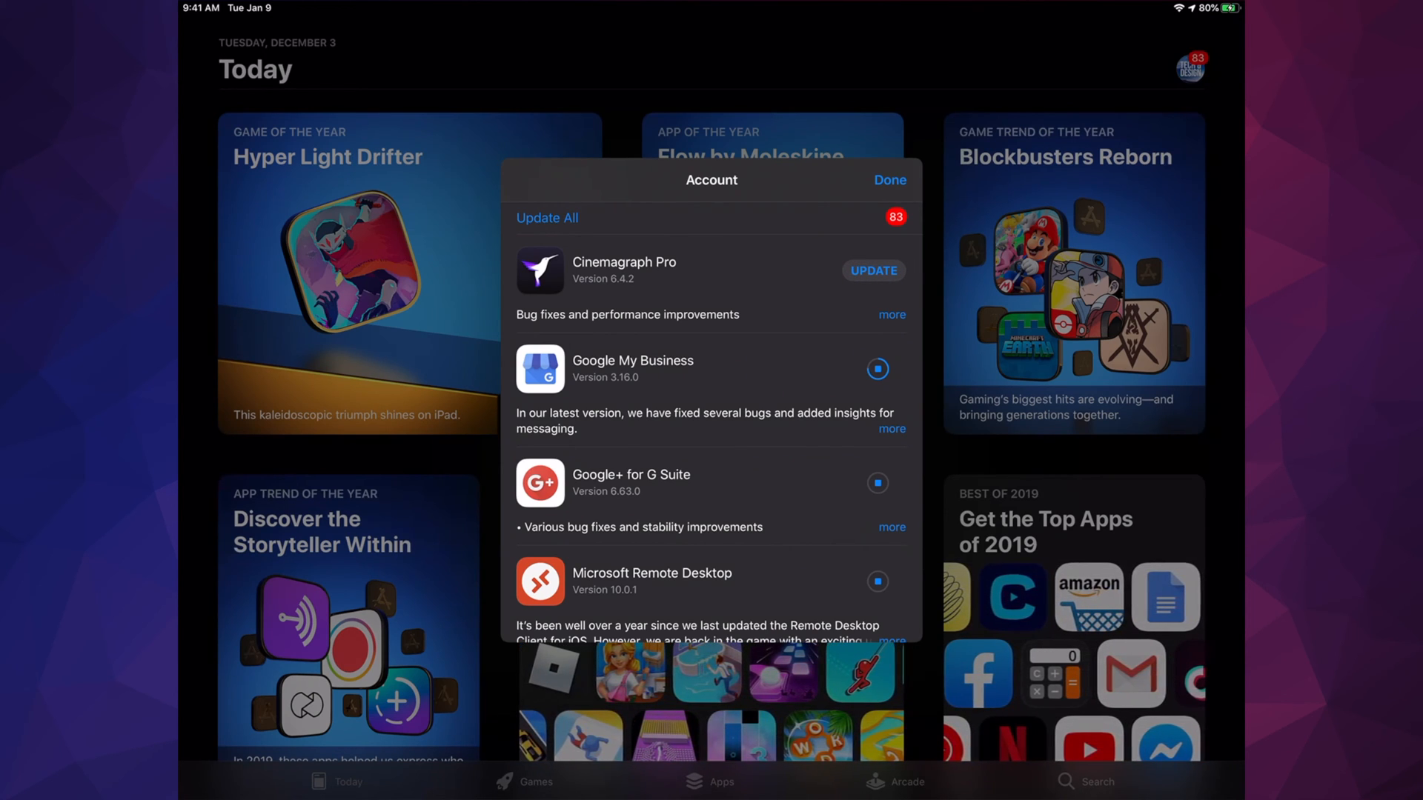
left_click(872, 271)
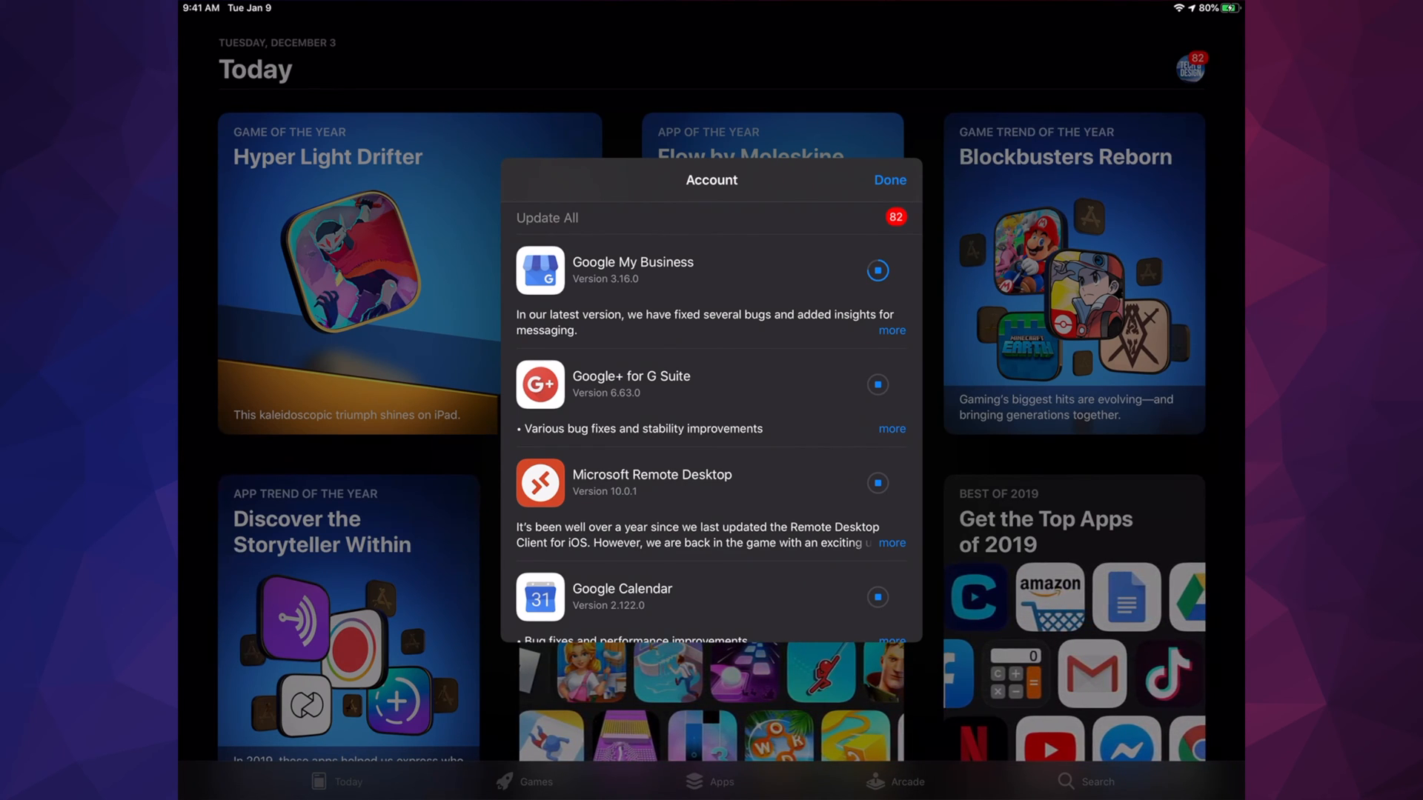
left_click(876, 271)
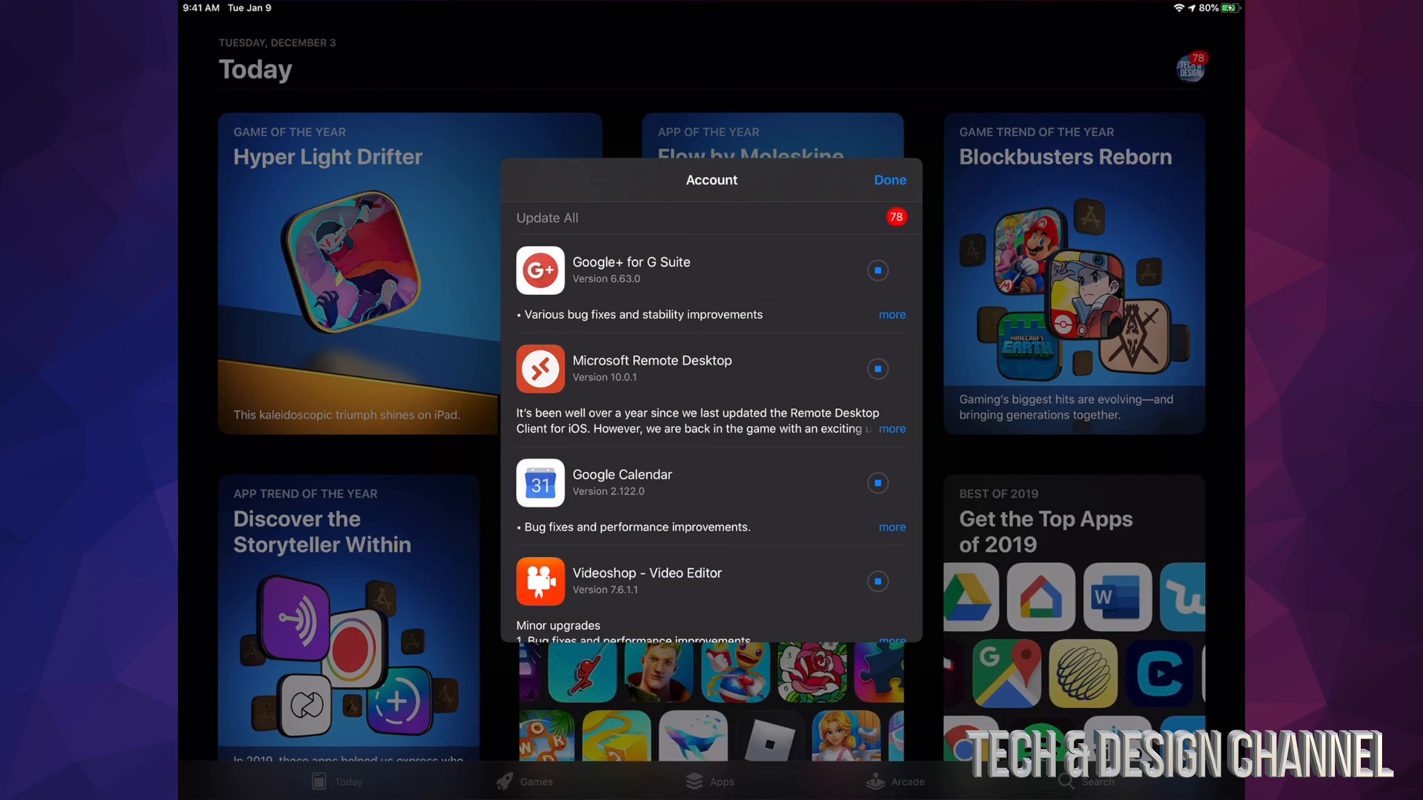
scroll("down", 3)
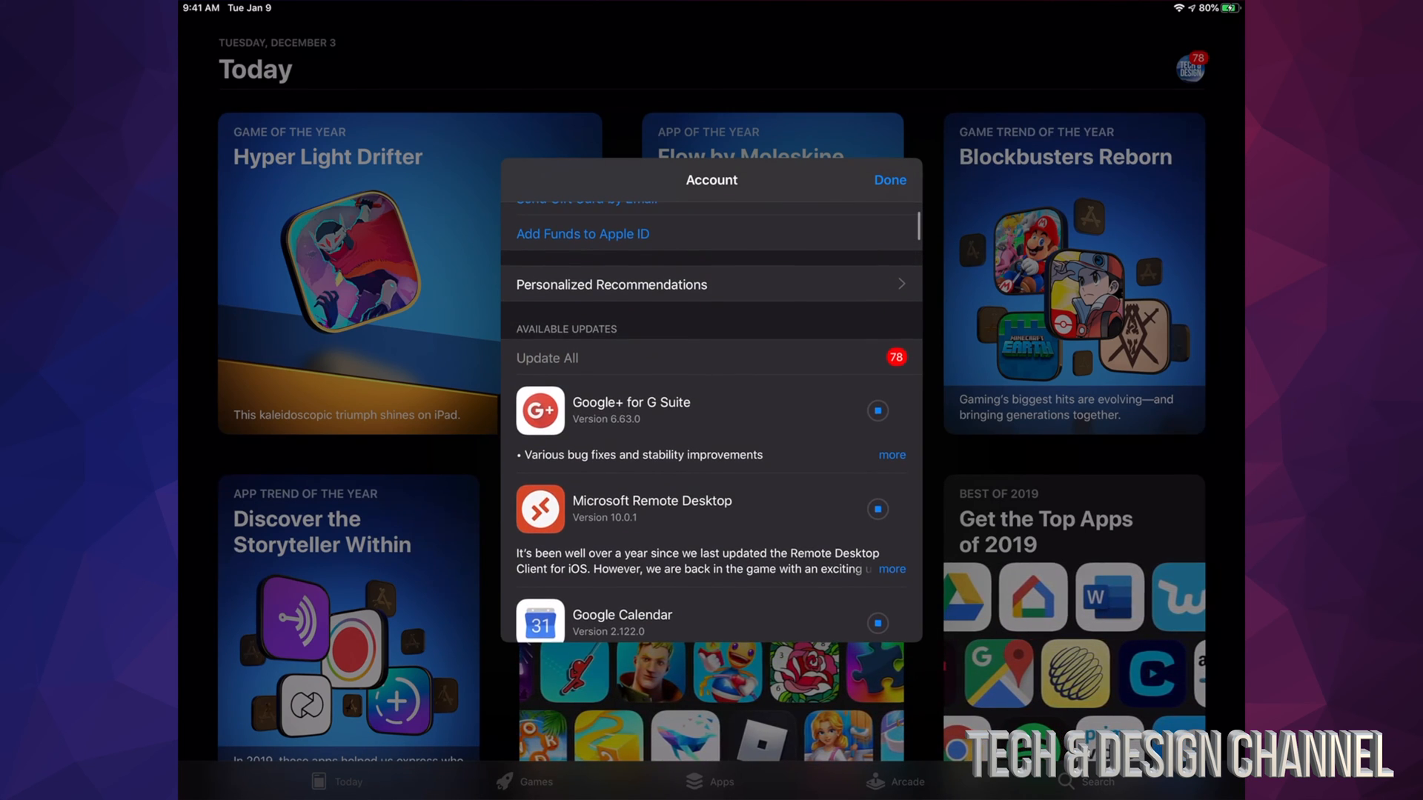
scroll("down", 3)
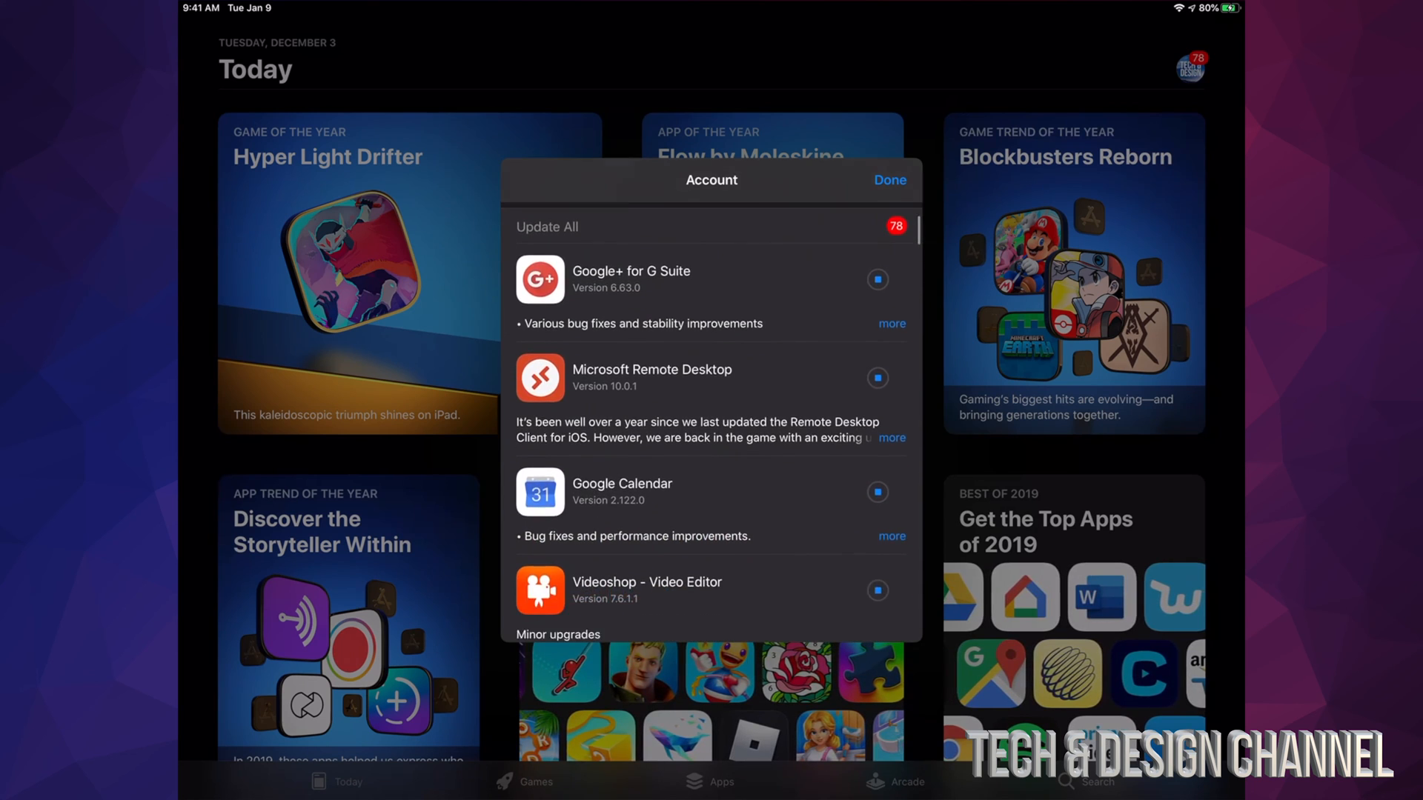
scroll("down", 3)
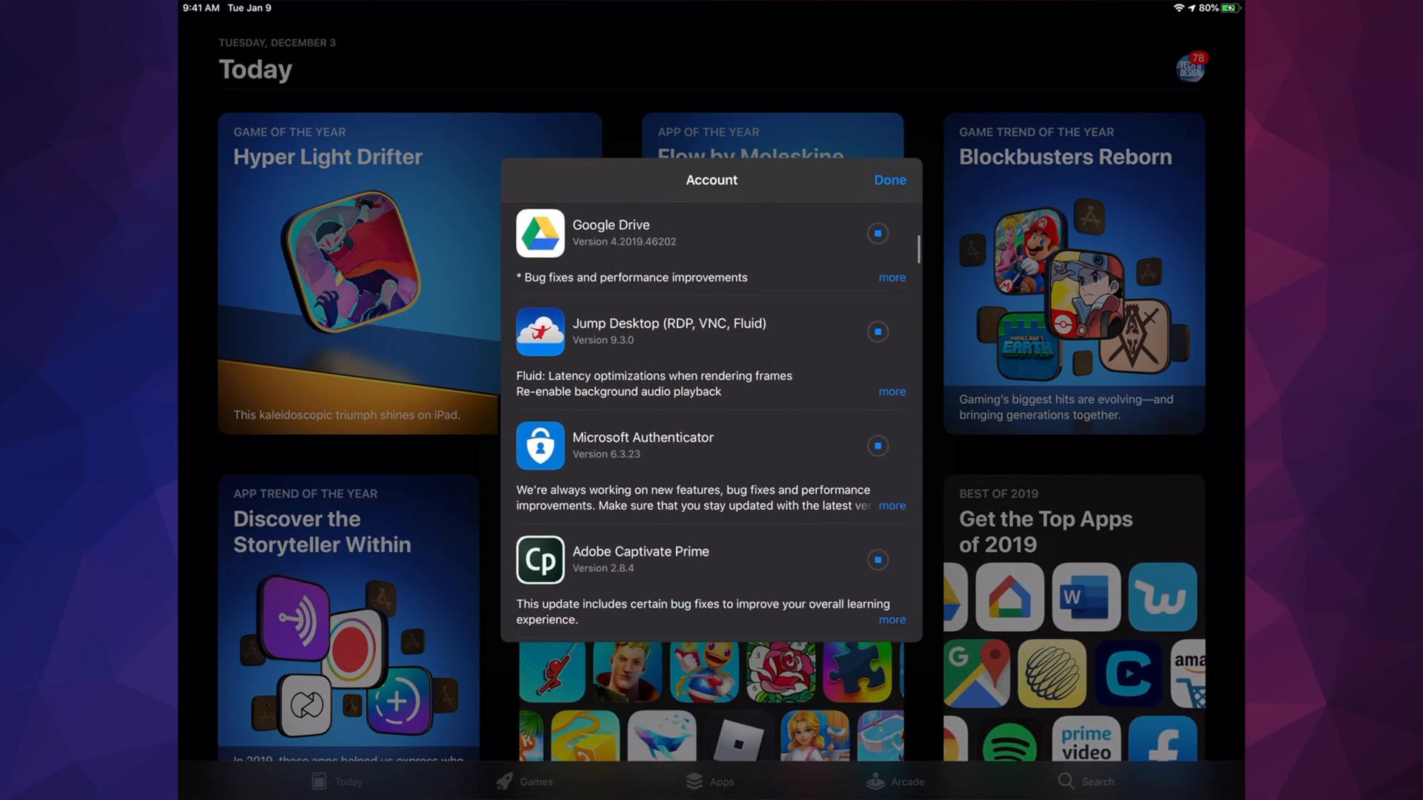
scroll("down", 3)
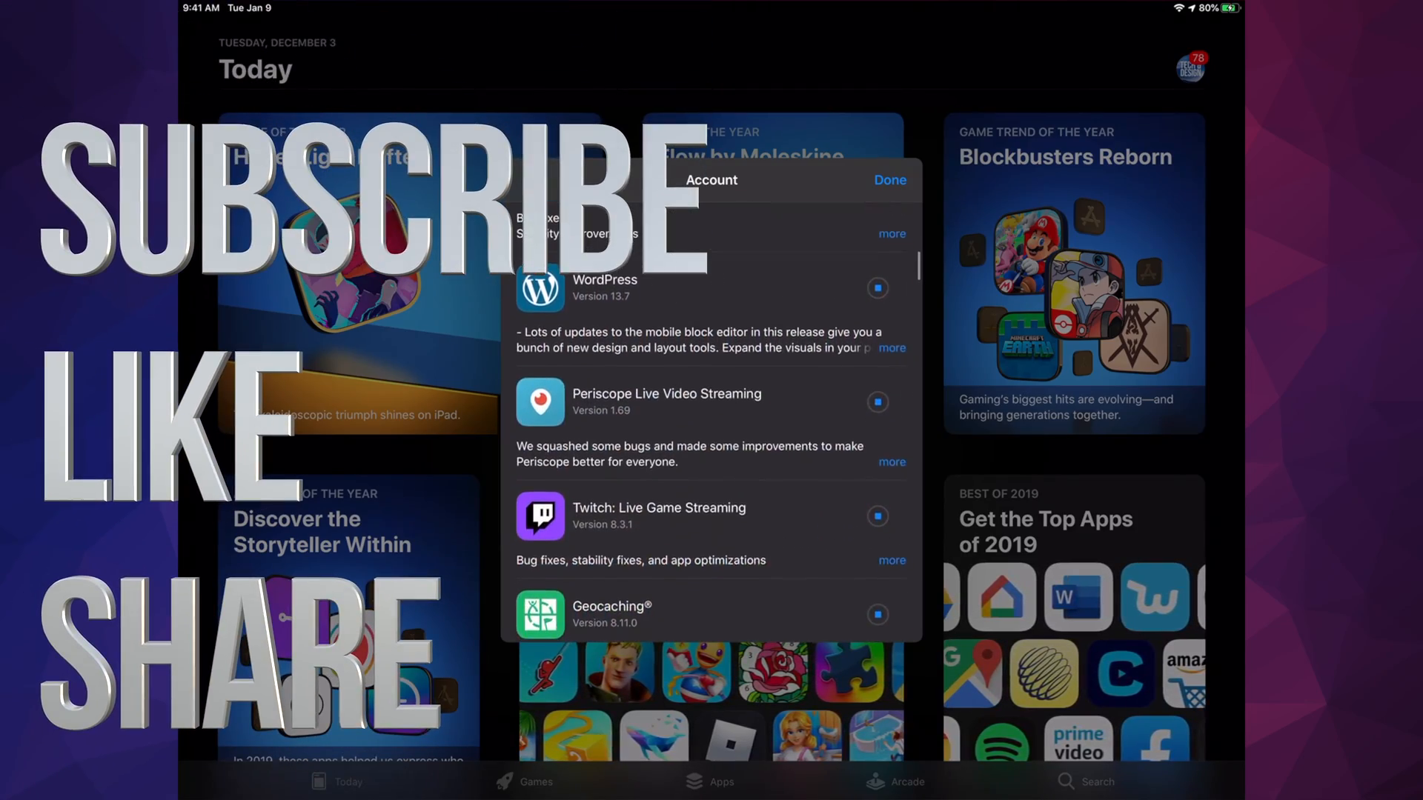